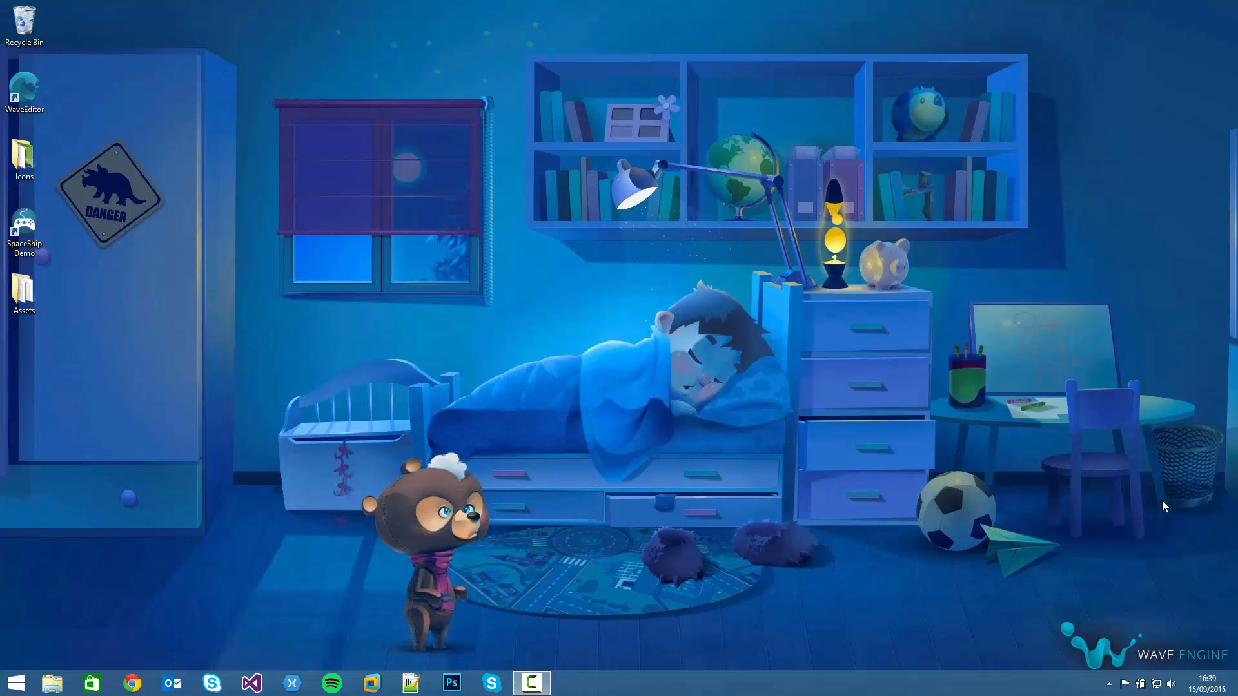
mouse_move(1151, 502)
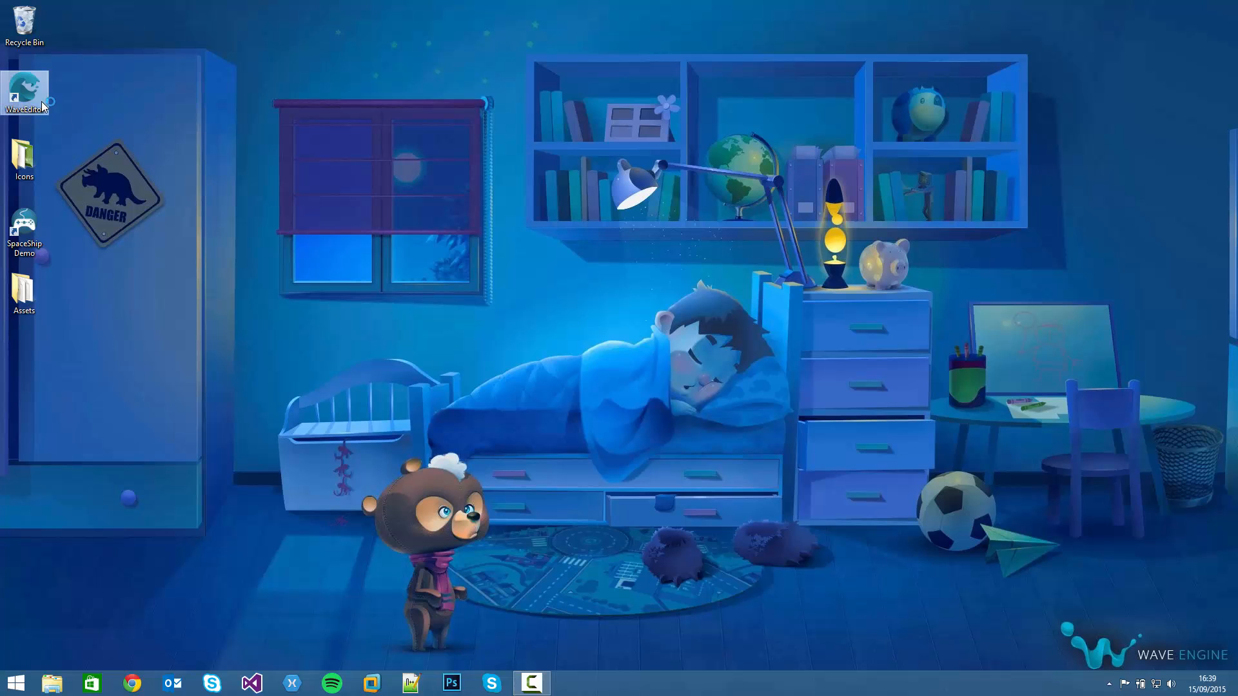
Start Wave Visual Editor from its desktop shortcut to reach the welcome screen.
double_click(24, 91)
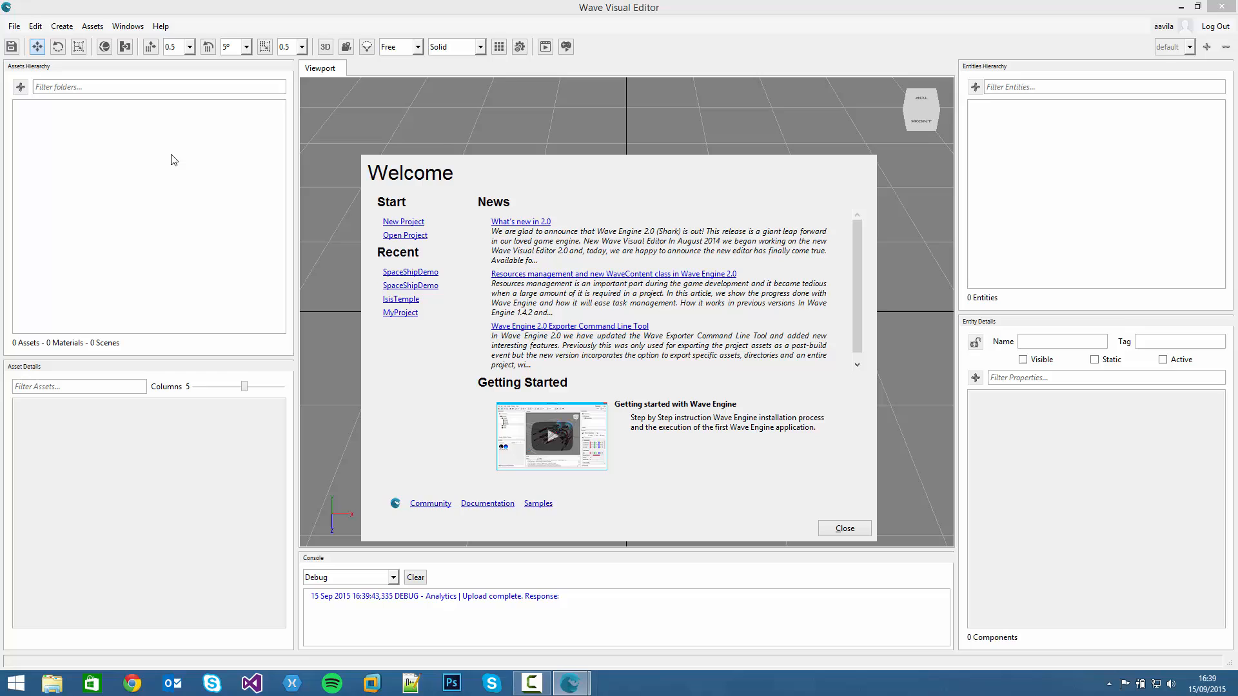
mouse_move(292, 255)
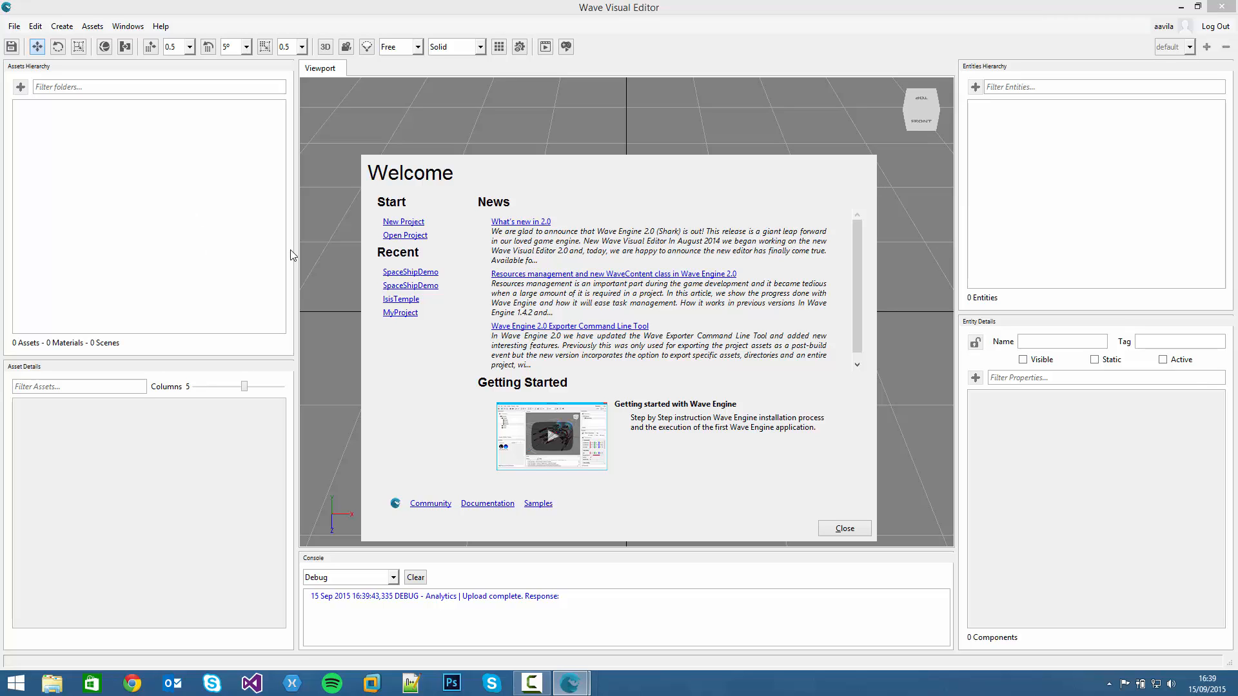
mouse_move(520, 391)
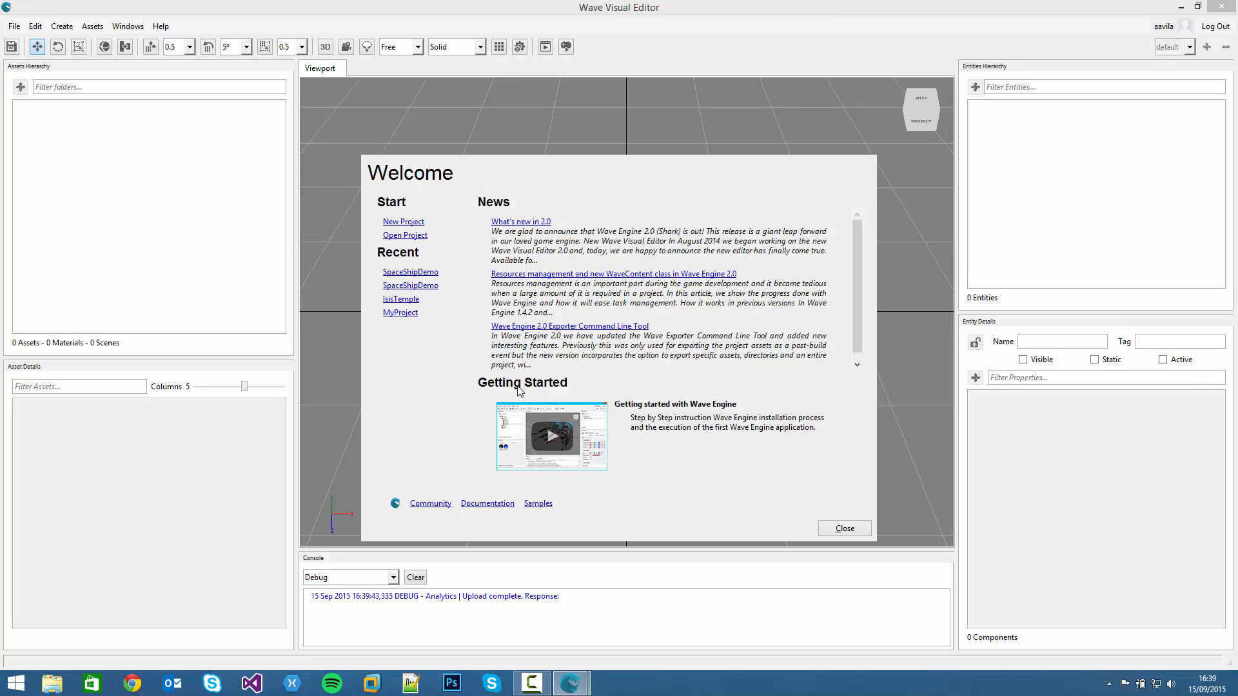
mouse_move(375, 235)
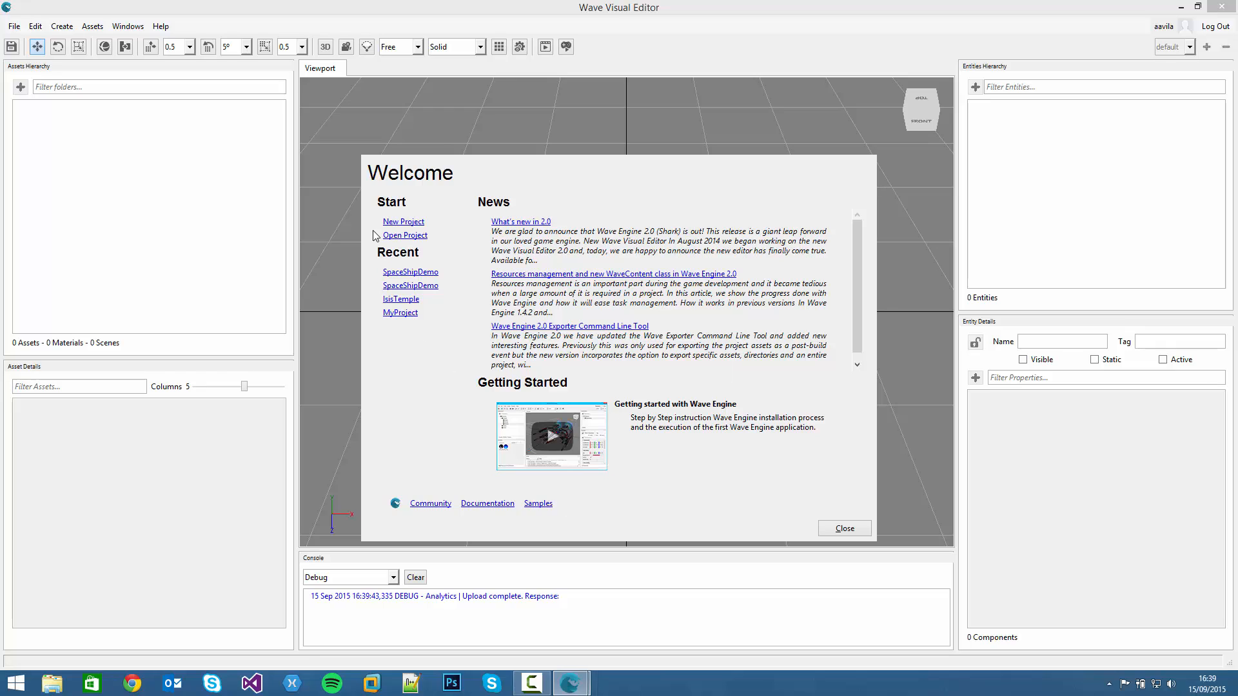
mouse_move(388, 356)
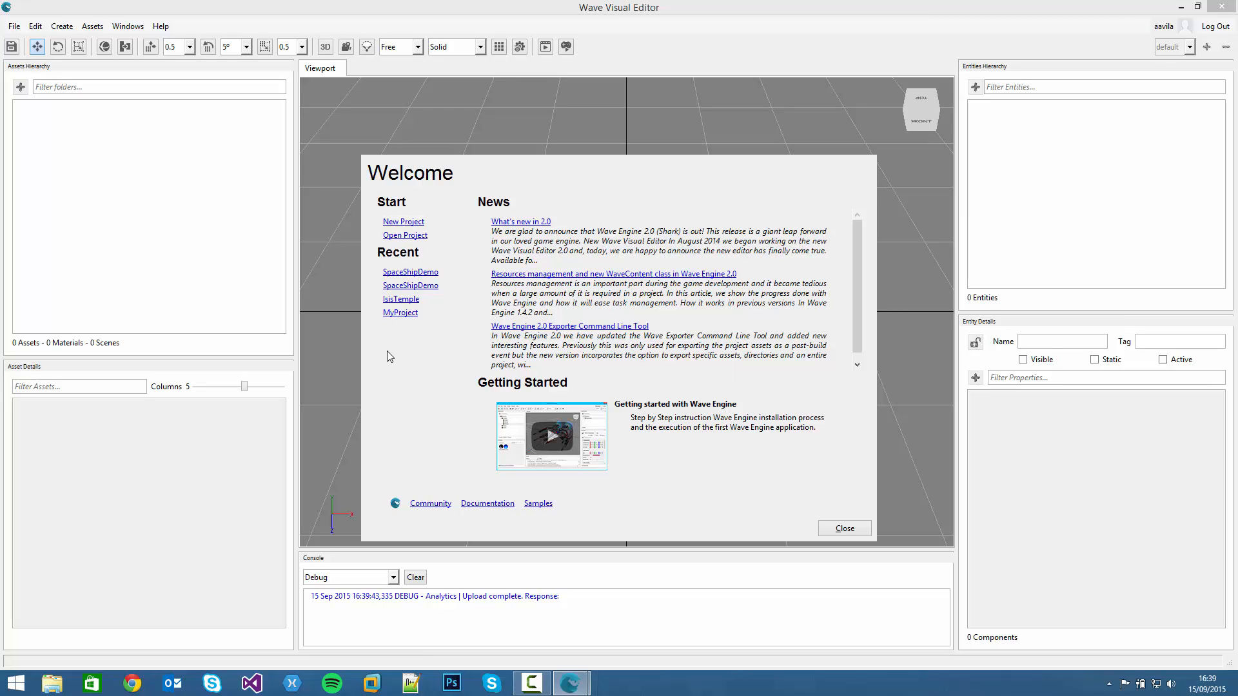
mouse_move(531, 266)
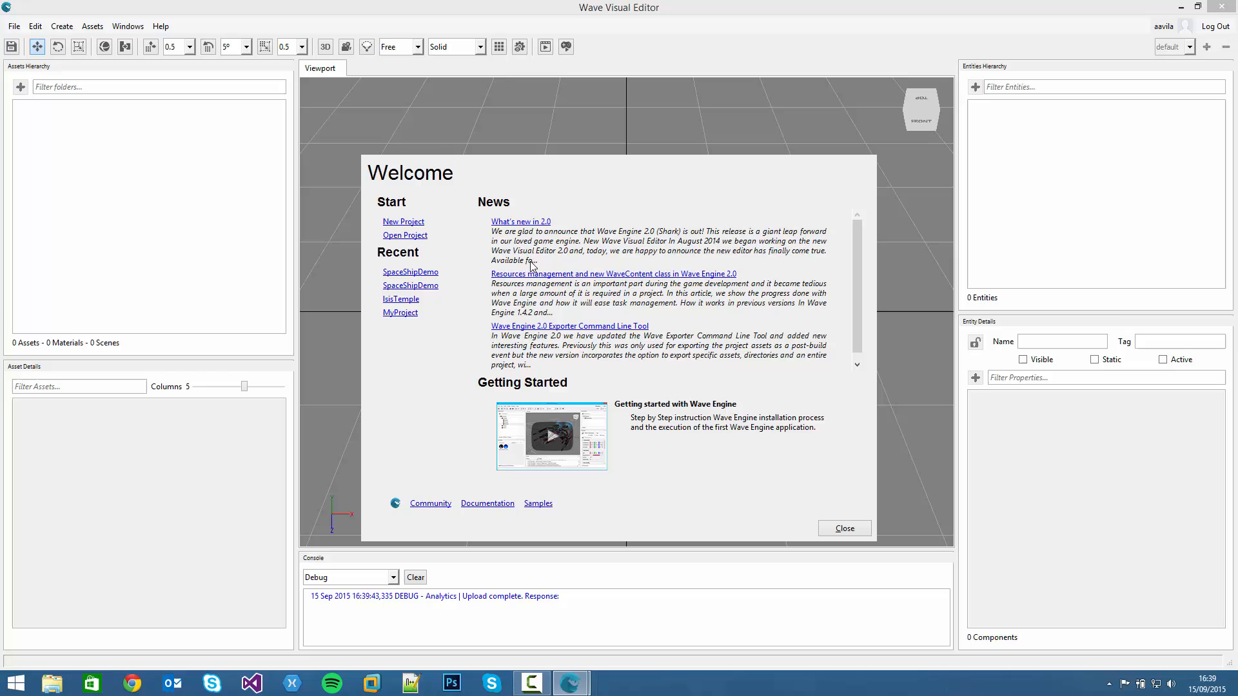
scroll(up, 3)
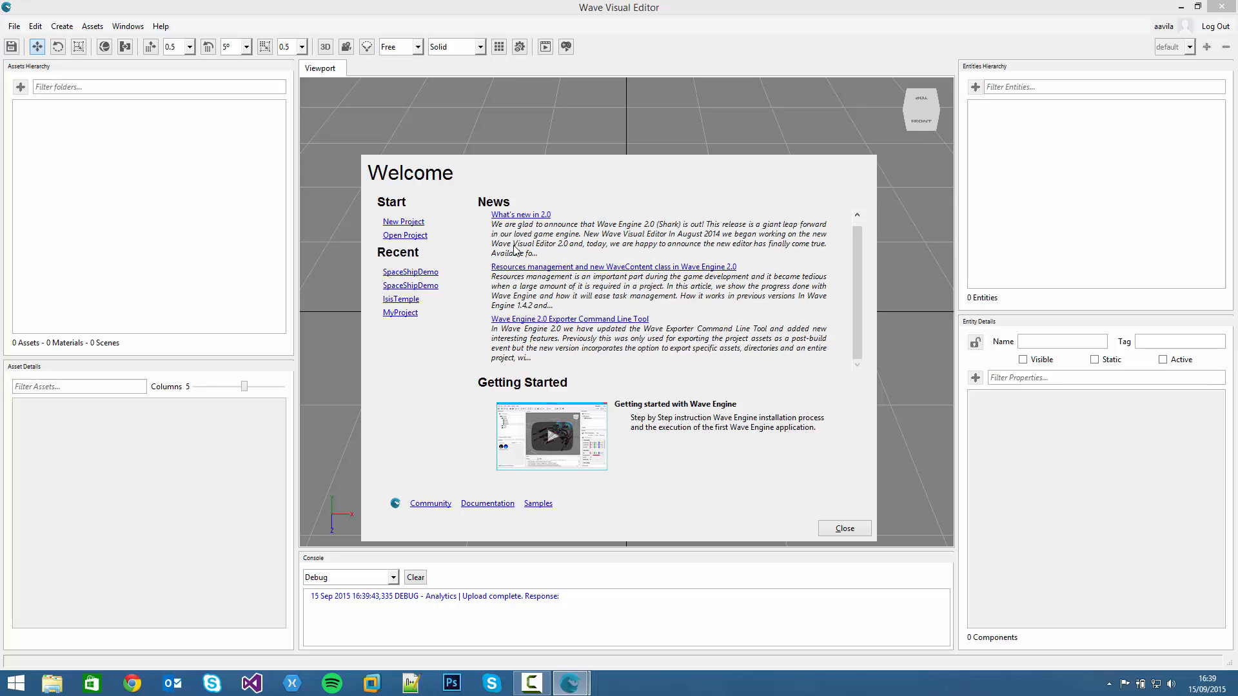
scroll(down, 3)
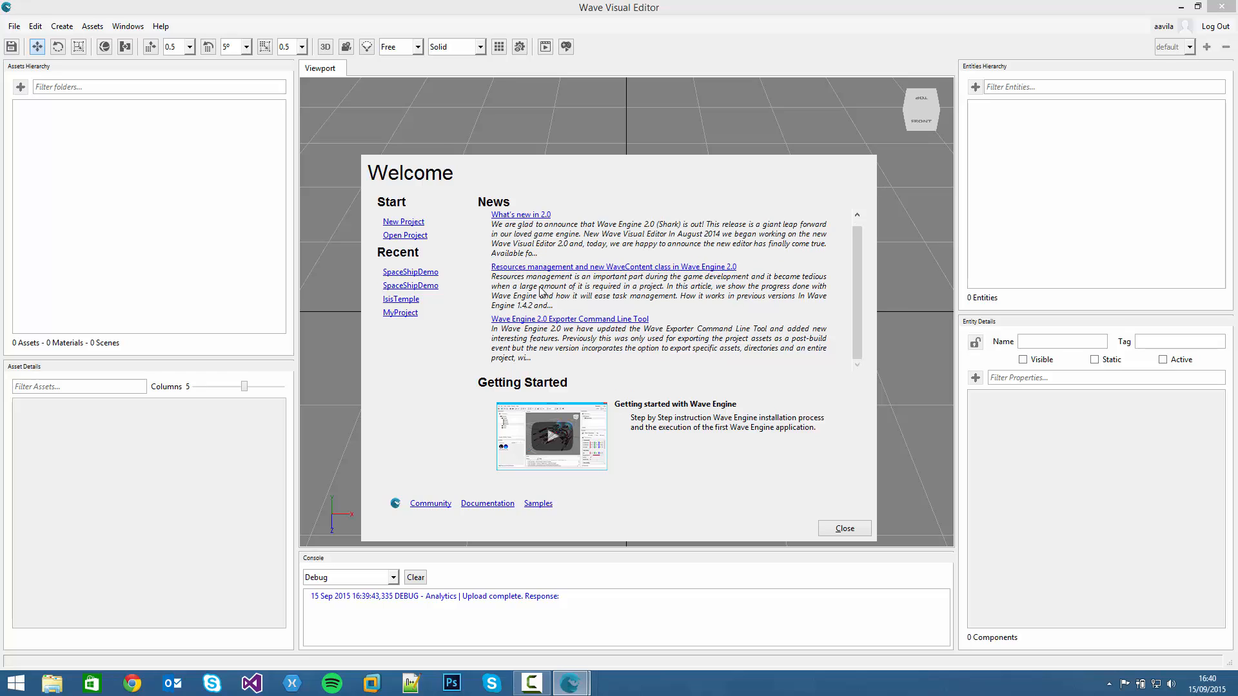
mouse_move(488, 390)
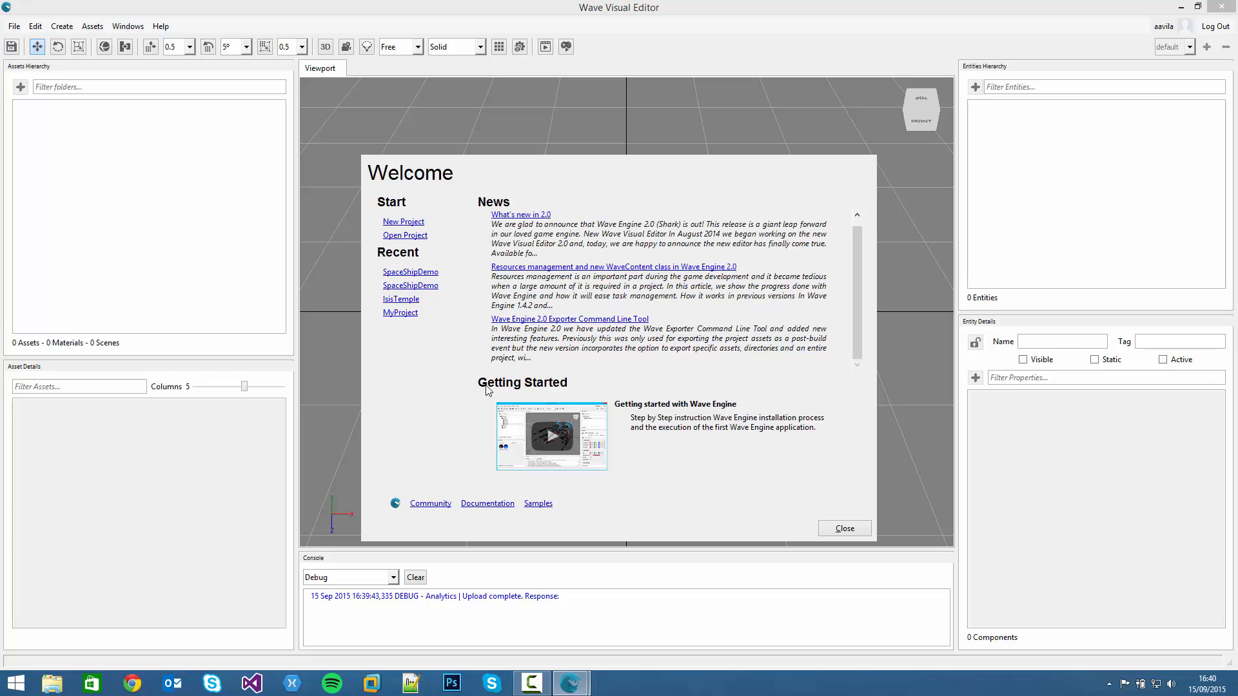
mouse_move(591, 409)
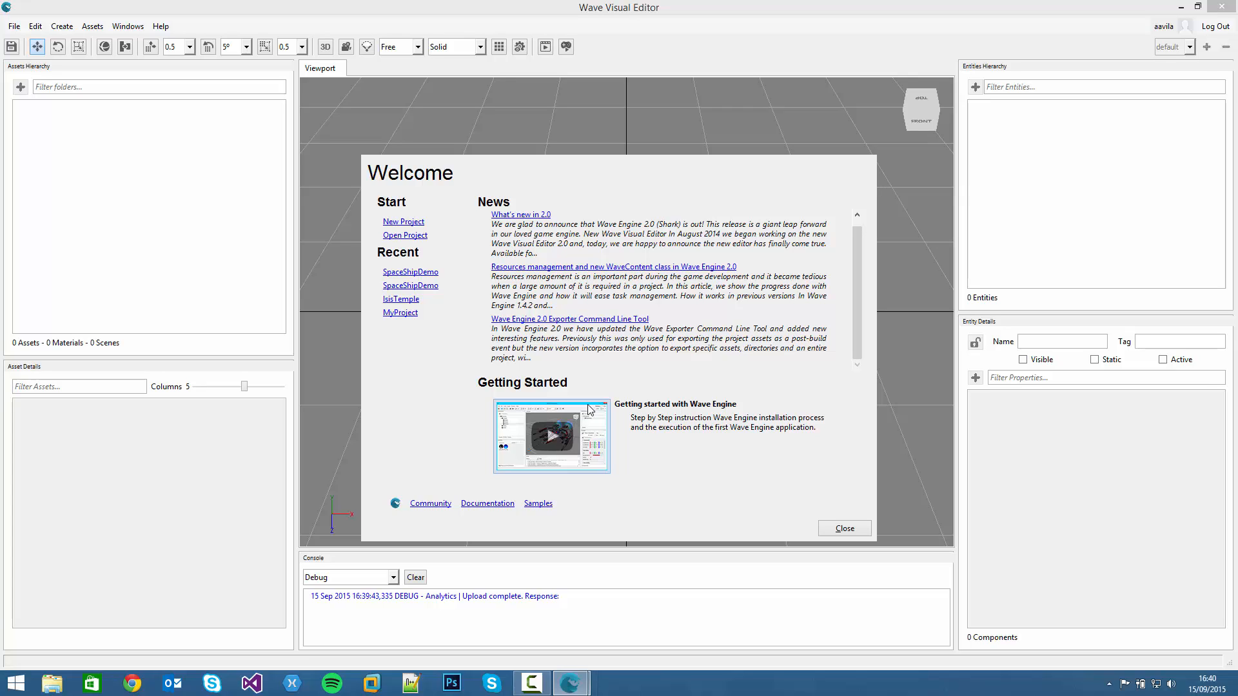
mouse_move(403, 514)
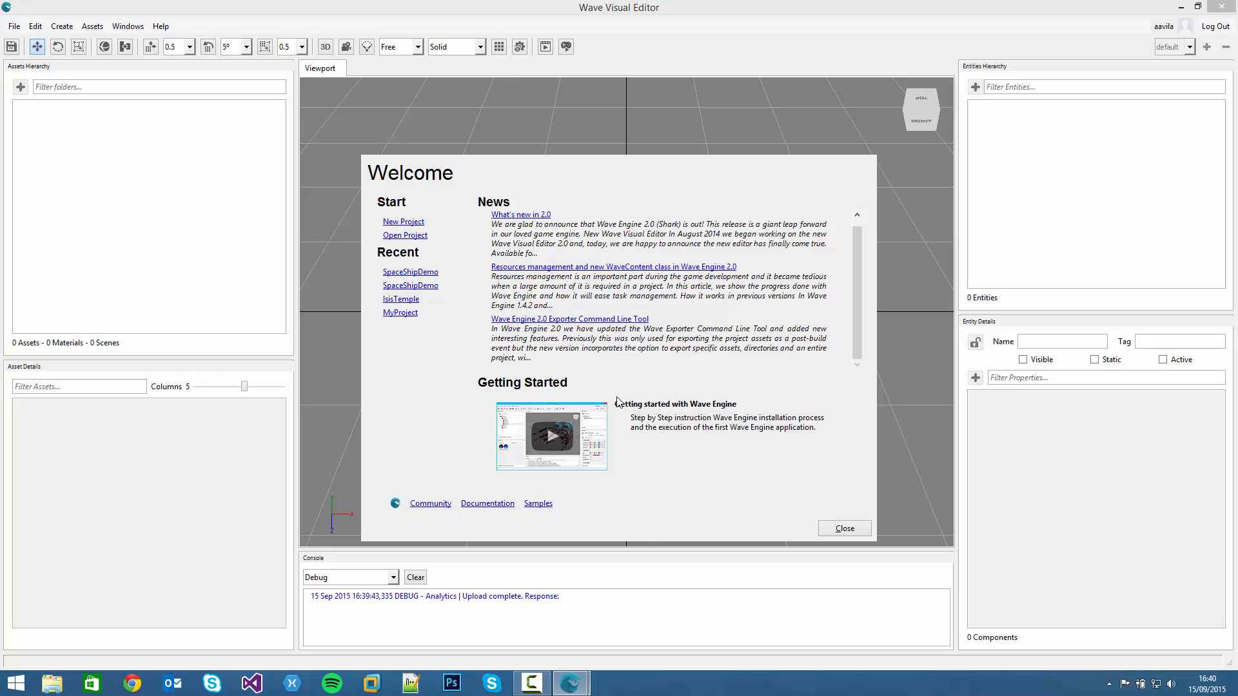
scroll(down, 3)
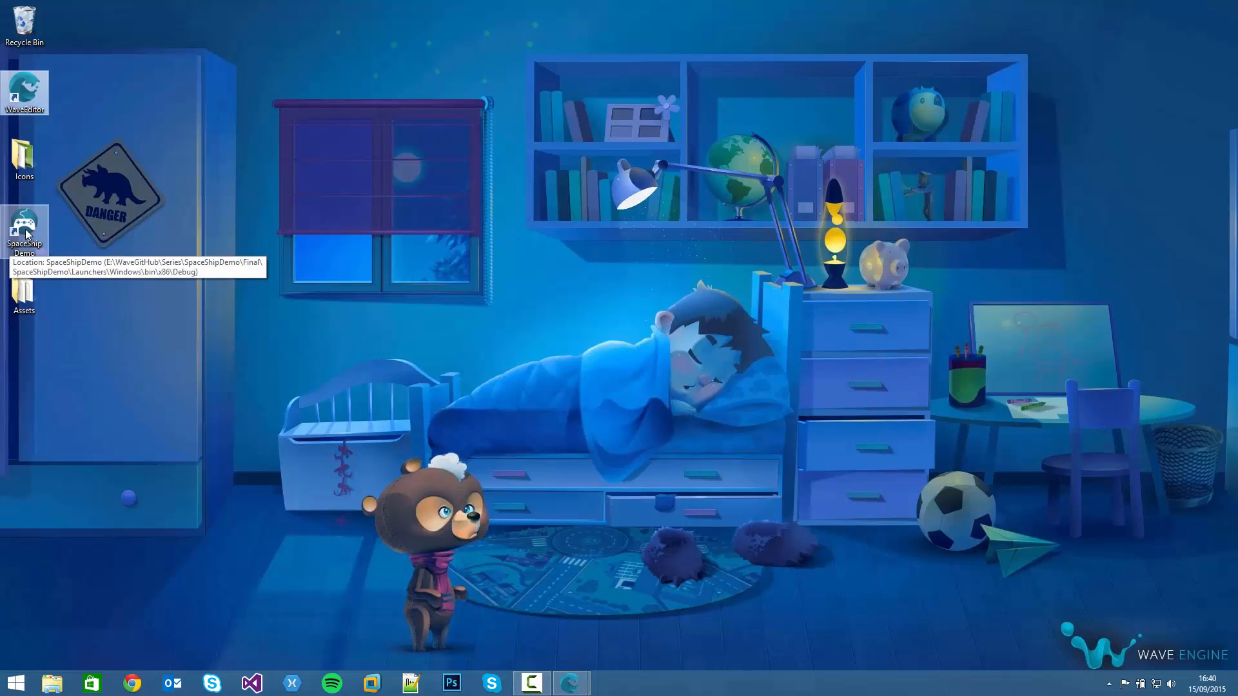
Run the finished SpaceShip Demo sample game from the desktop shortcut.
double_click(24, 229)
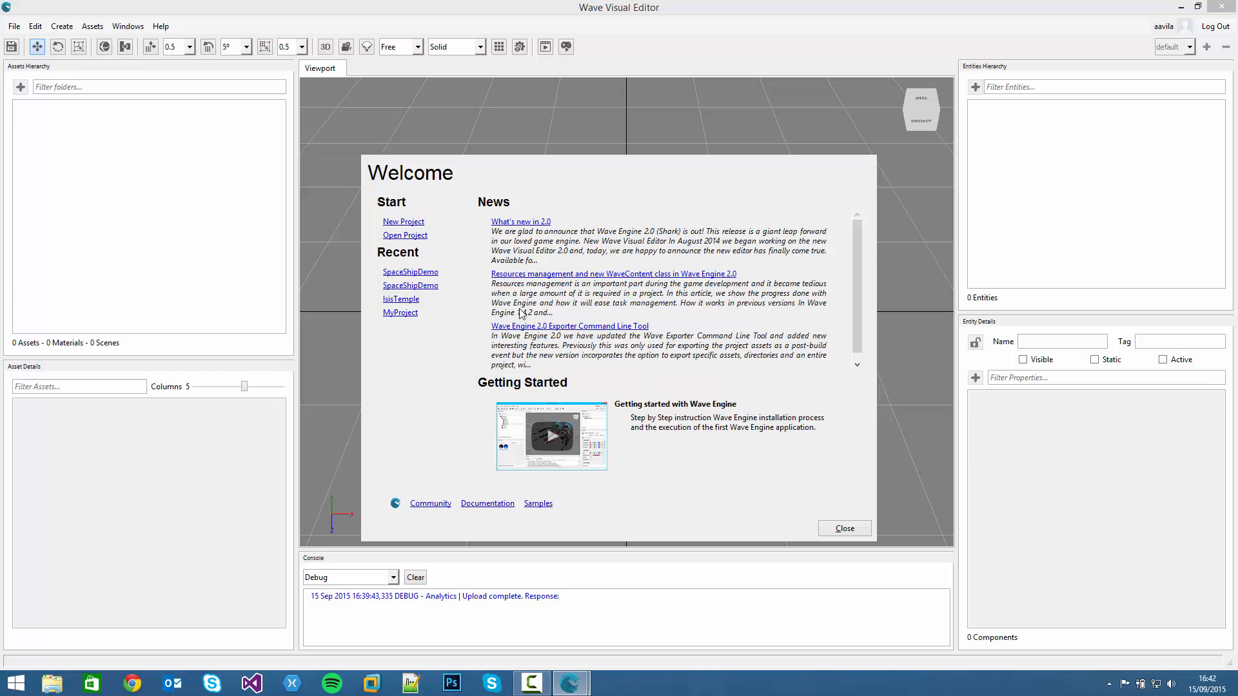
mouse_move(487, 246)
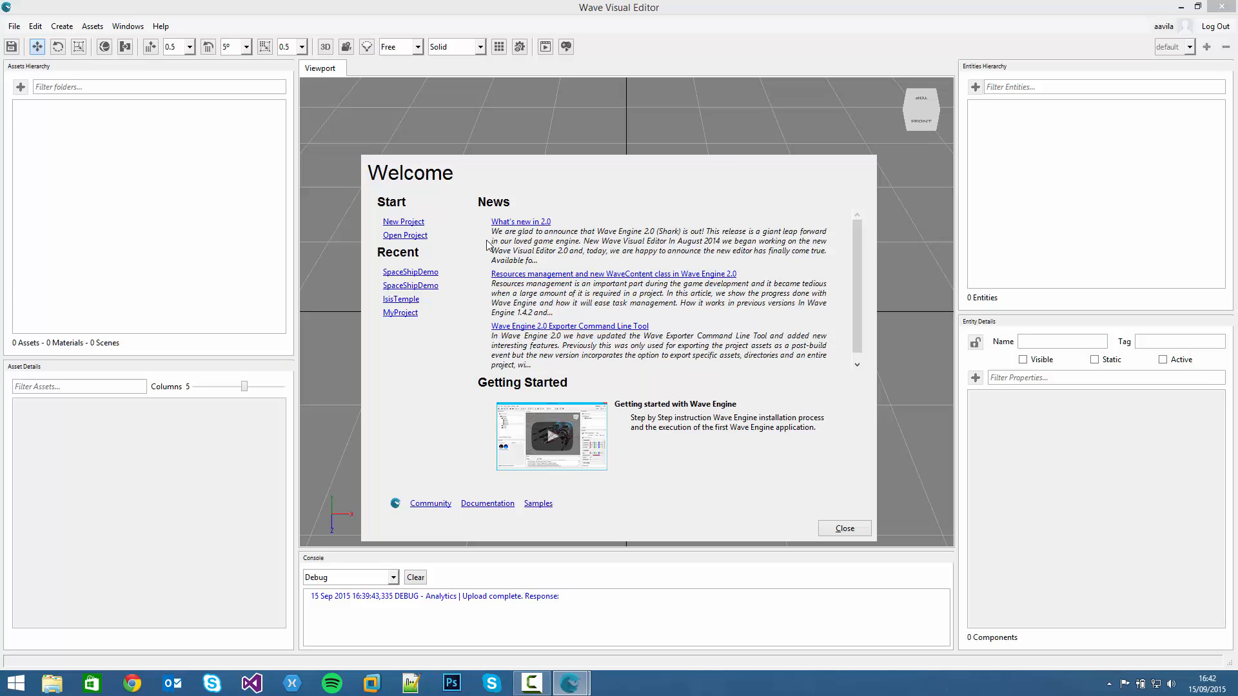
Name a new project SpaceDemo and set its location to Documents > WaveProjects.
click(404, 221)
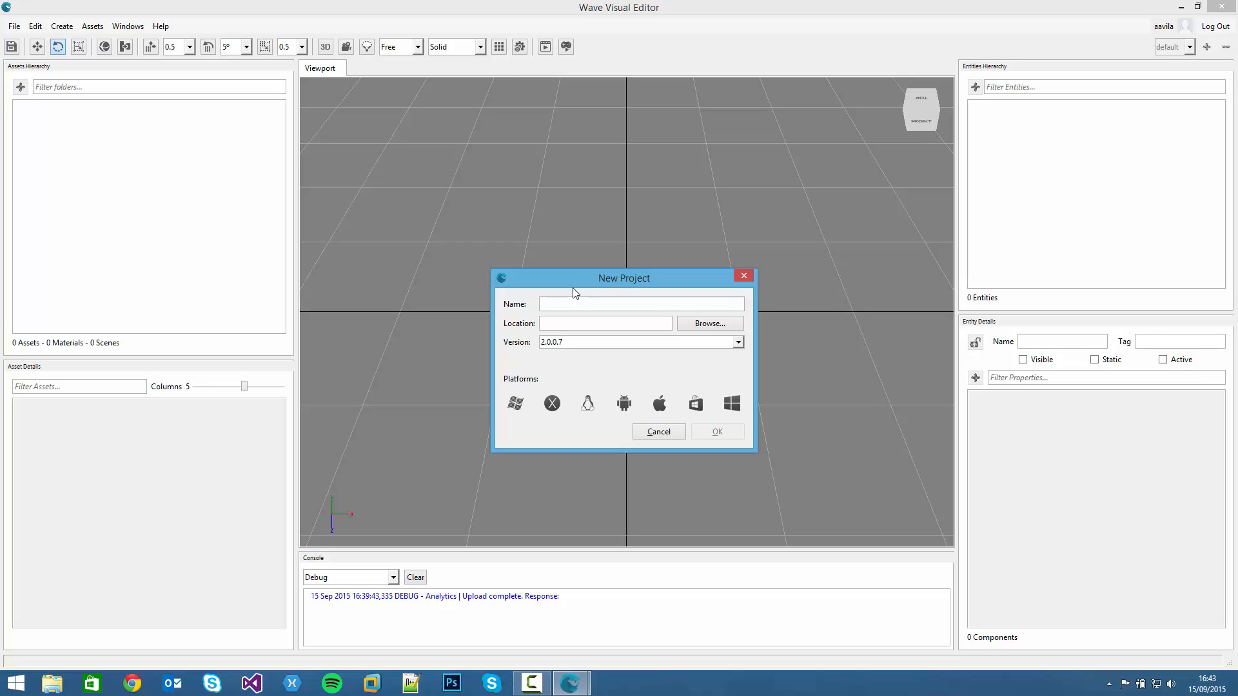
click(641, 303)
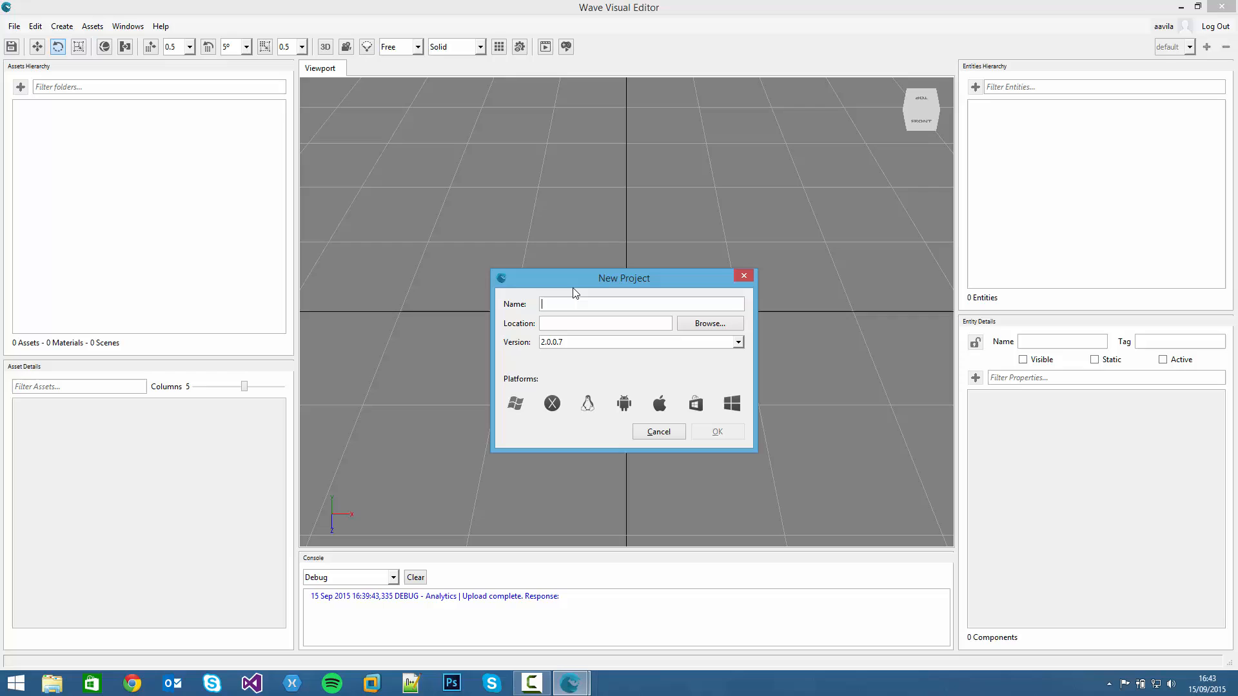
text(Spae)
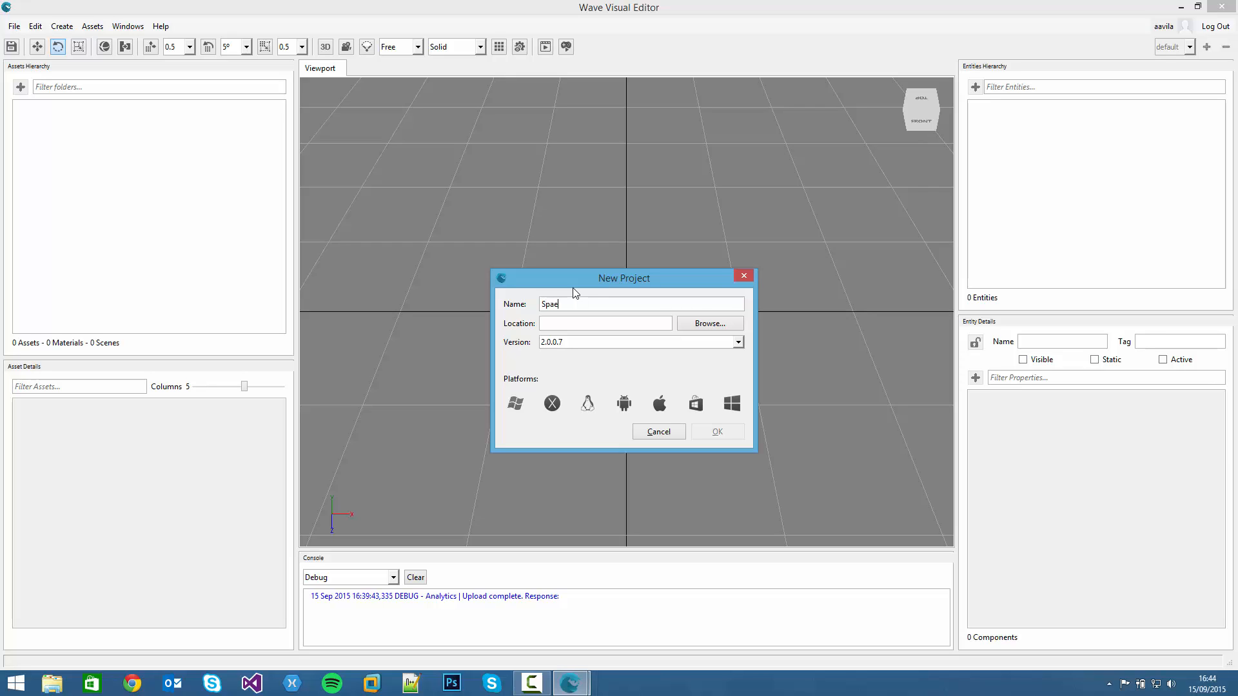
text(eDemo)
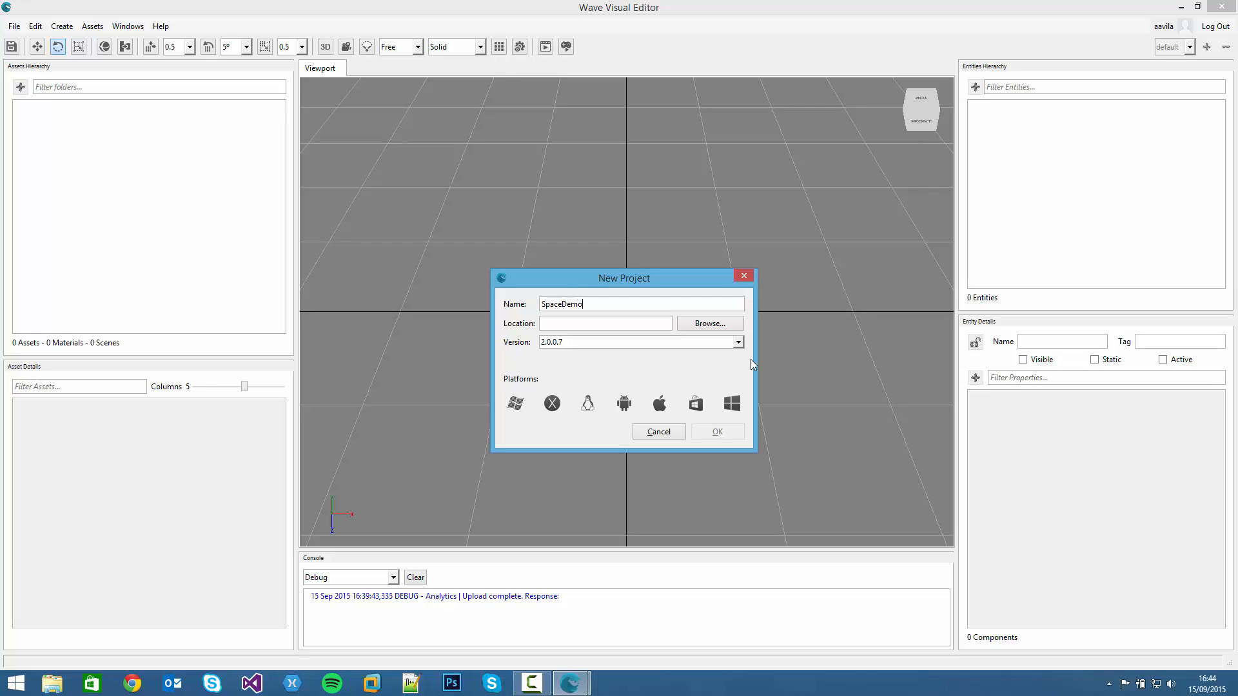
click(708, 323)
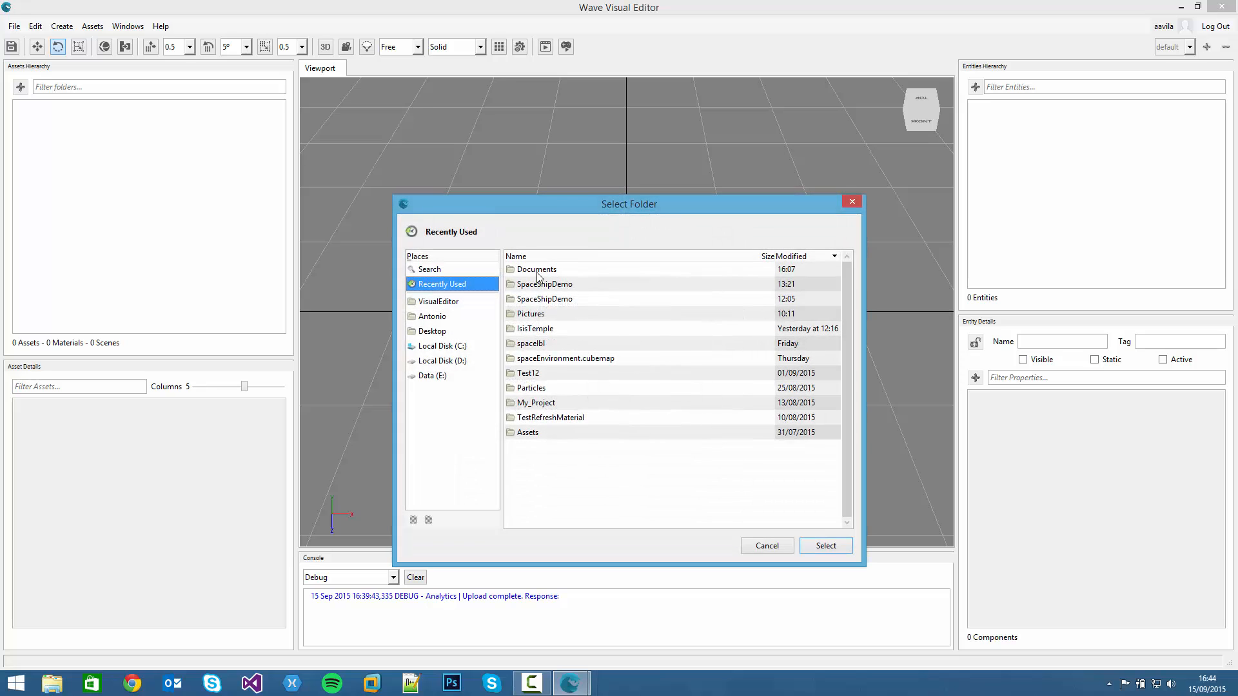
mouse_move(439, 324)
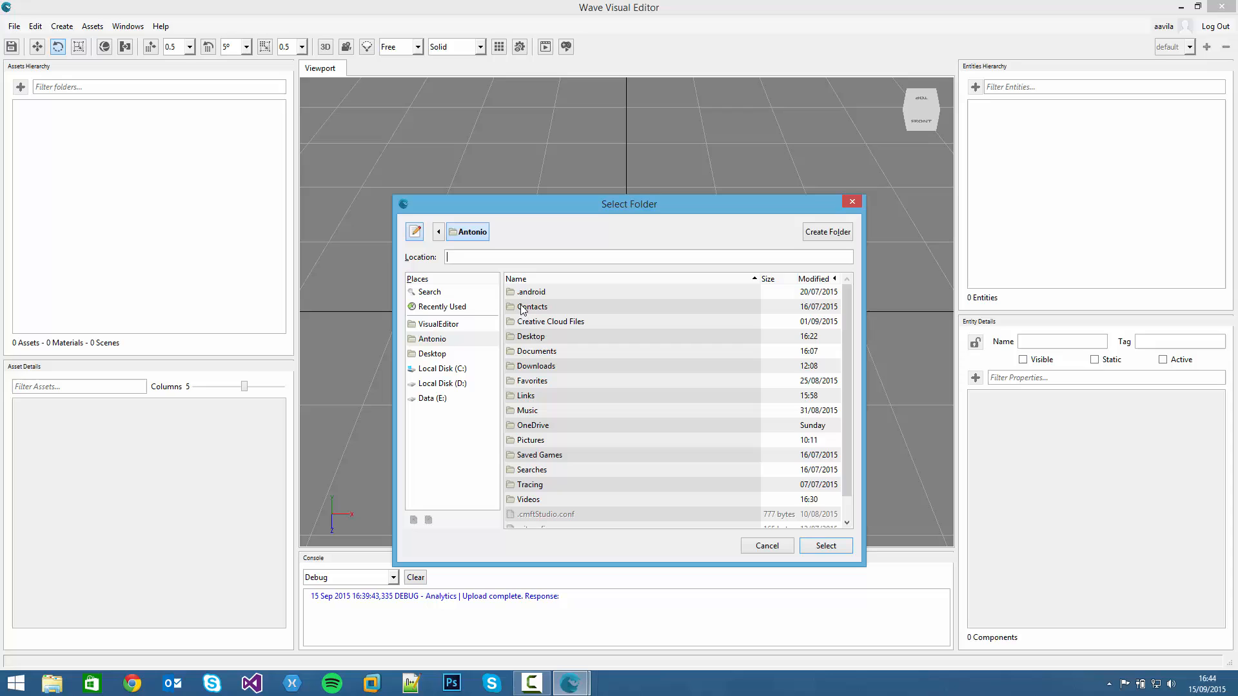
double_click(535, 350)
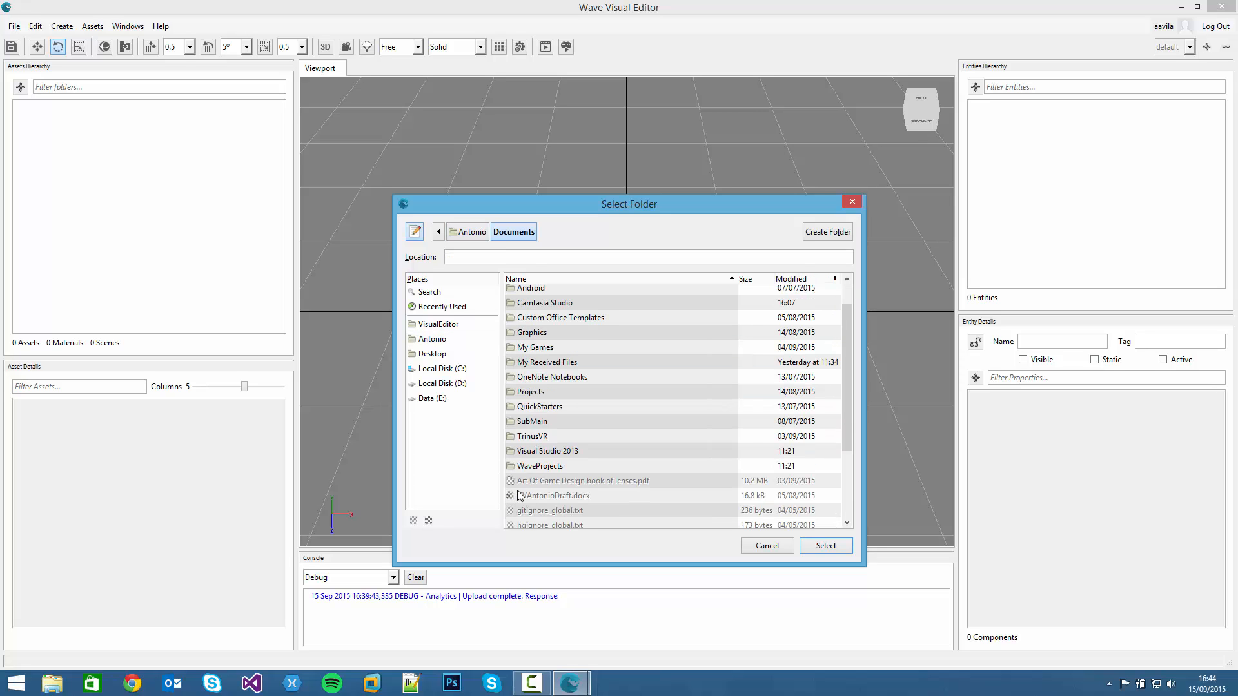
double_click(540, 466)
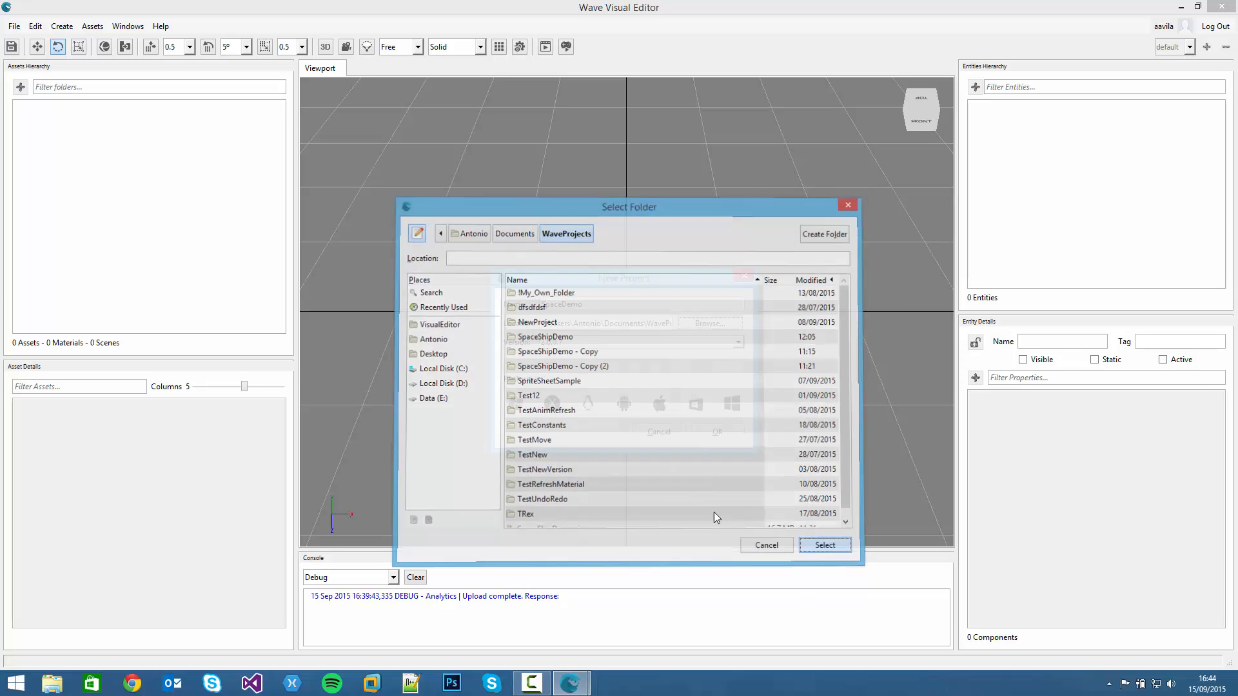
click(824, 545)
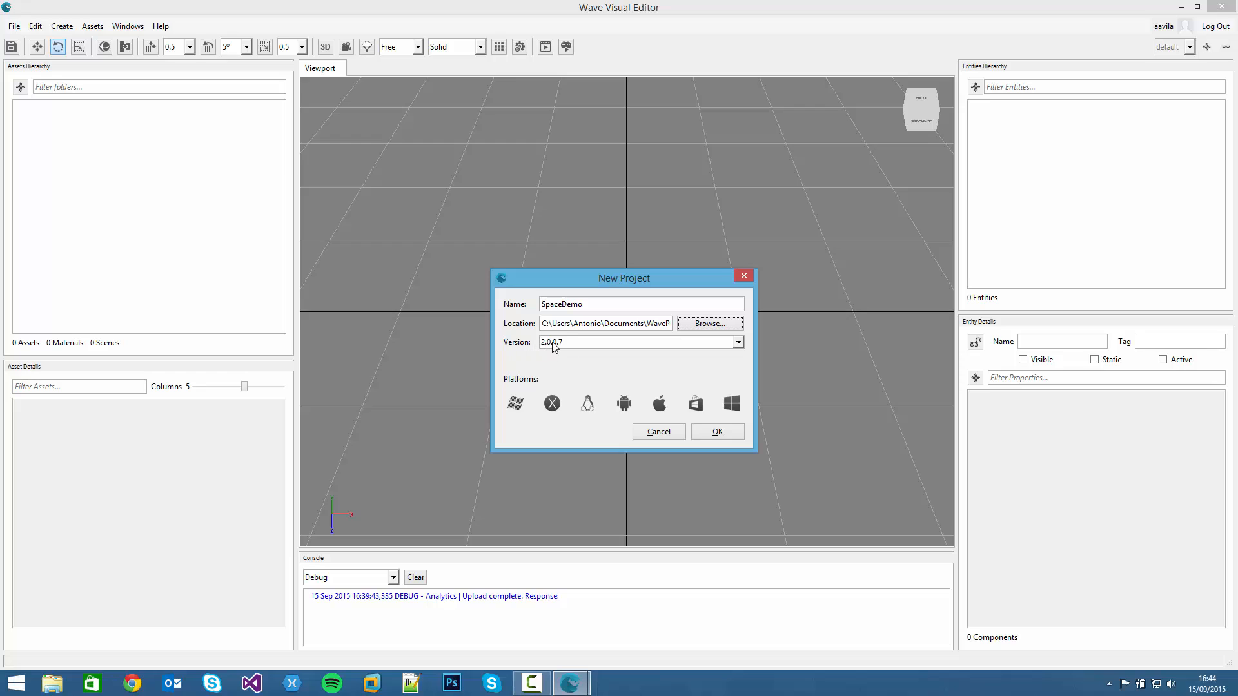
Keep engine version 2.0.0.7 and deselect iOS and other unwanted target platforms.
click(738, 341)
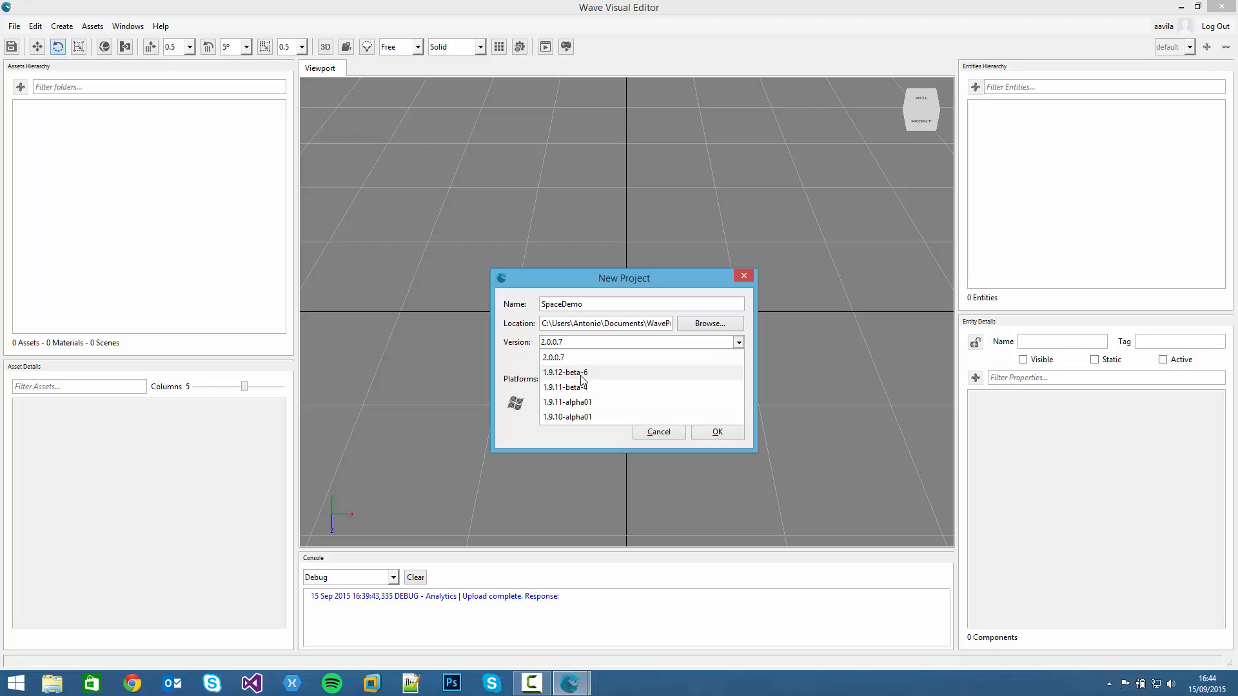
mouse_move(584, 387)
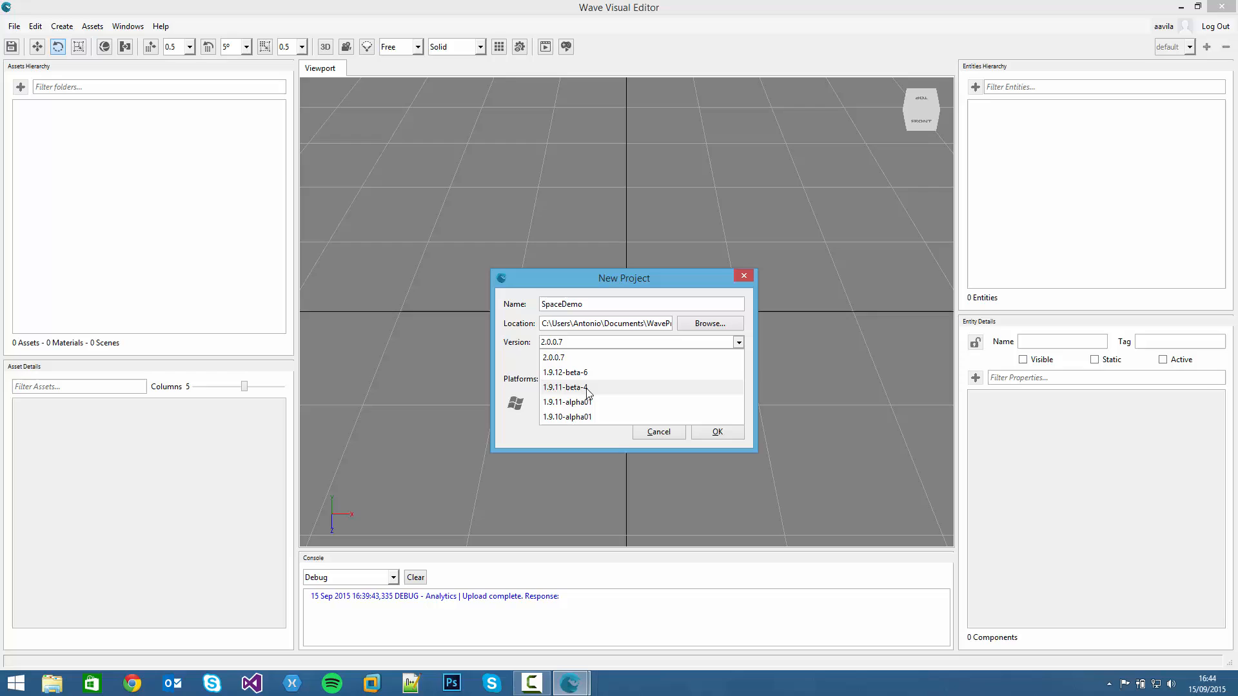
mouse_move(567, 402)
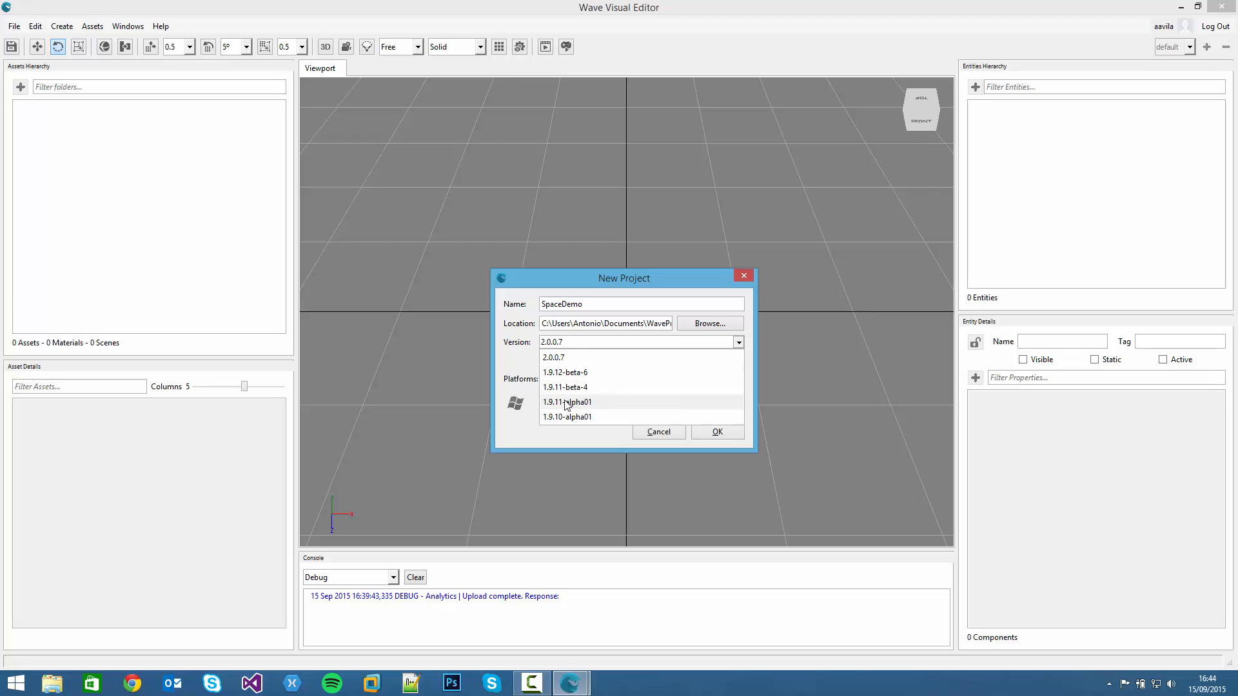
mouse_move(579, 389)
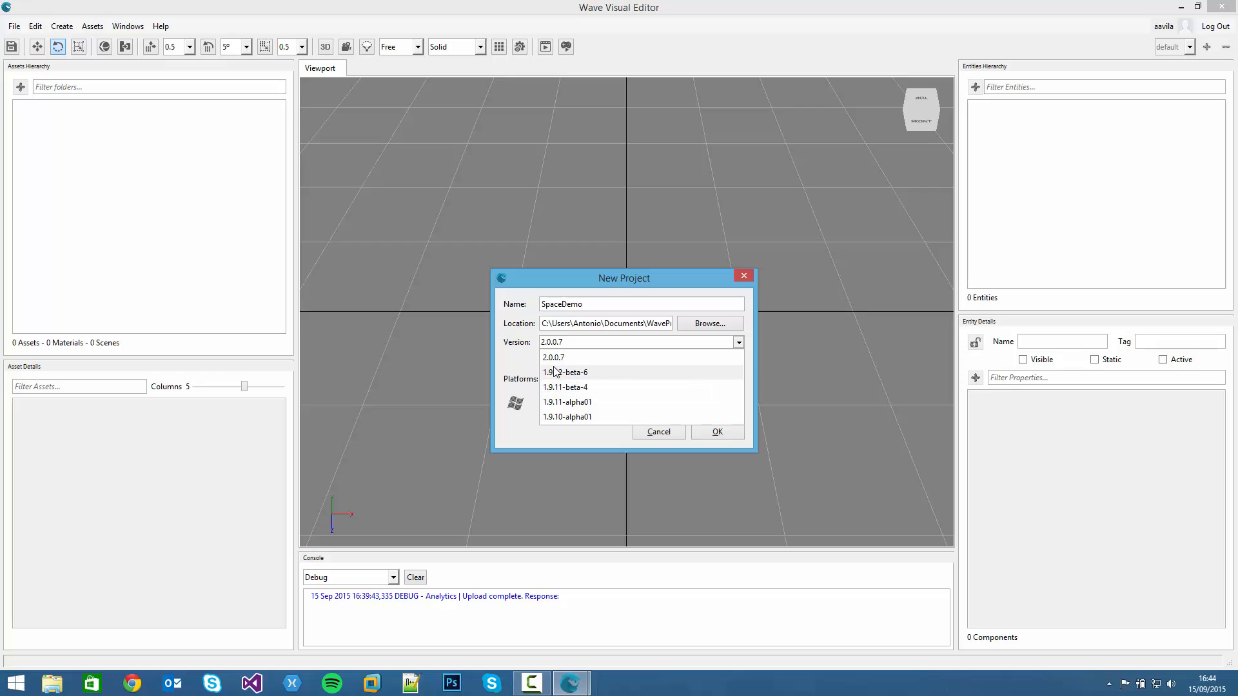
click(553, 358)
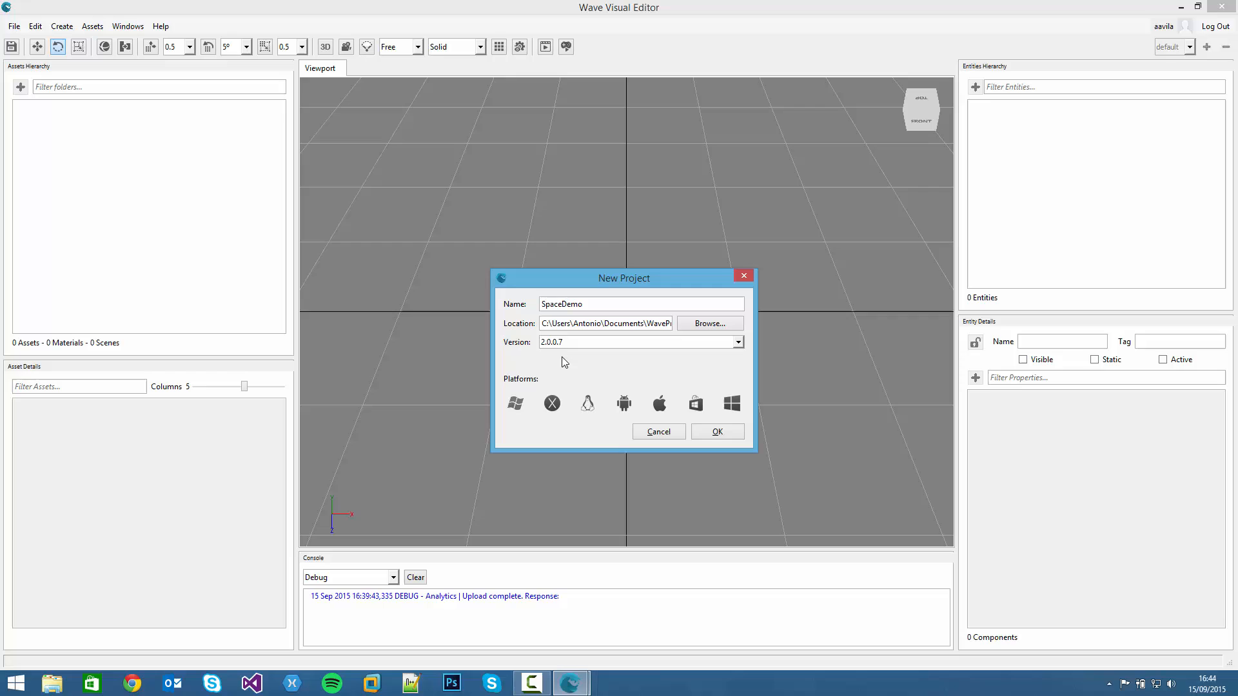
mouse_move(513, 401)
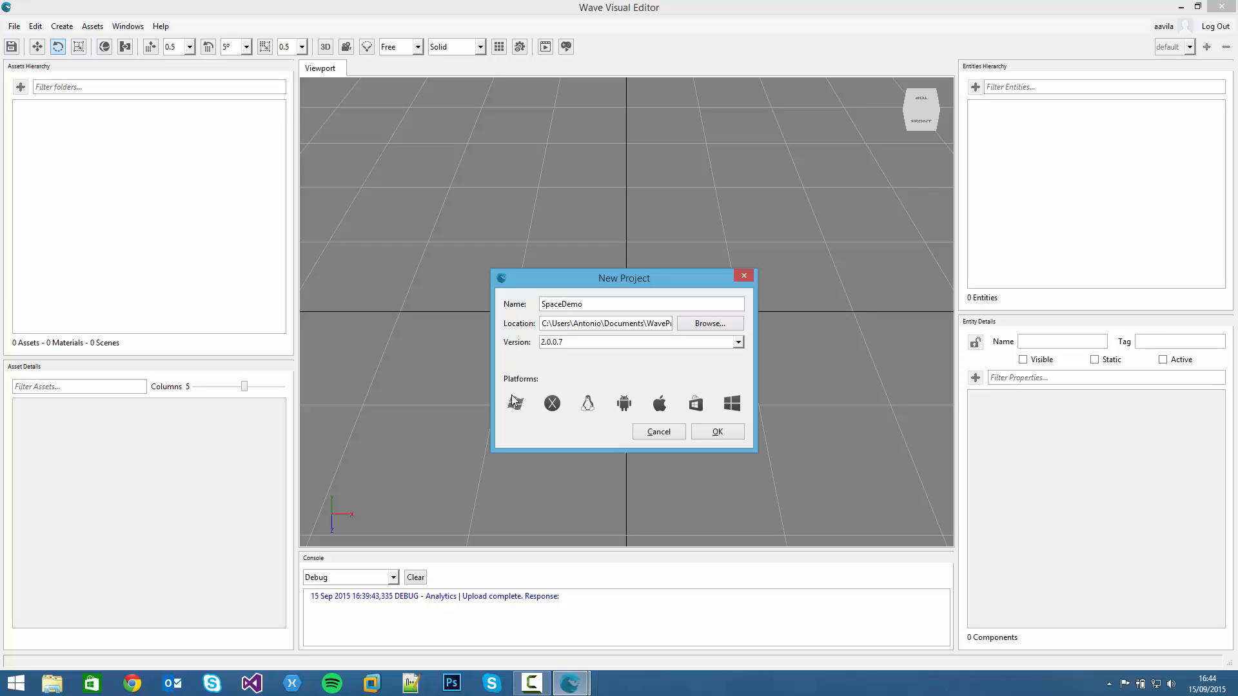
click(551, 404)
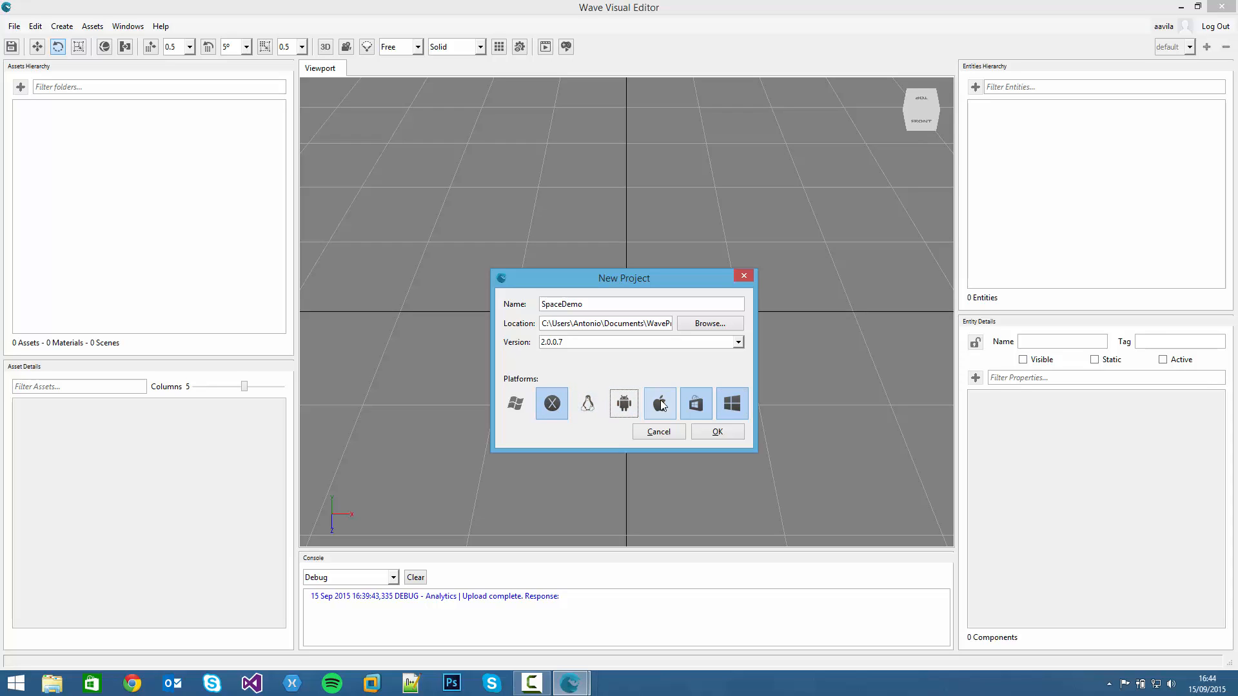
click(623, 404)
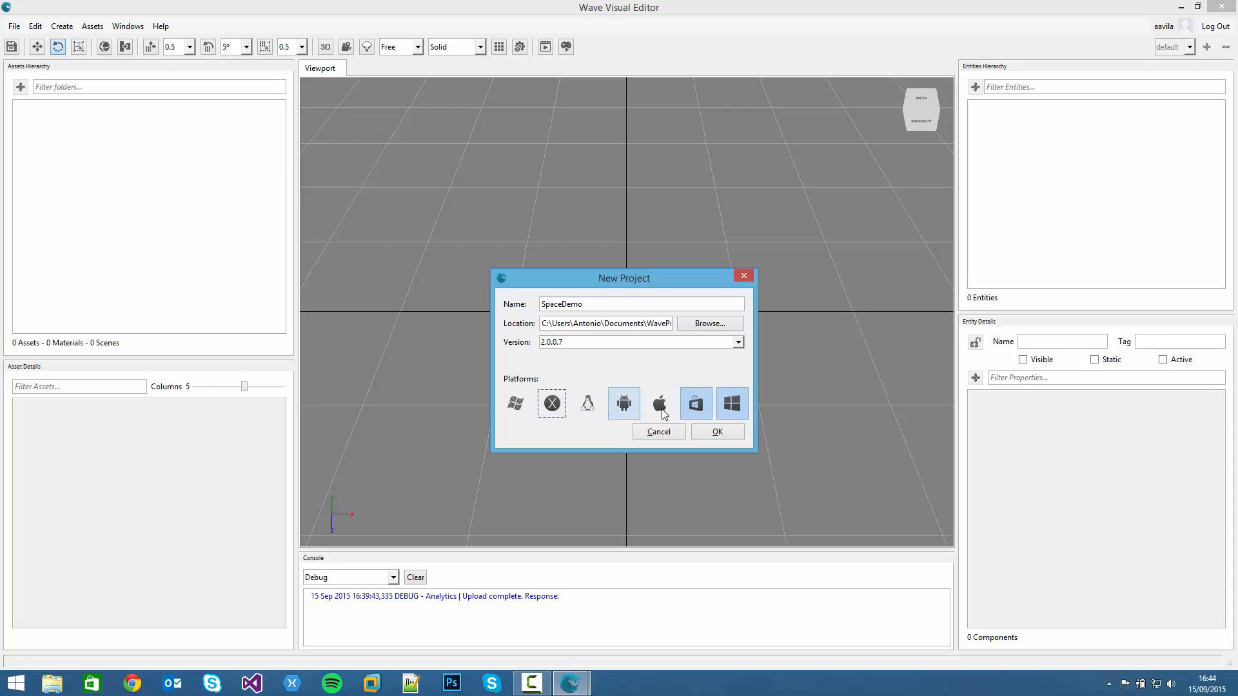
click(587, 403)
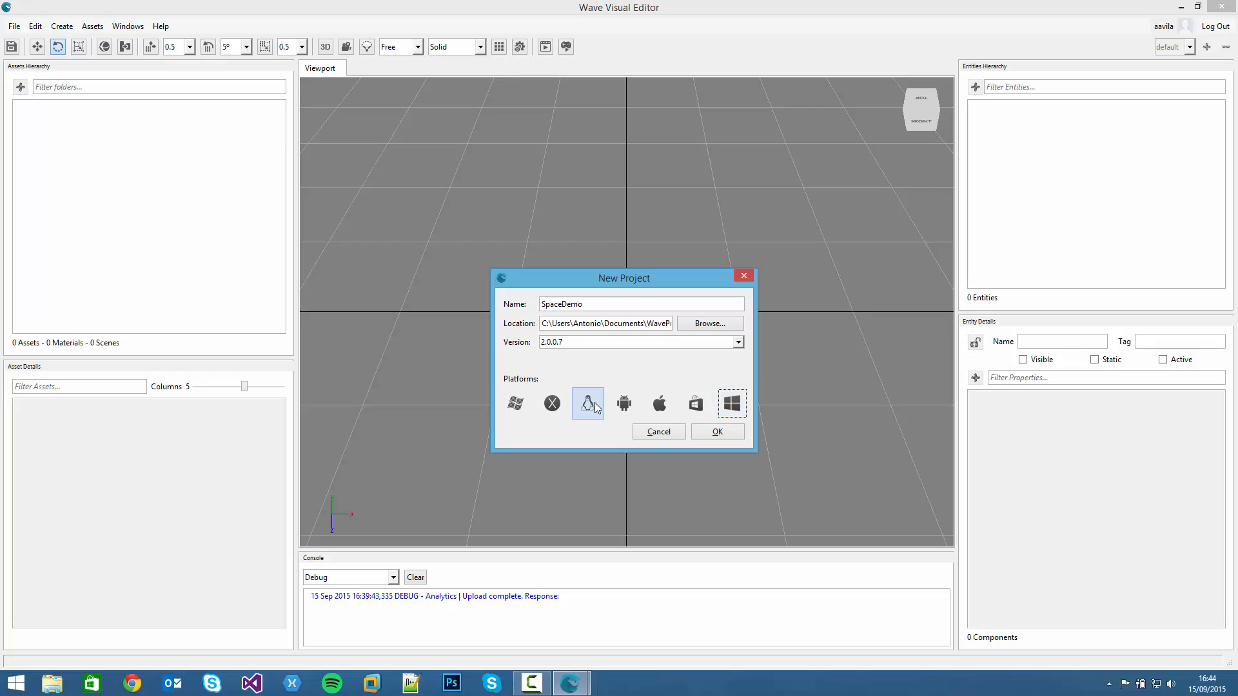
mouse_move(588, 403)
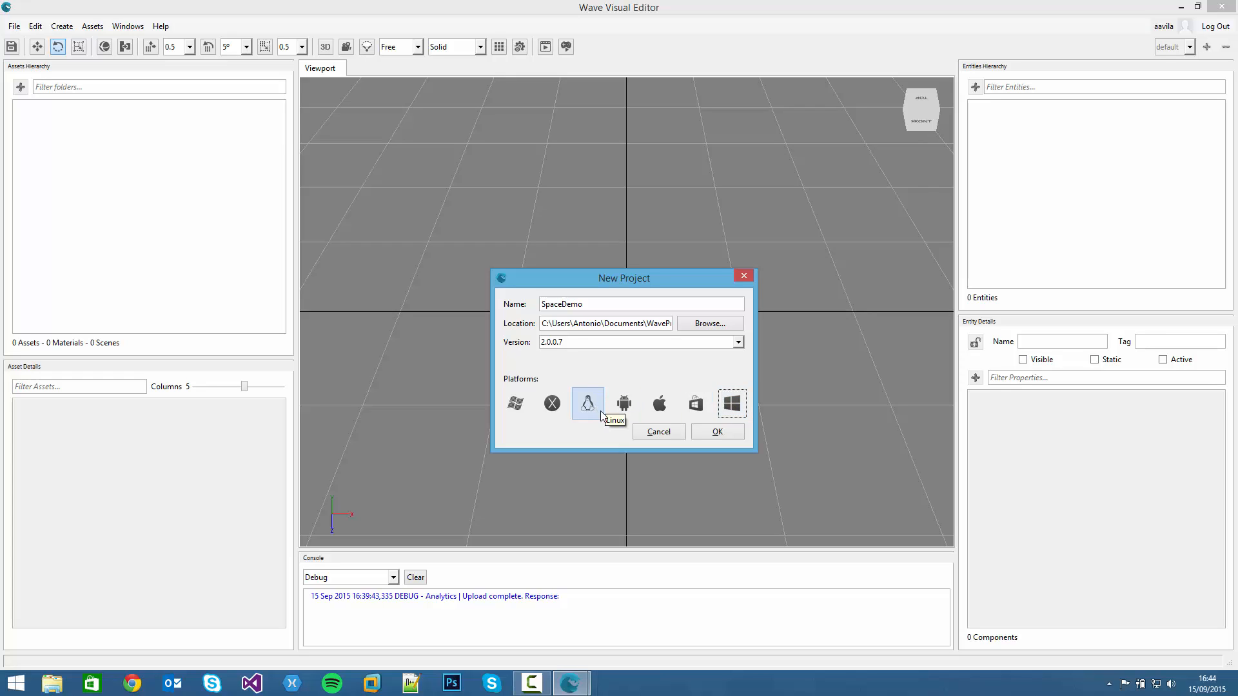
mouse_move(695, 457)
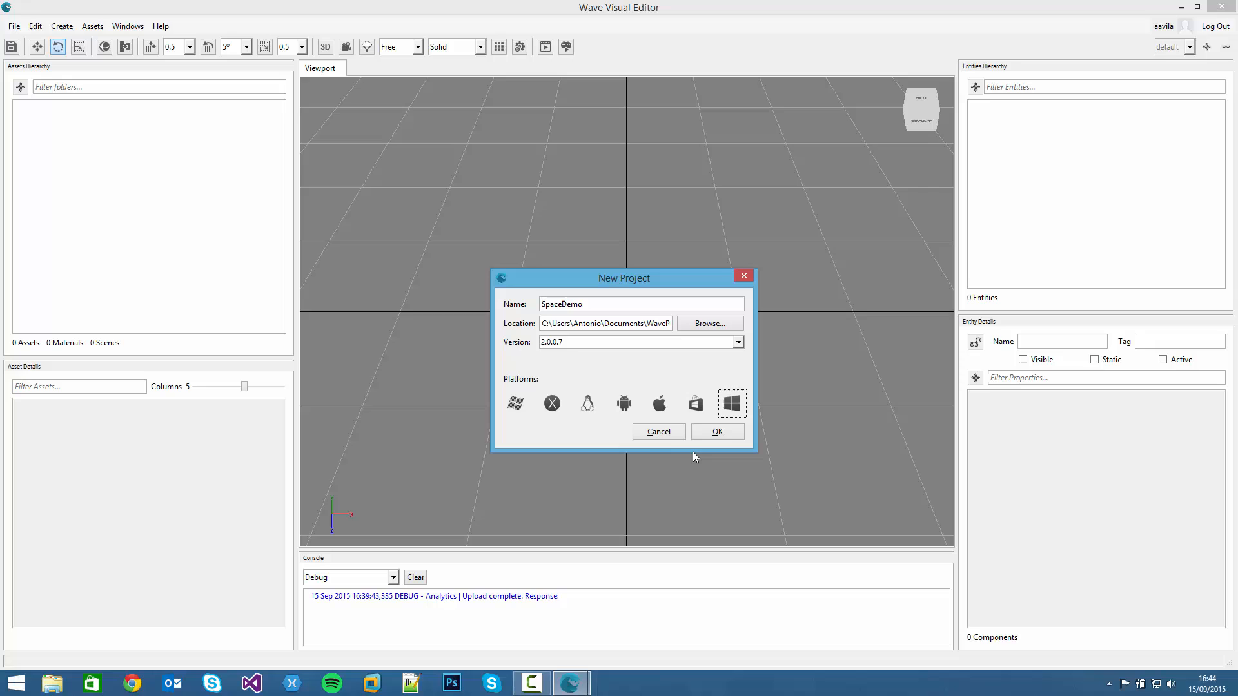
Confirm the New Project dialog so SpaceDemo is created with MyScene loaded.
click(715, 432)
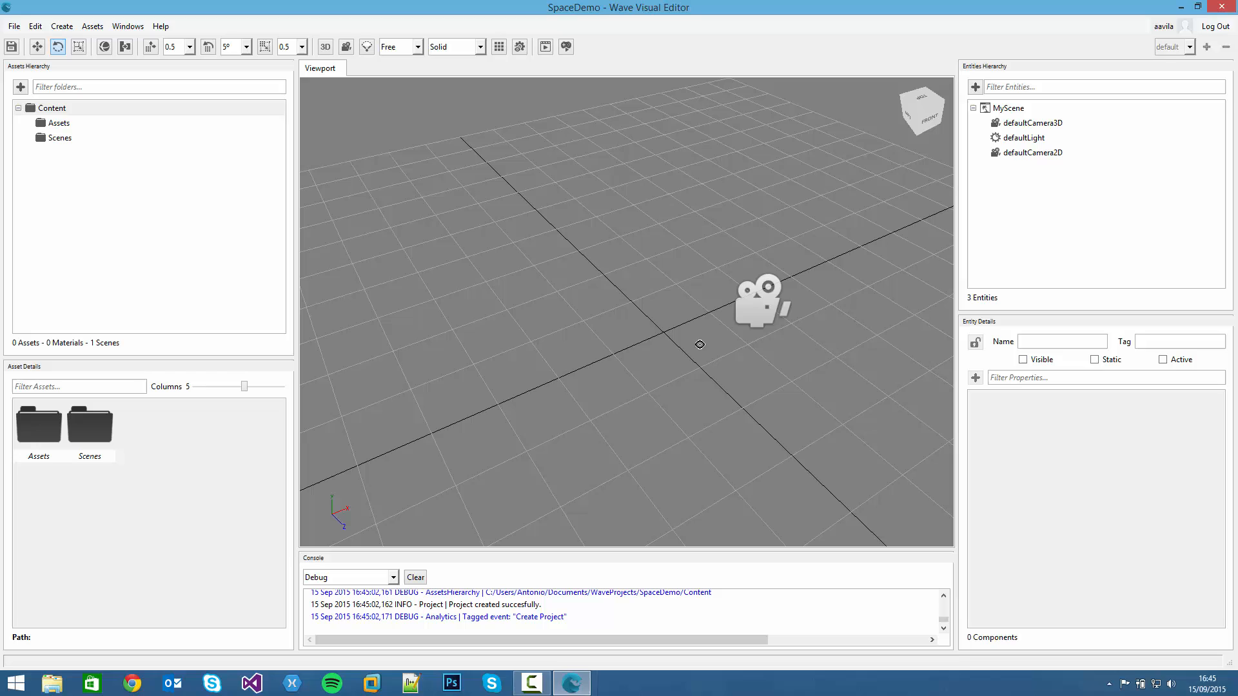
mouse_move(18, 29)
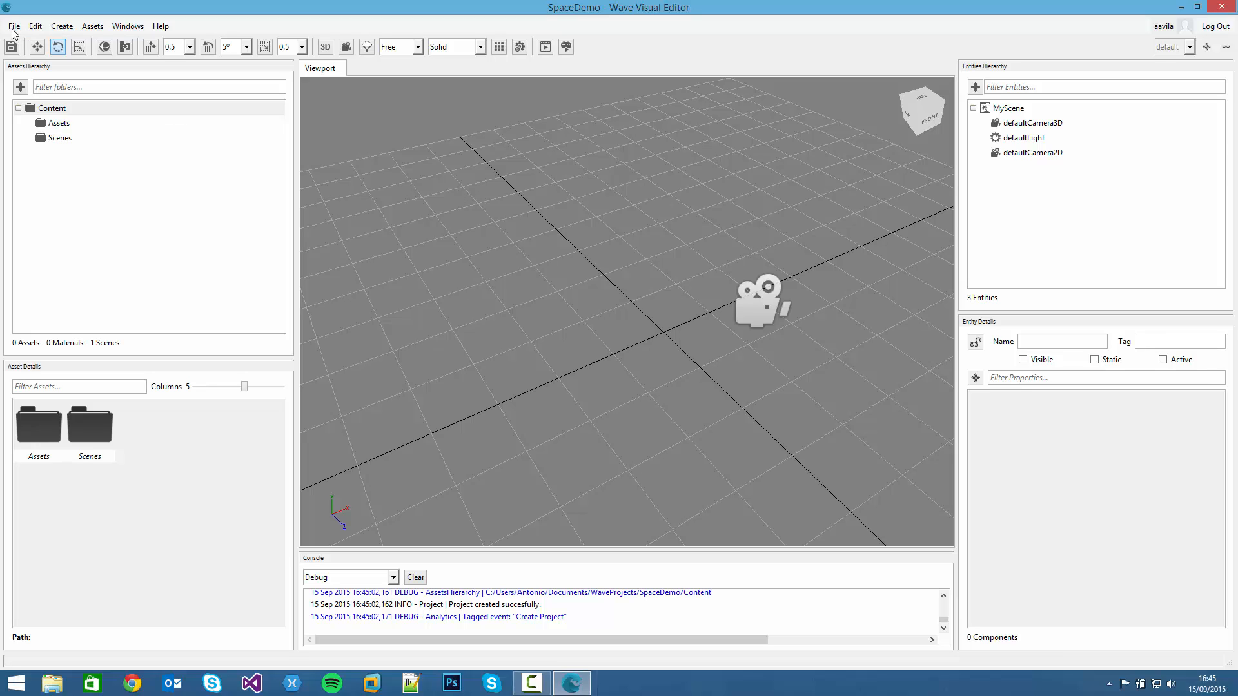
click(13, 25)
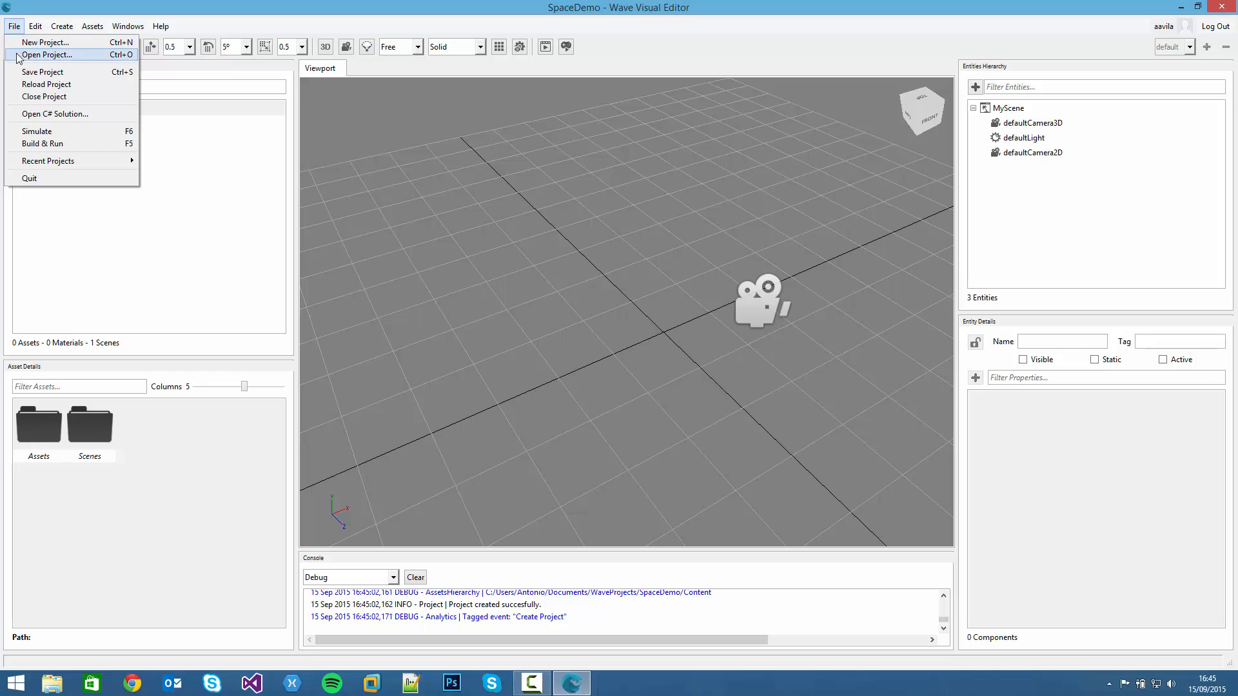
mouse_move(45, 83)
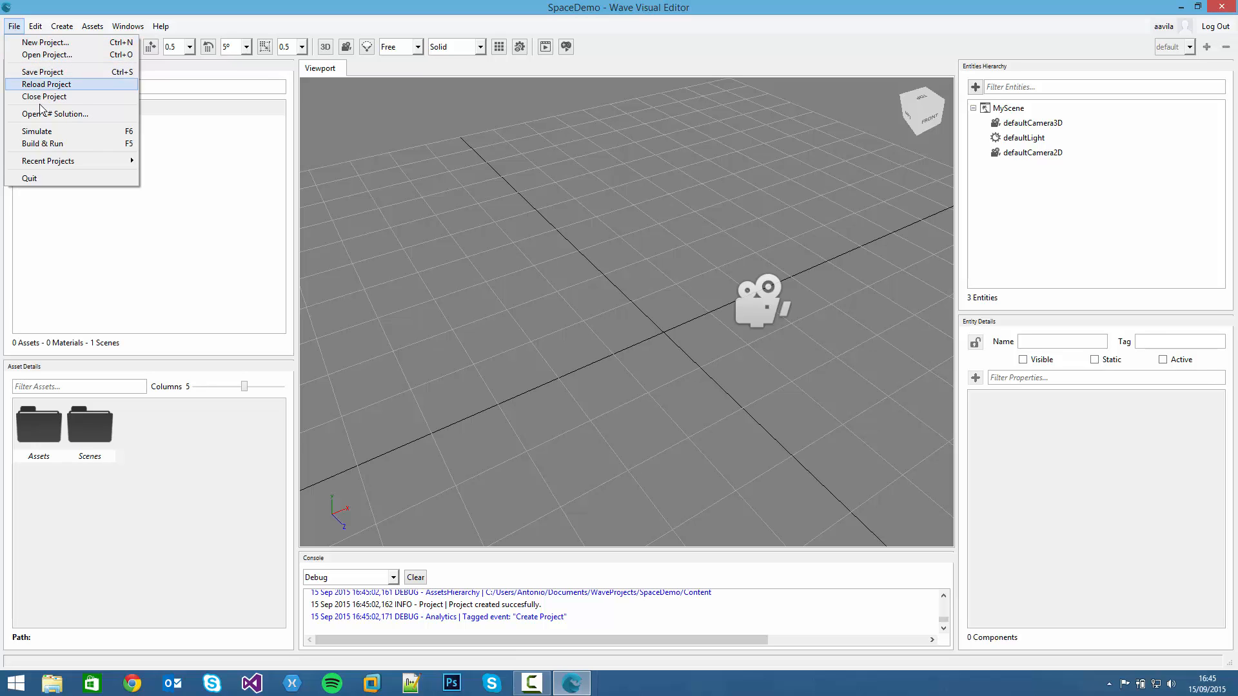
mouse_move(55, 113)
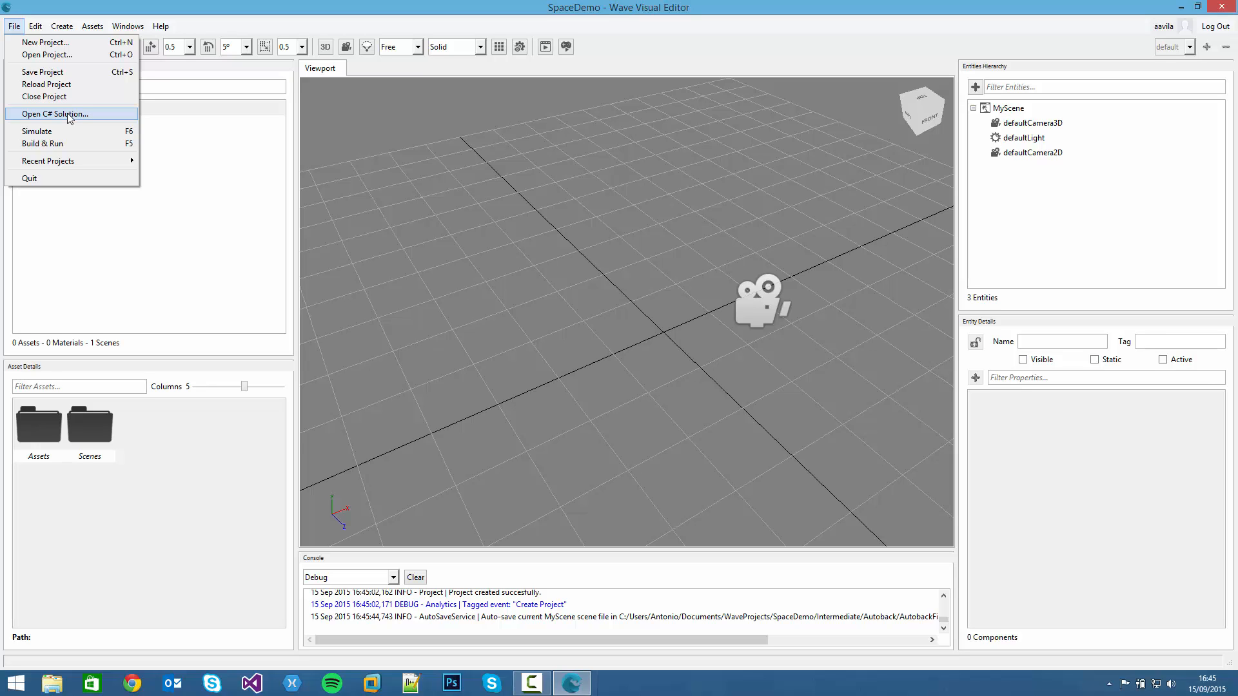
mouse_move(54, 148)
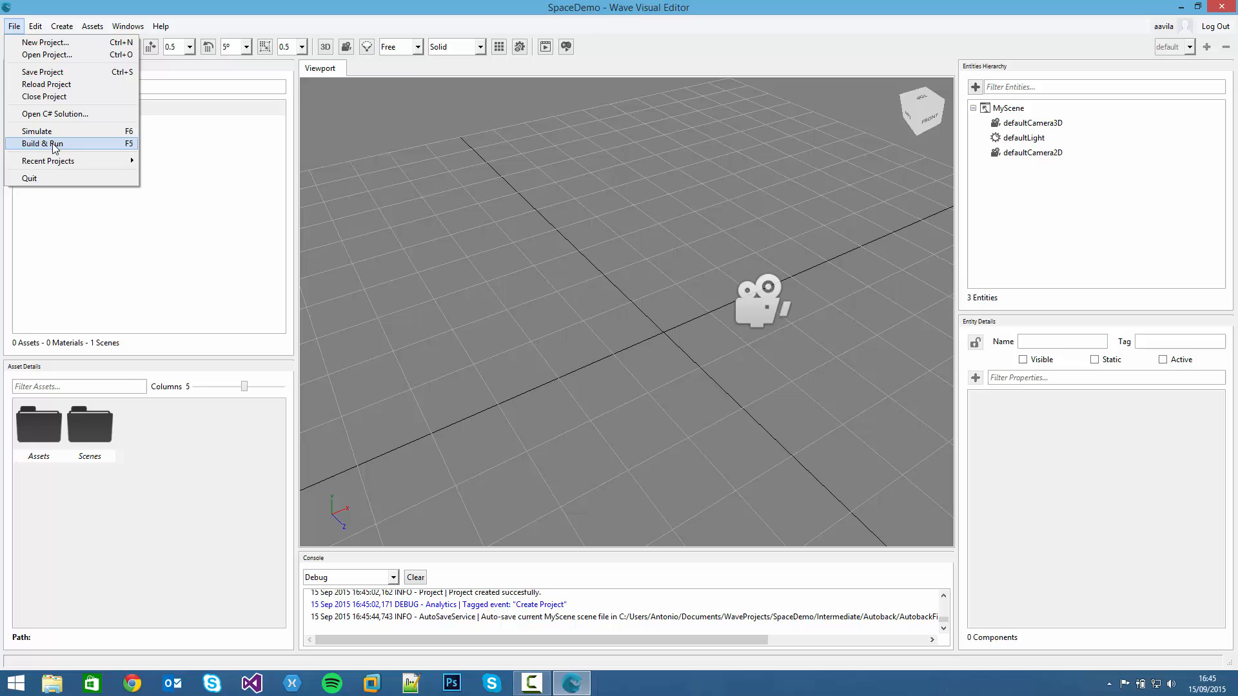
mouse_move(62, 152)
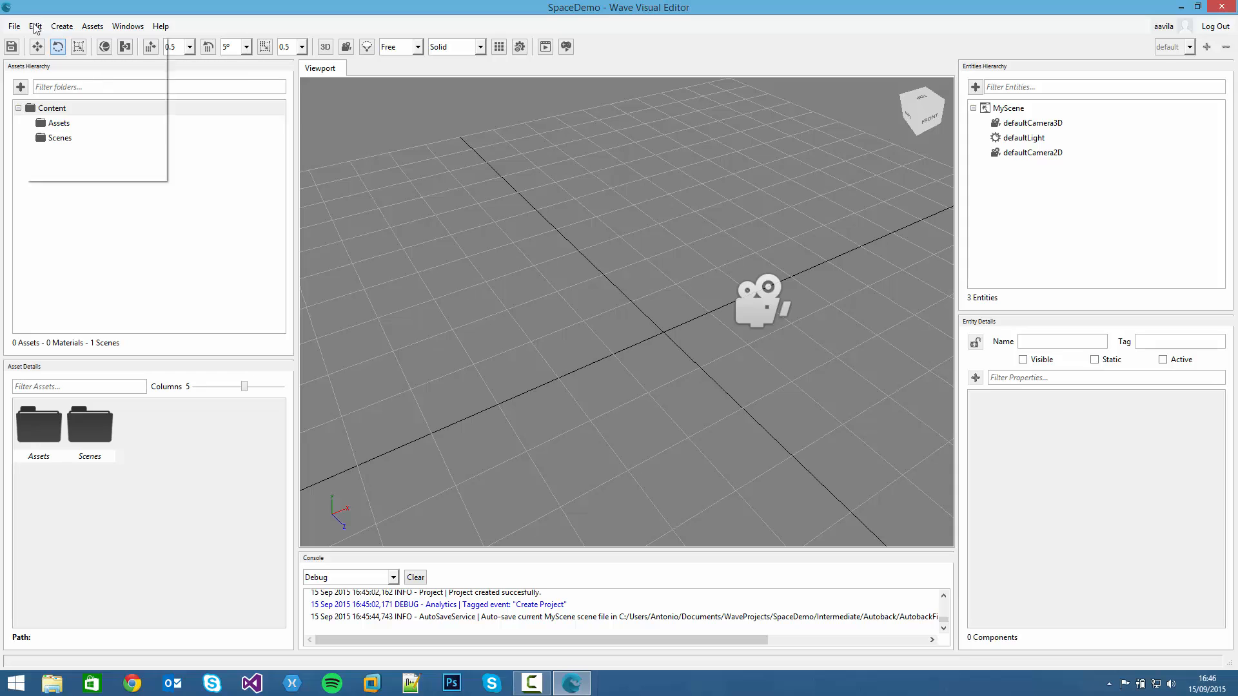
click(35, 26)
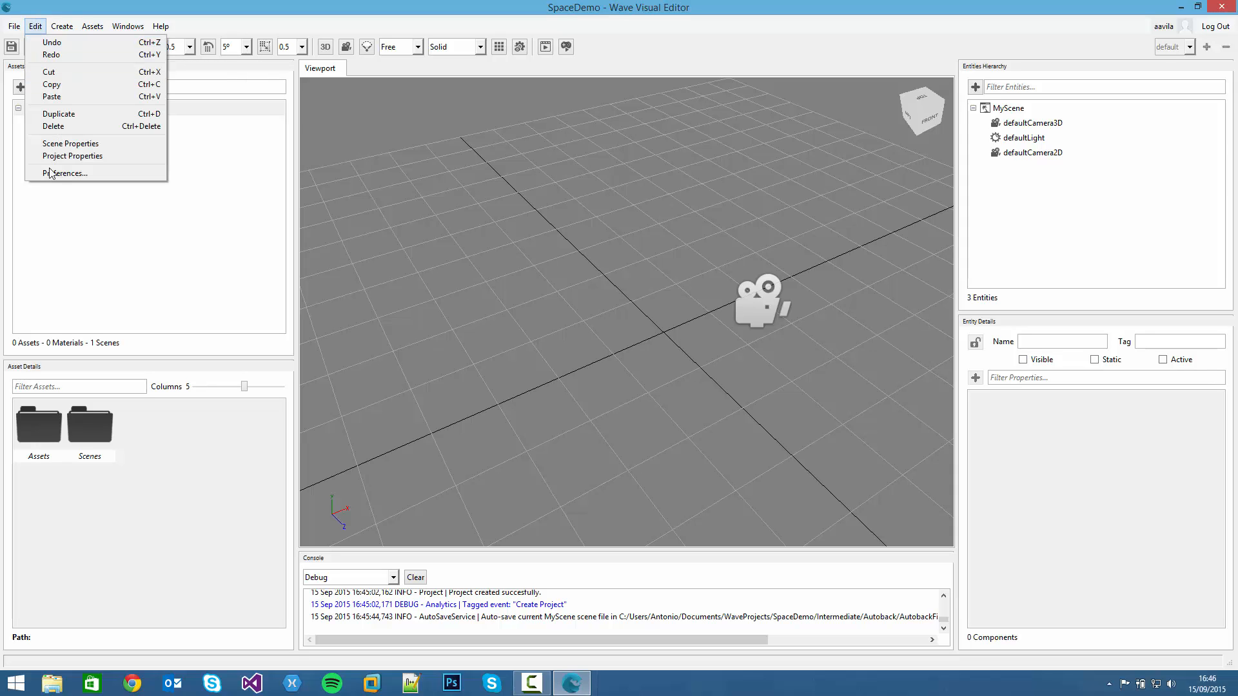
mouse_move(62, 53)
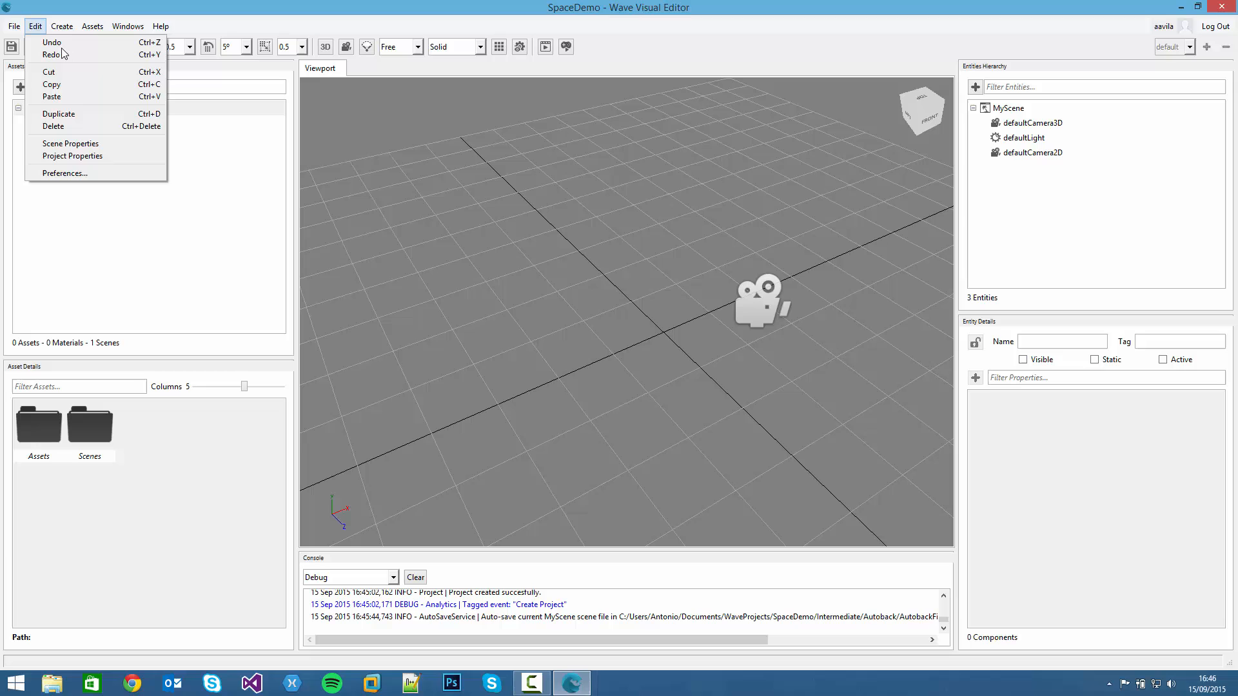
mouse_move(65, 173)
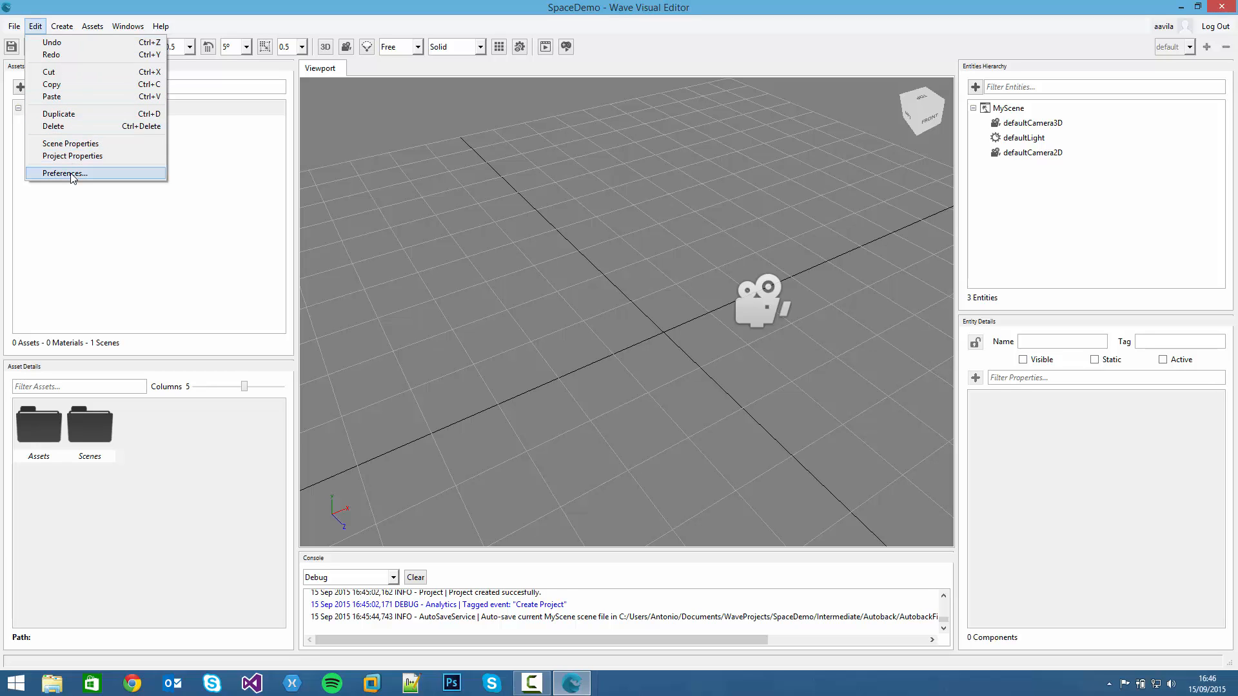
click(63, 173)
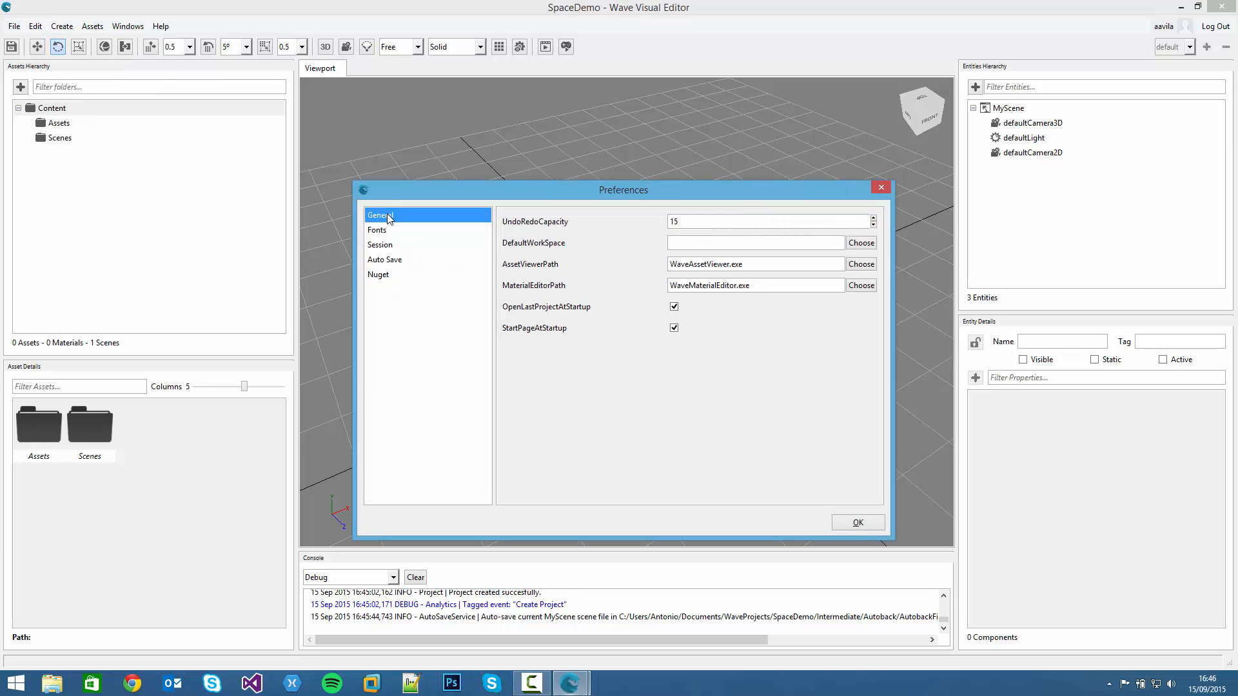
mouse_move(386, 242)
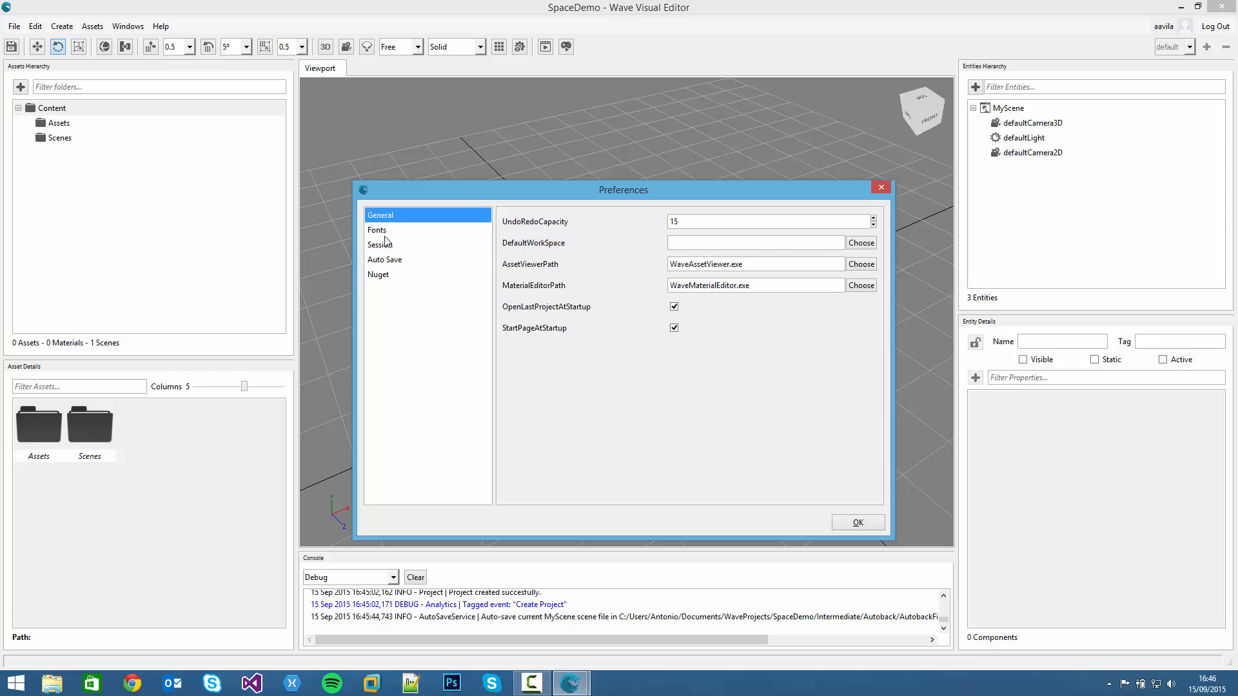
mouse_move(386, 249)
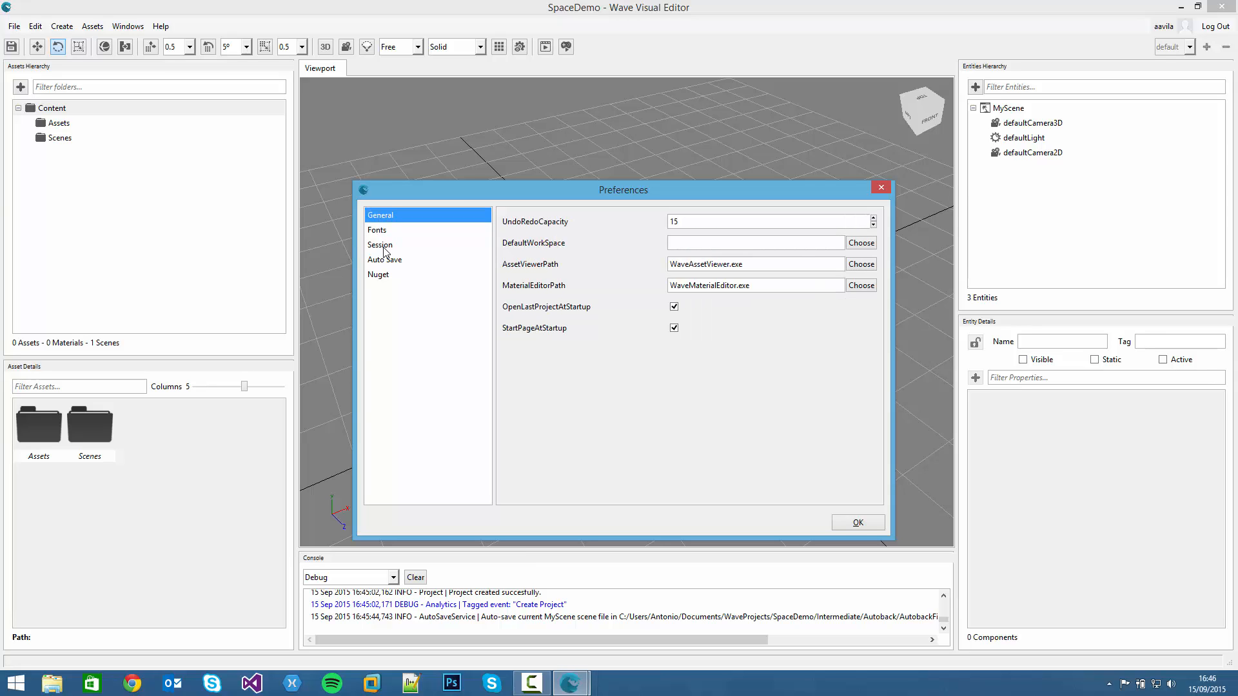
click(386, 259)
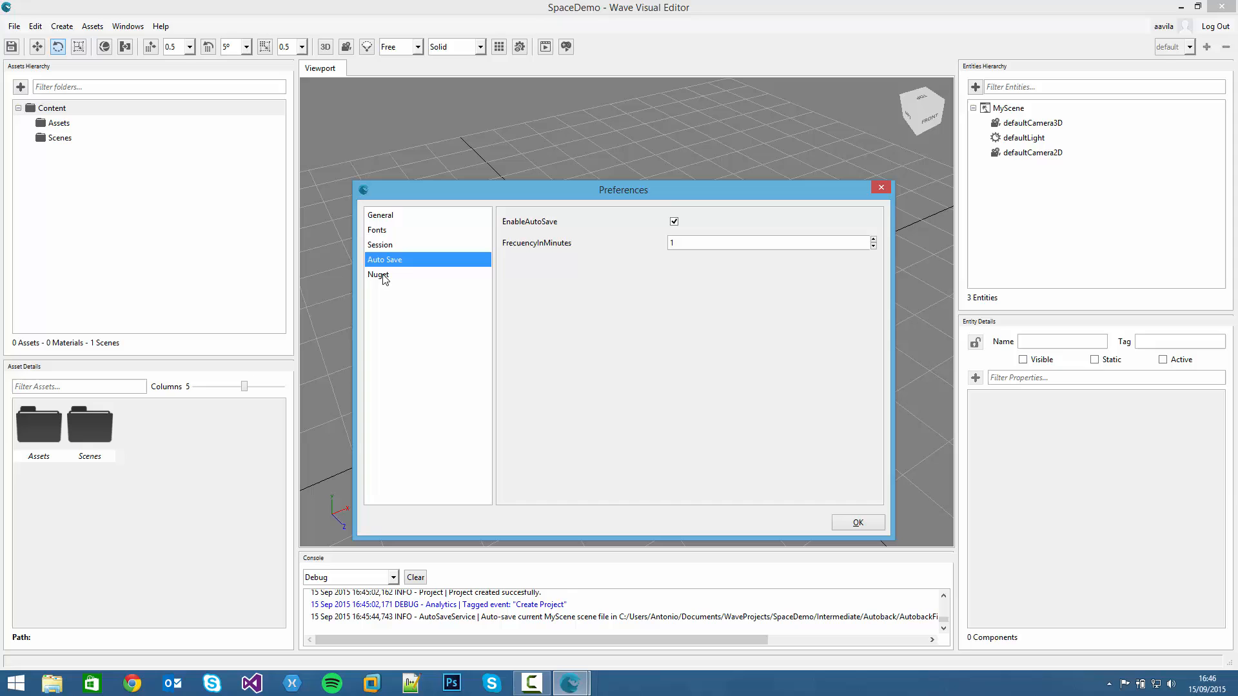
click(380, 215)
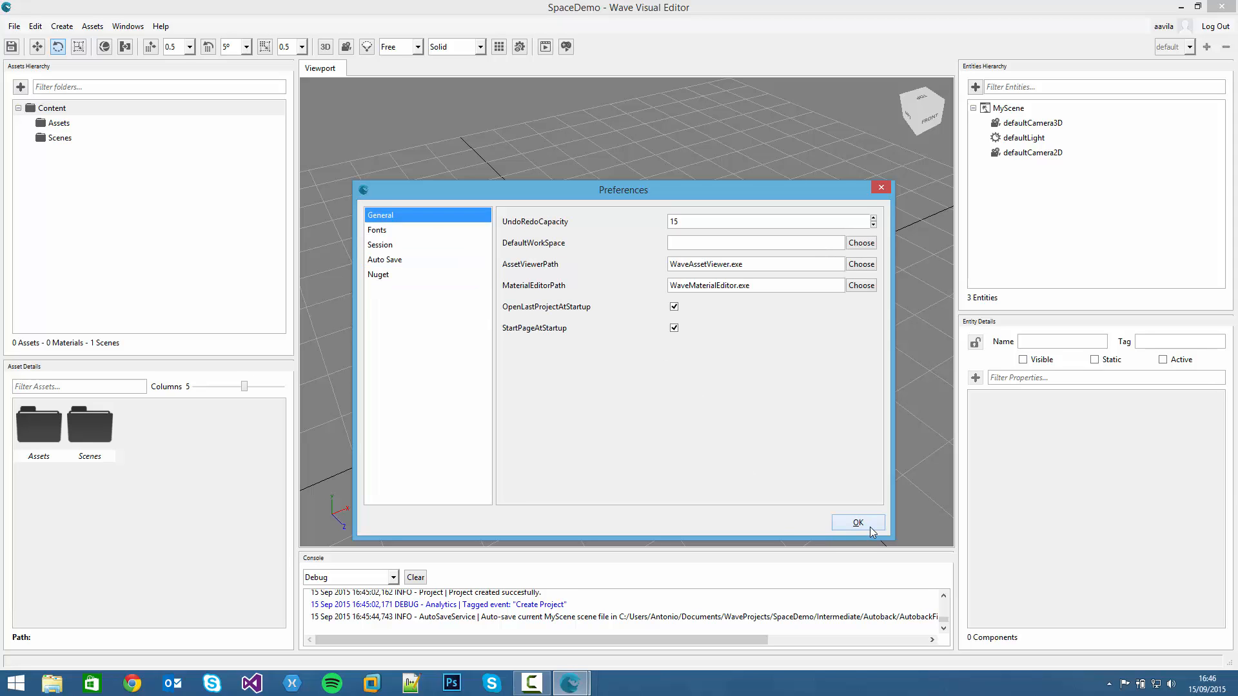
click(61, 26)
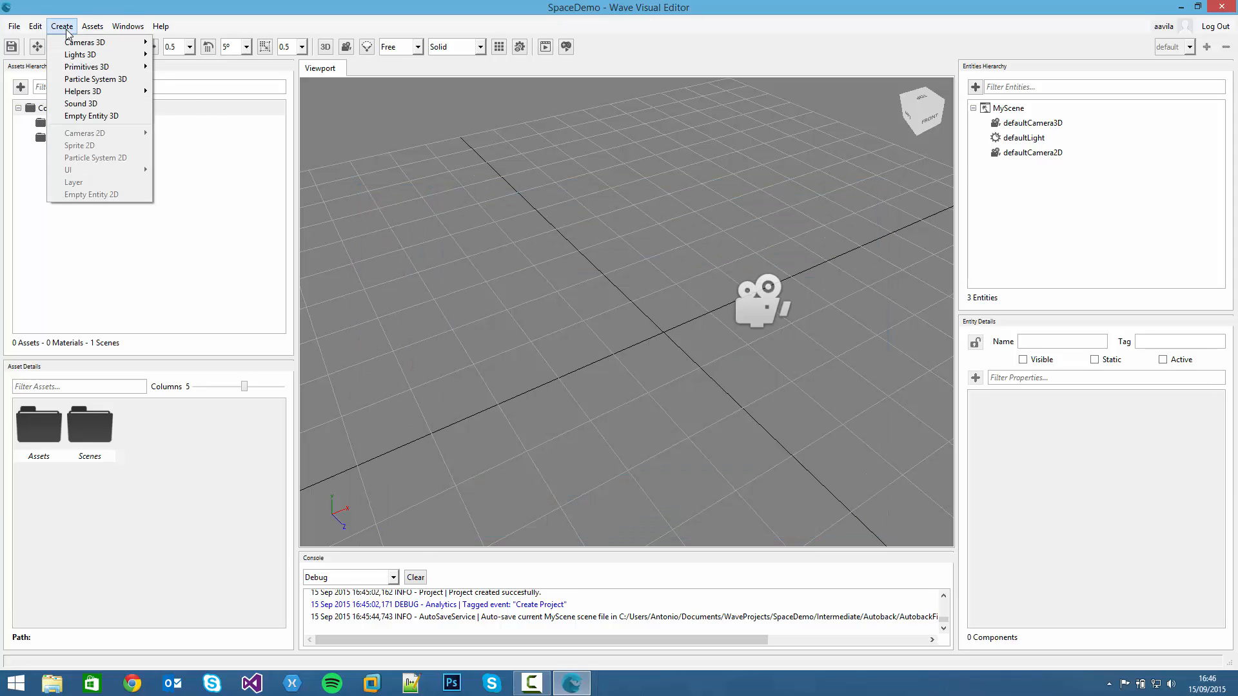
mouse_move(95, 79)
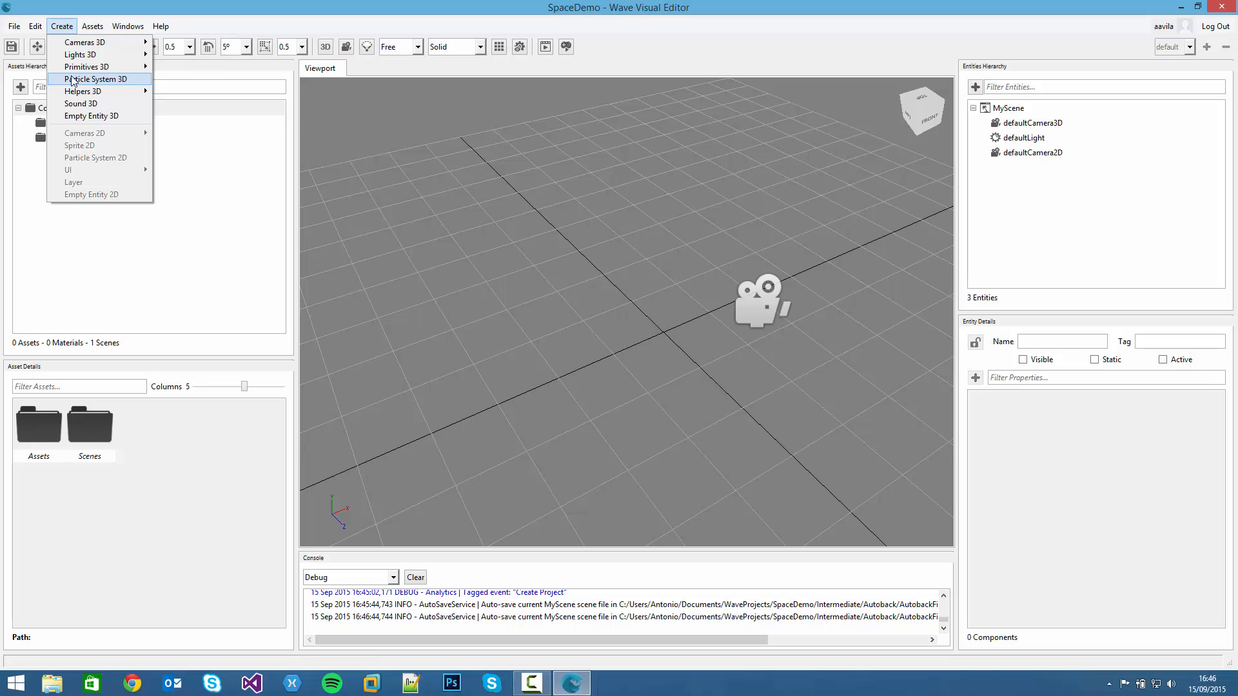
click(91, 26)
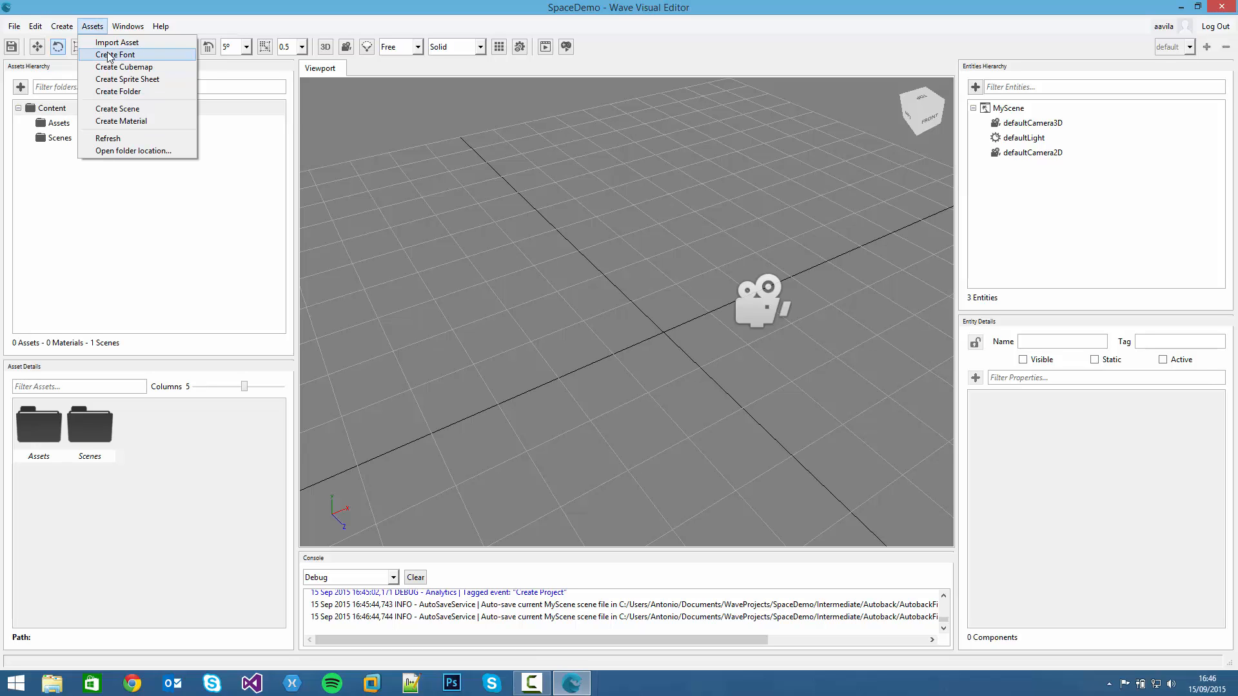
mouse_move(124, 67)
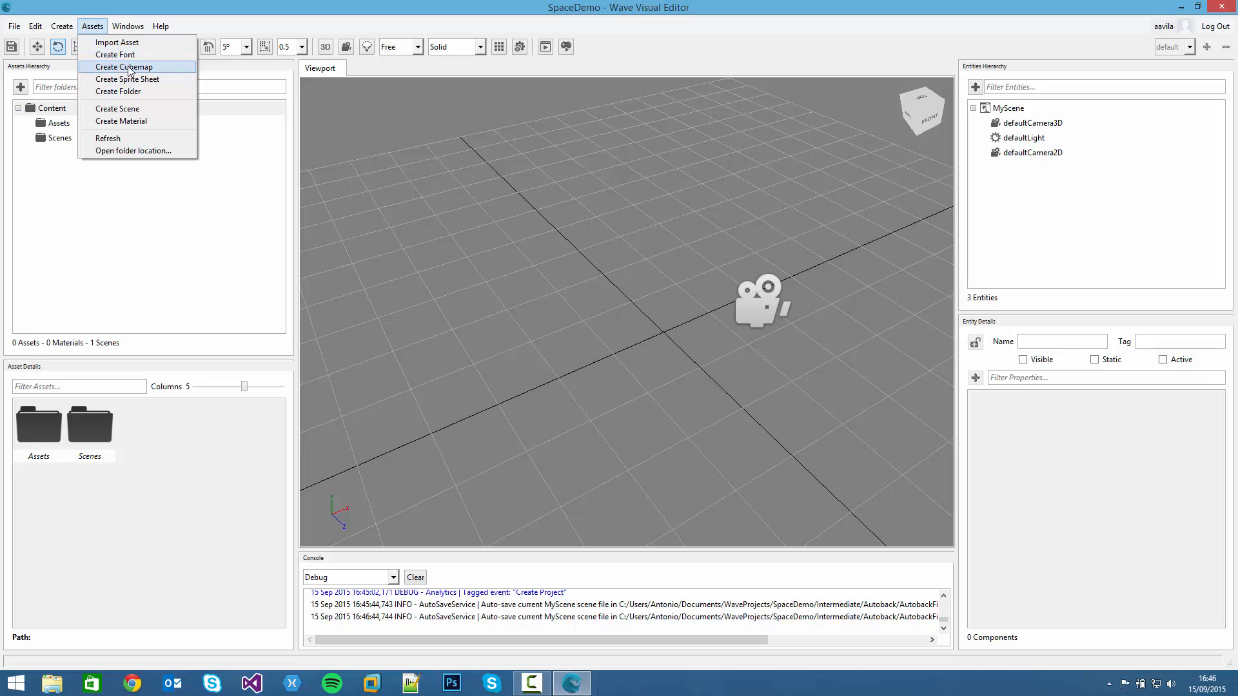
mouse_move(126, 78)
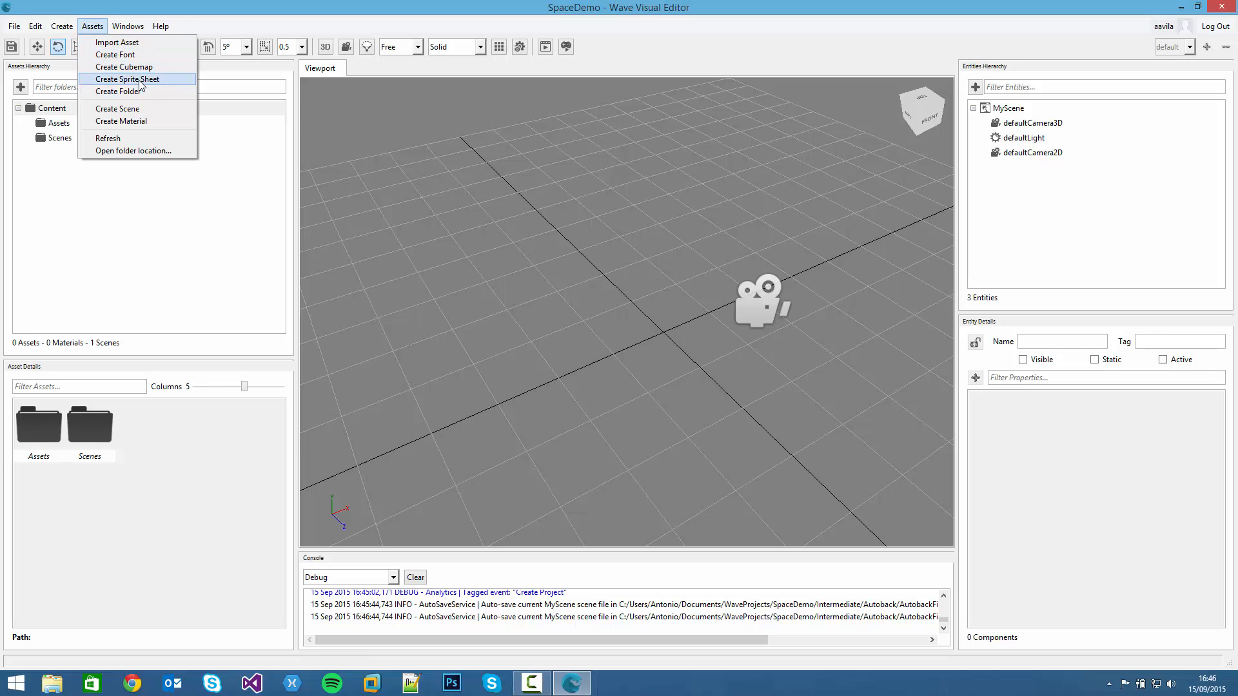
click(127, 25)
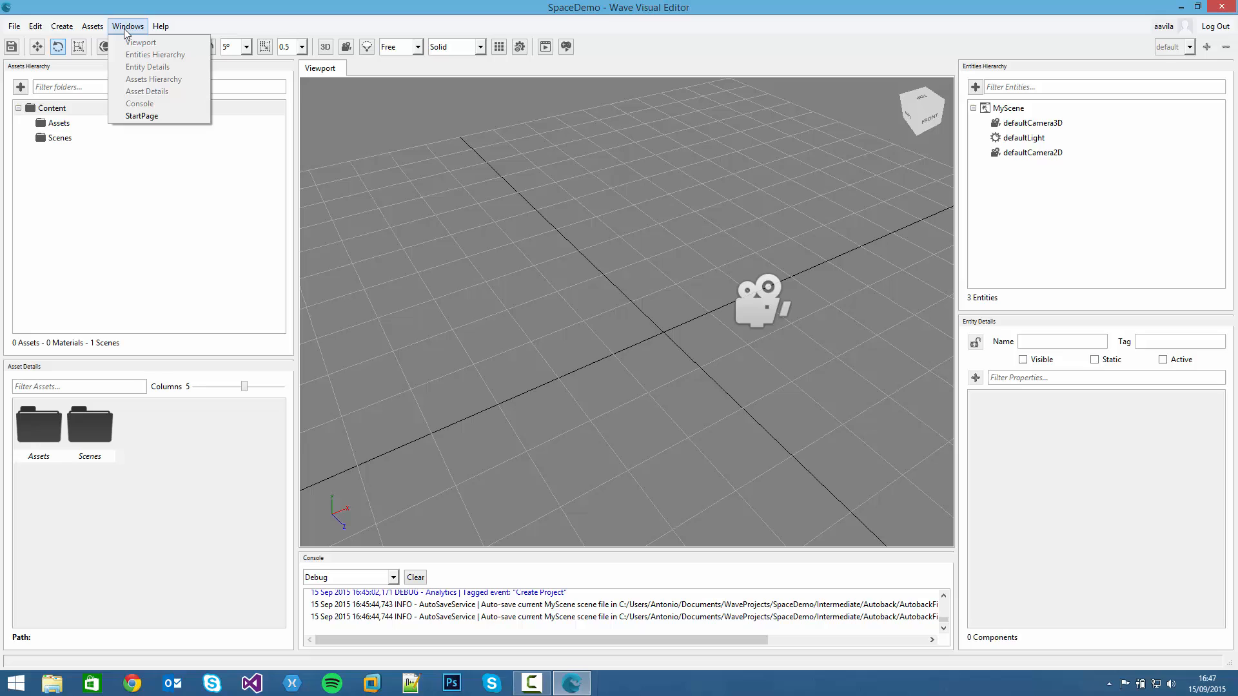
mouse_move(145, 91)
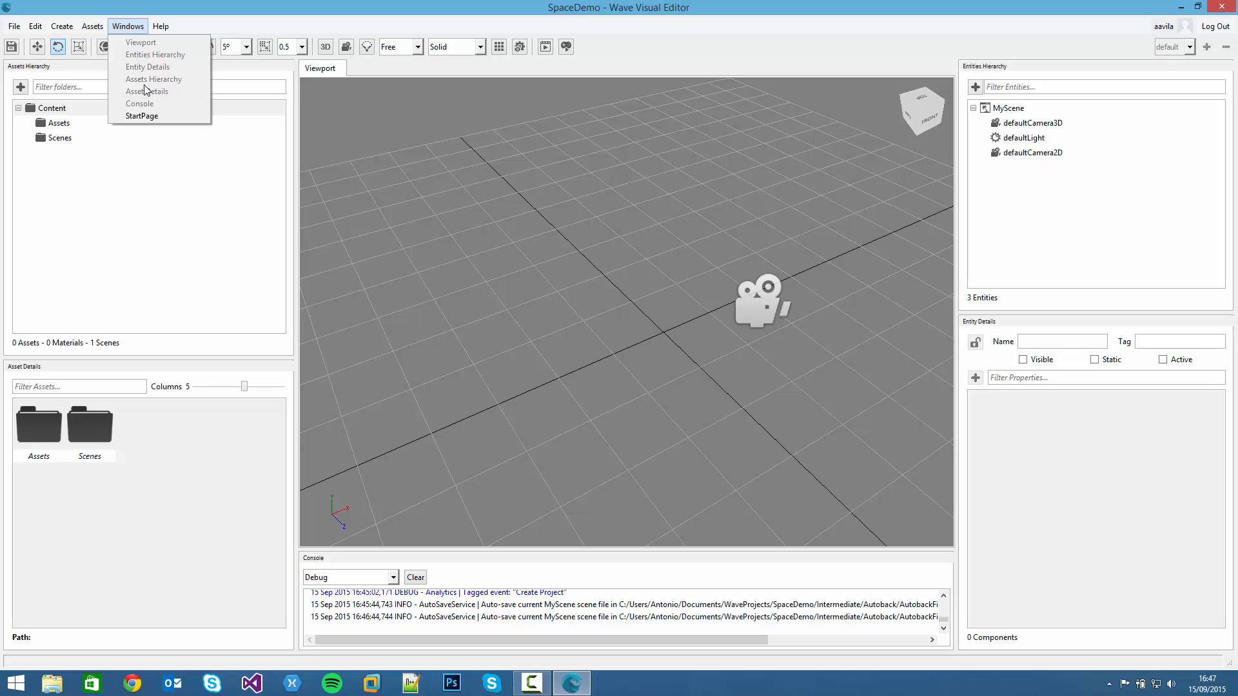
mouse_move(148, 116)
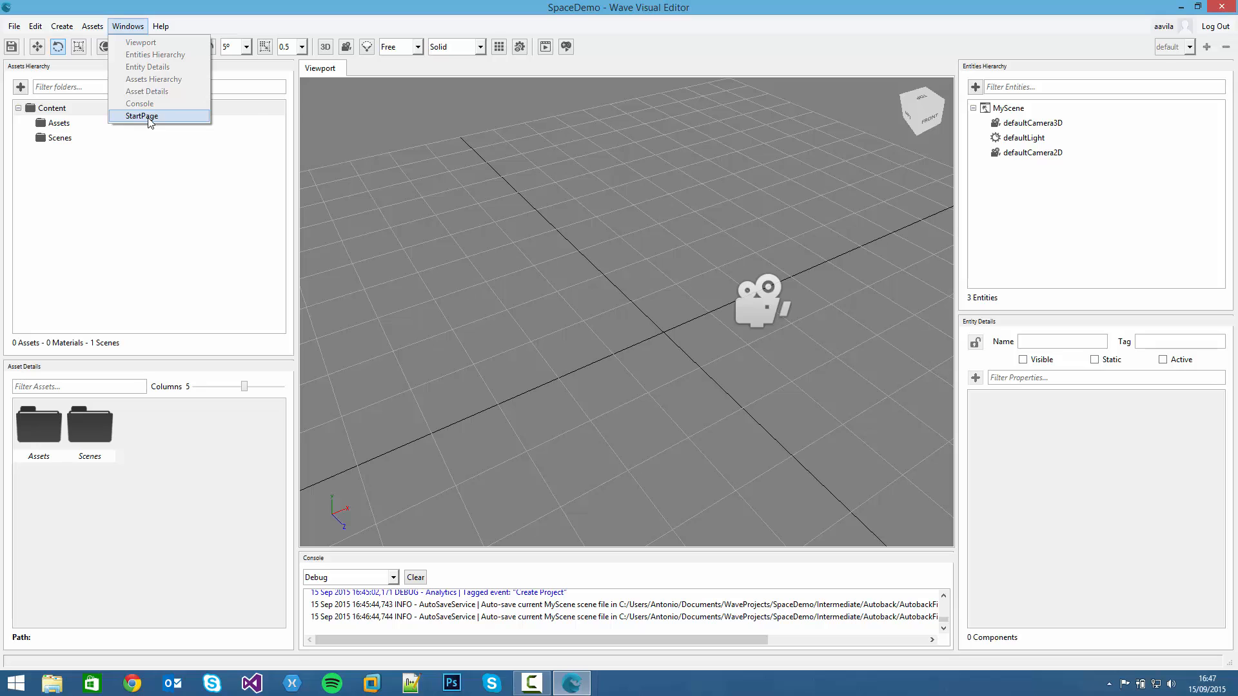
click(161, 26)
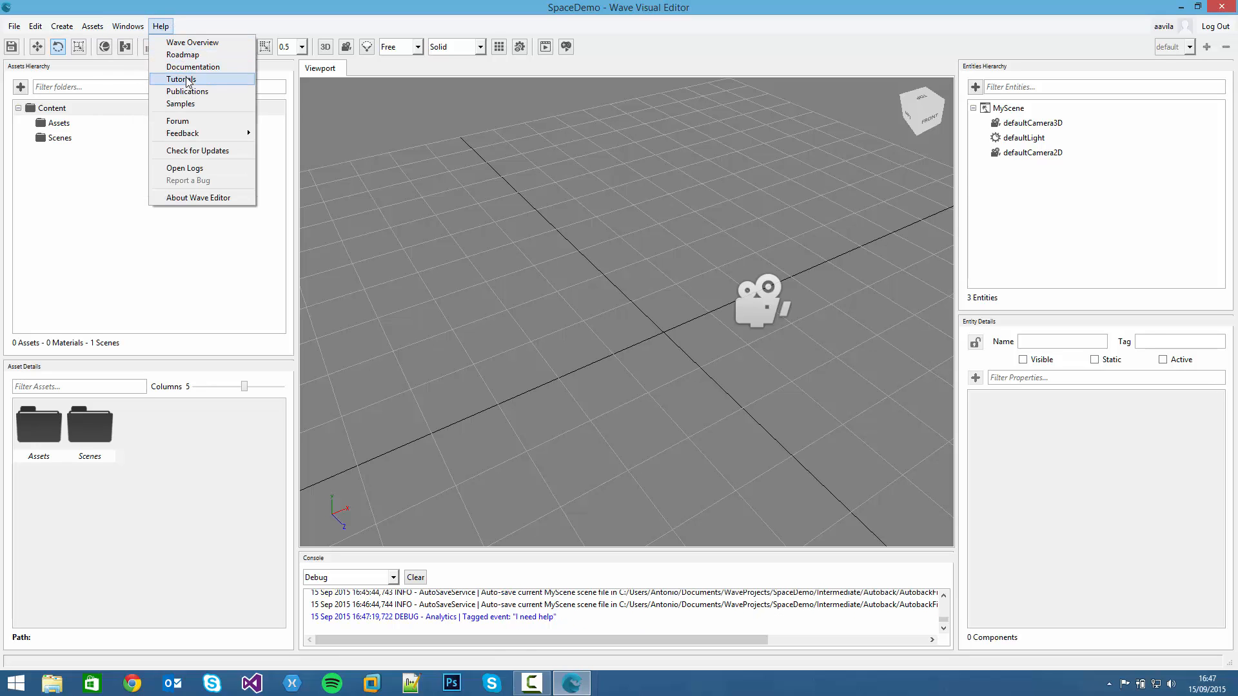
click(198, 198)
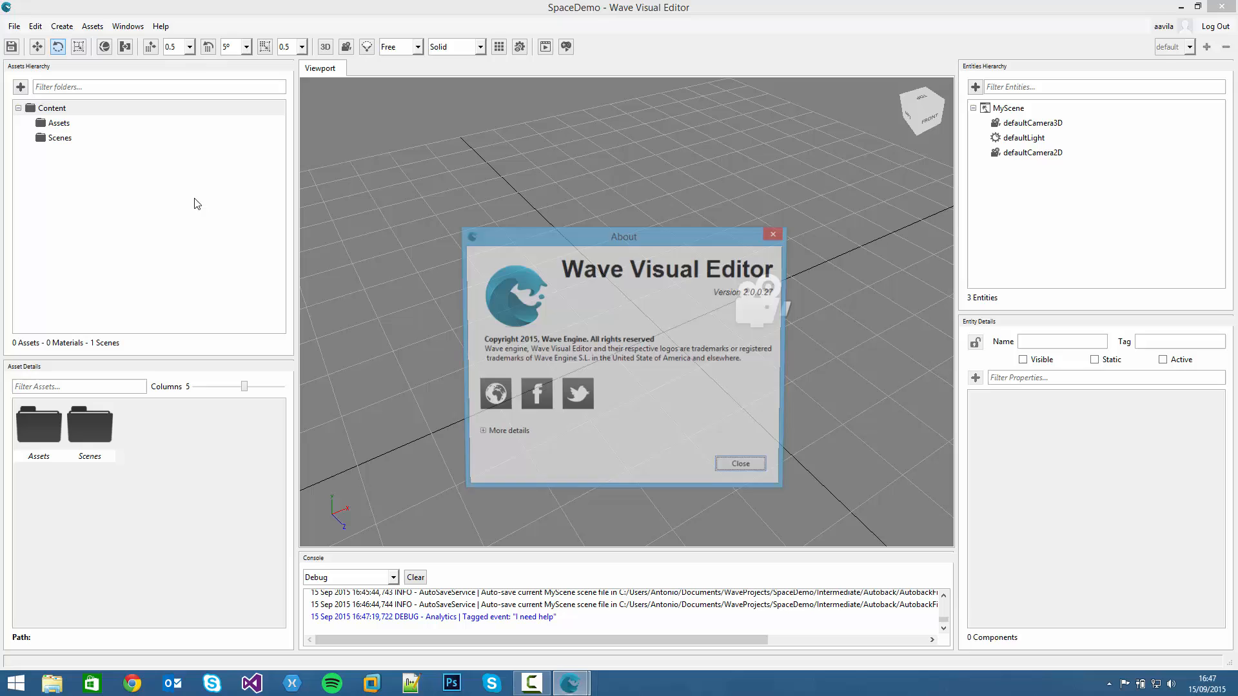
click(503, 430)
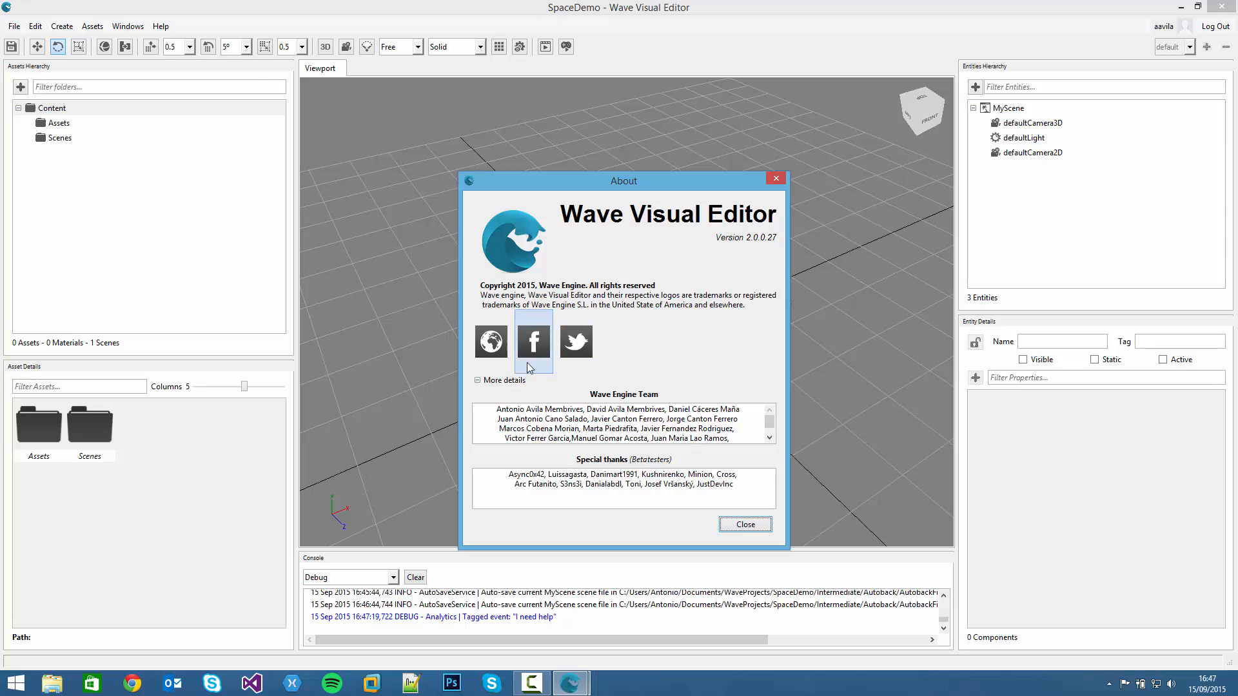
click(161, 26)
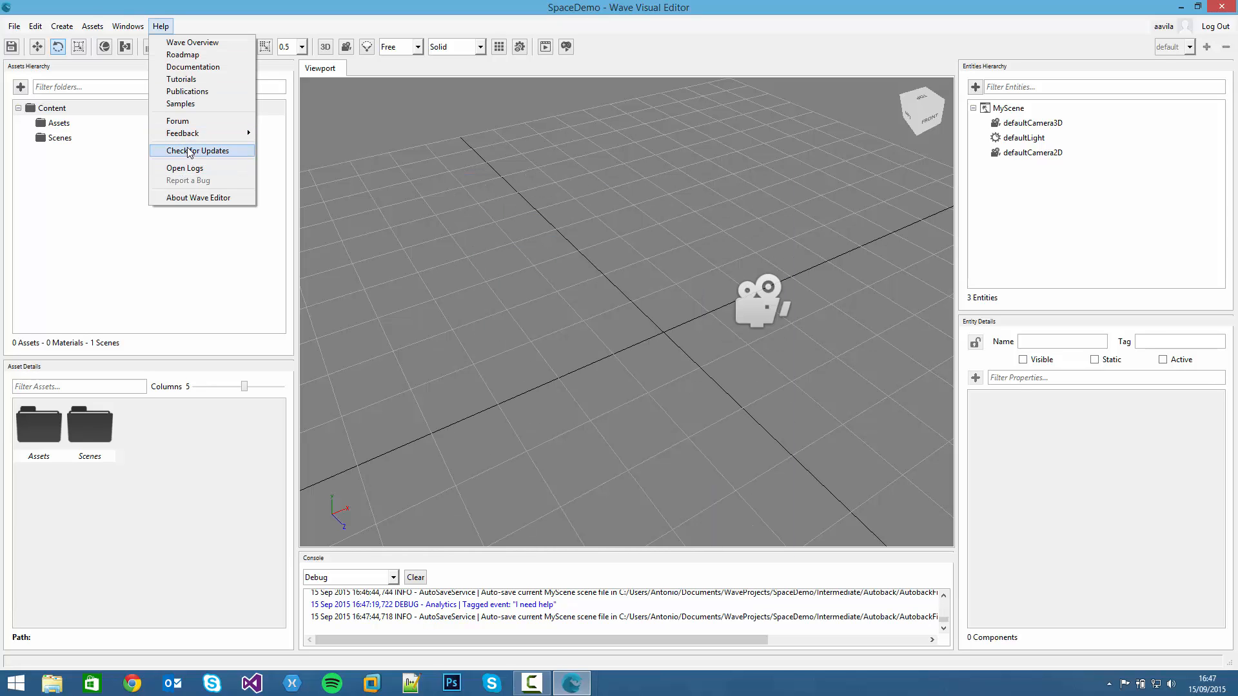
click(198, 150)
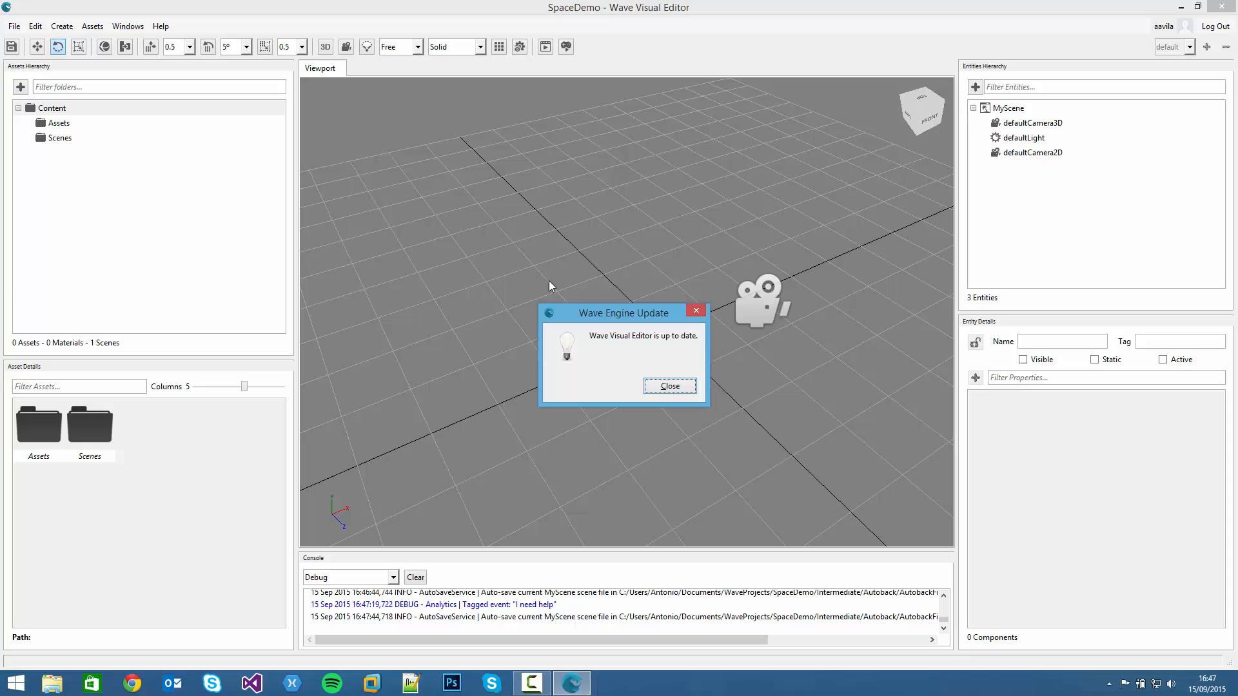
click(669, 386)
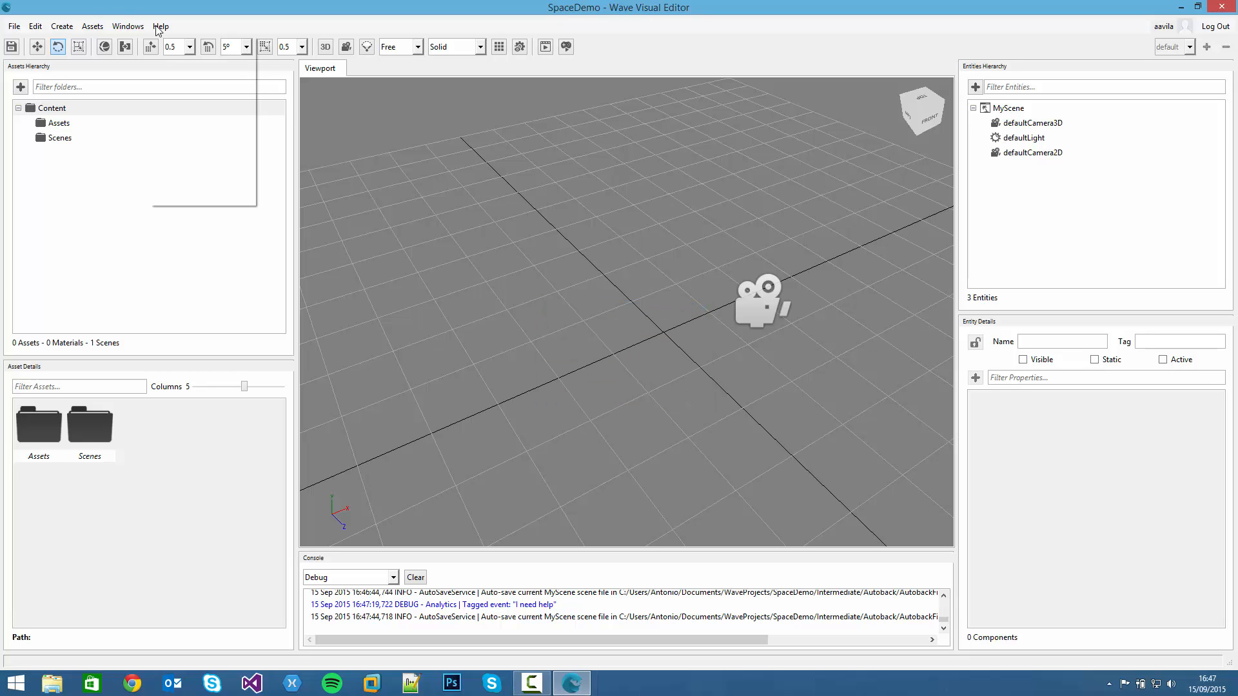
click(161, 26)
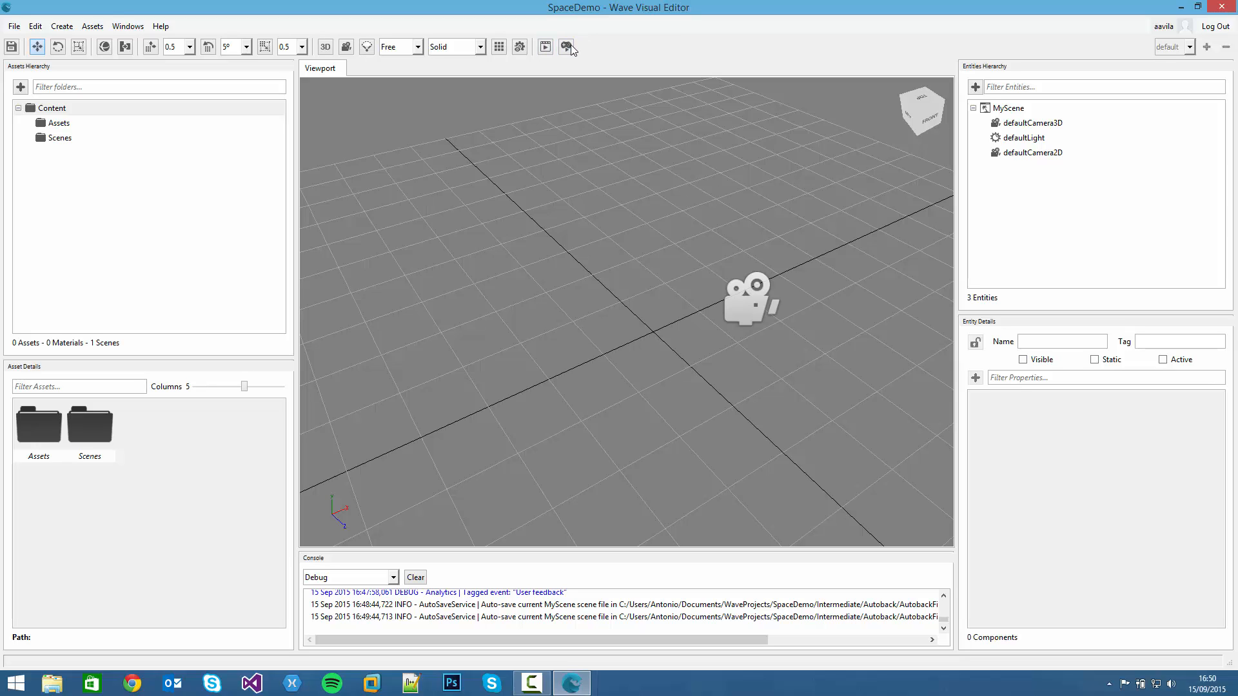
mouse_move(41, 58)
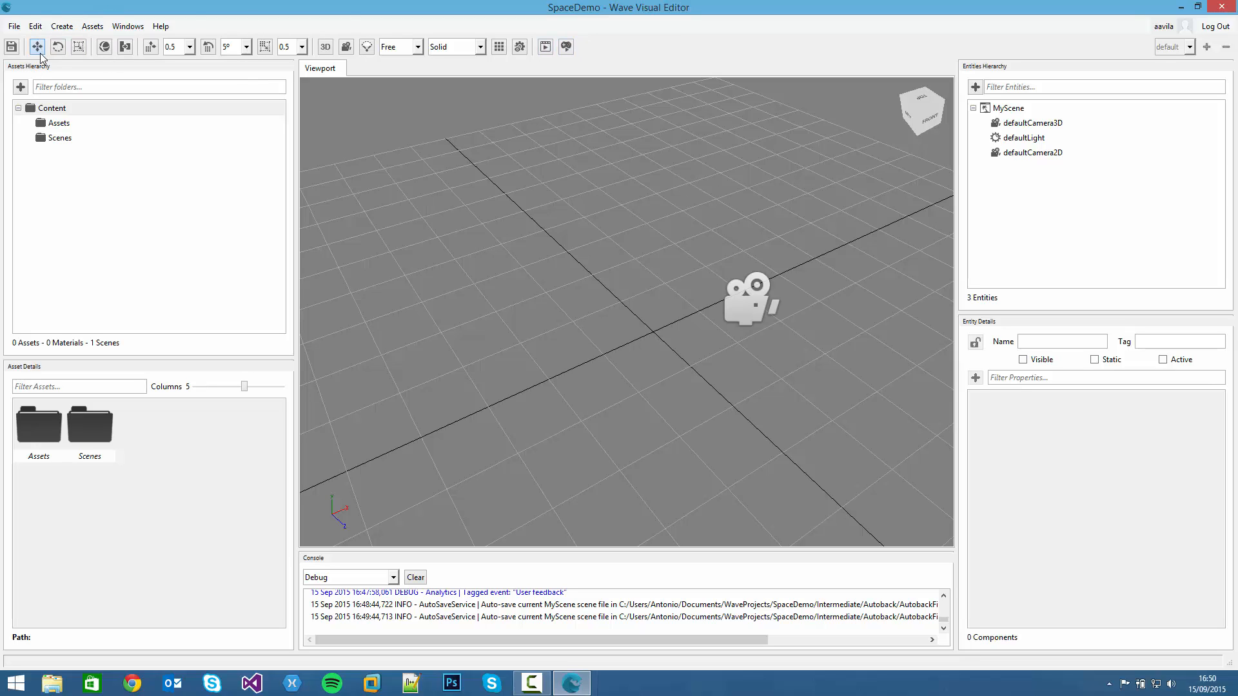
mouse_move(61, 70)
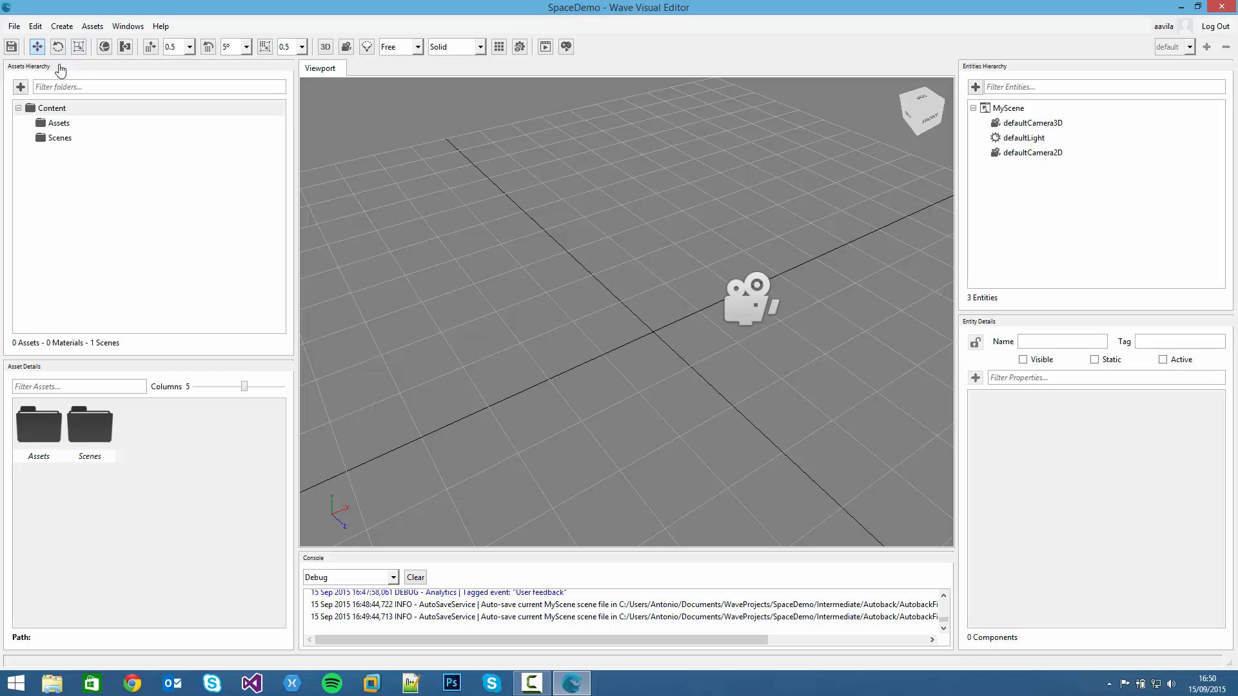
mouse_move(104, 46)
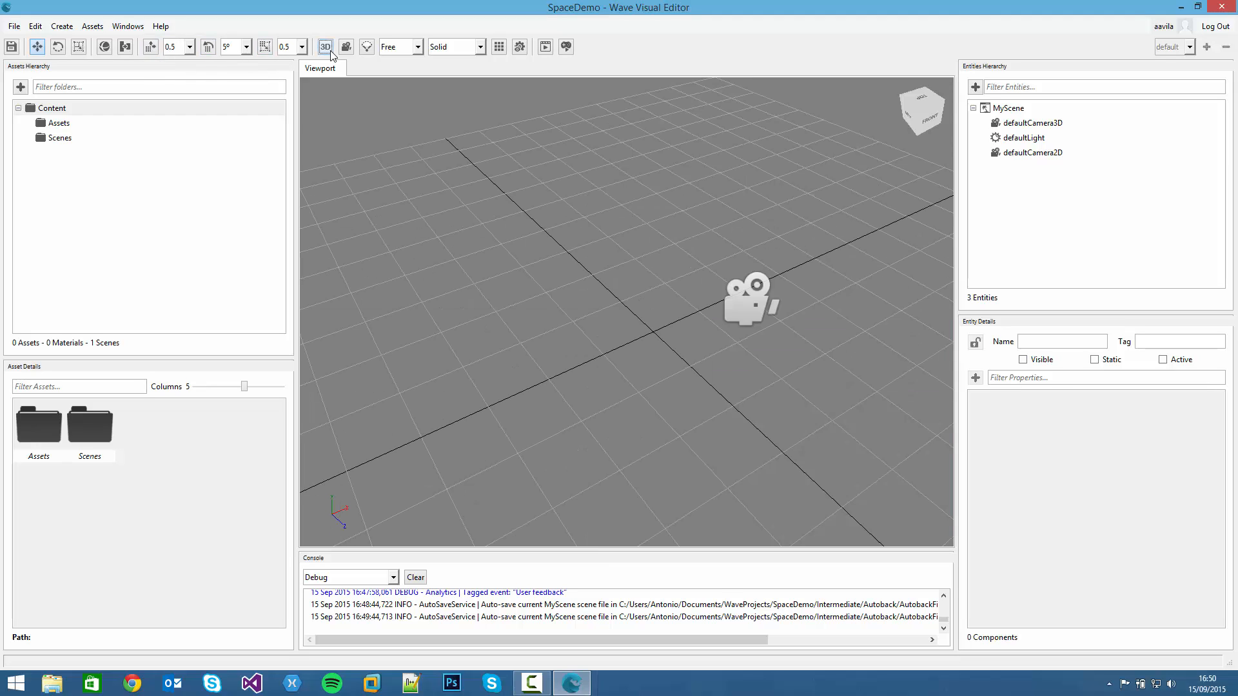
mouse_move(345, 45)
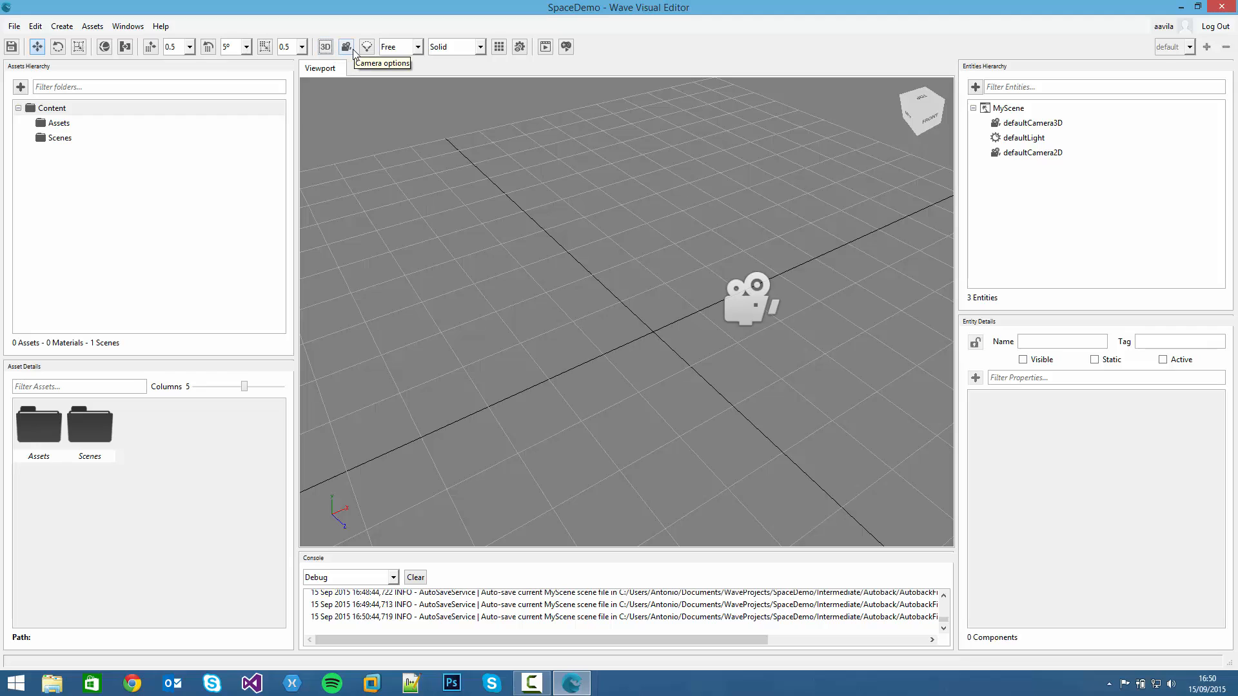
Switch the viewport camera to the Top view, then back to Free.
click(346, 46)
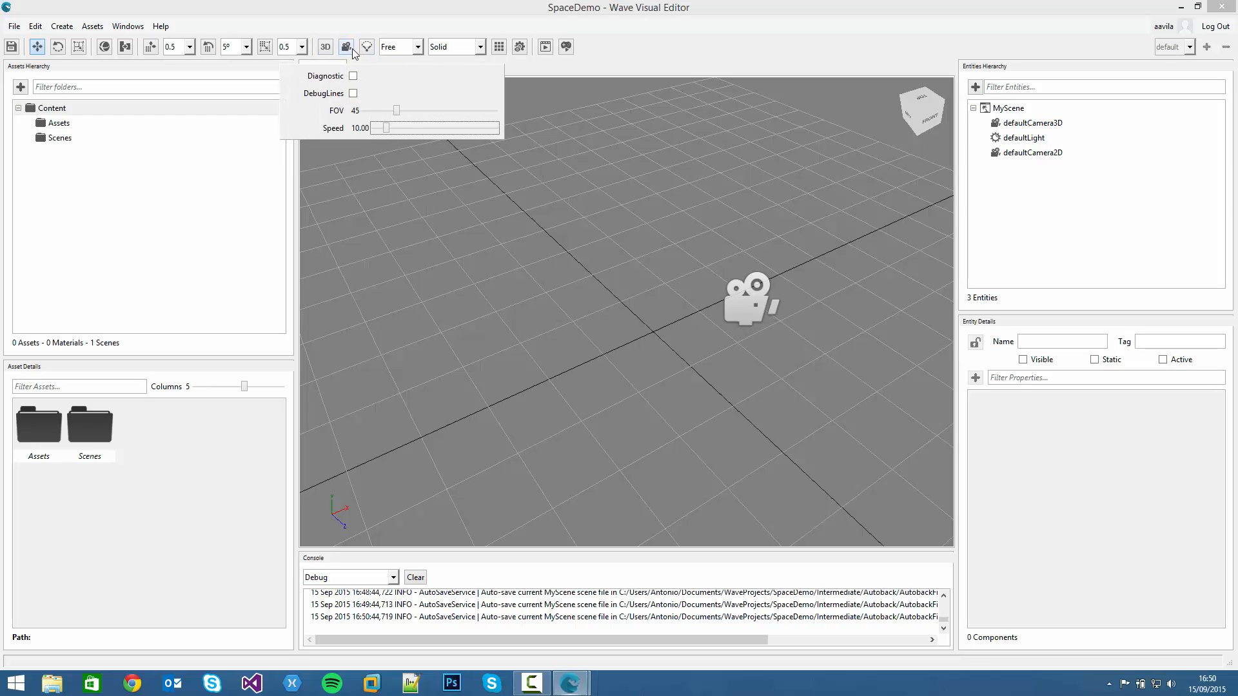
click(366, 47)
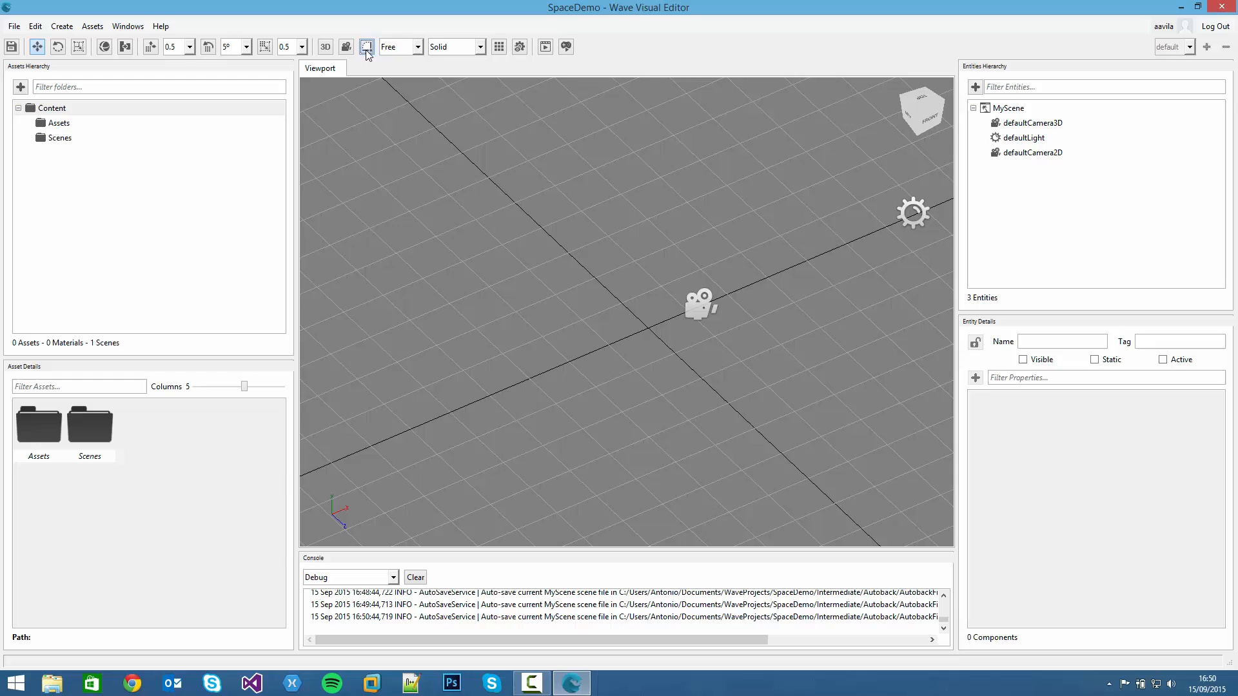
click(417, 47)
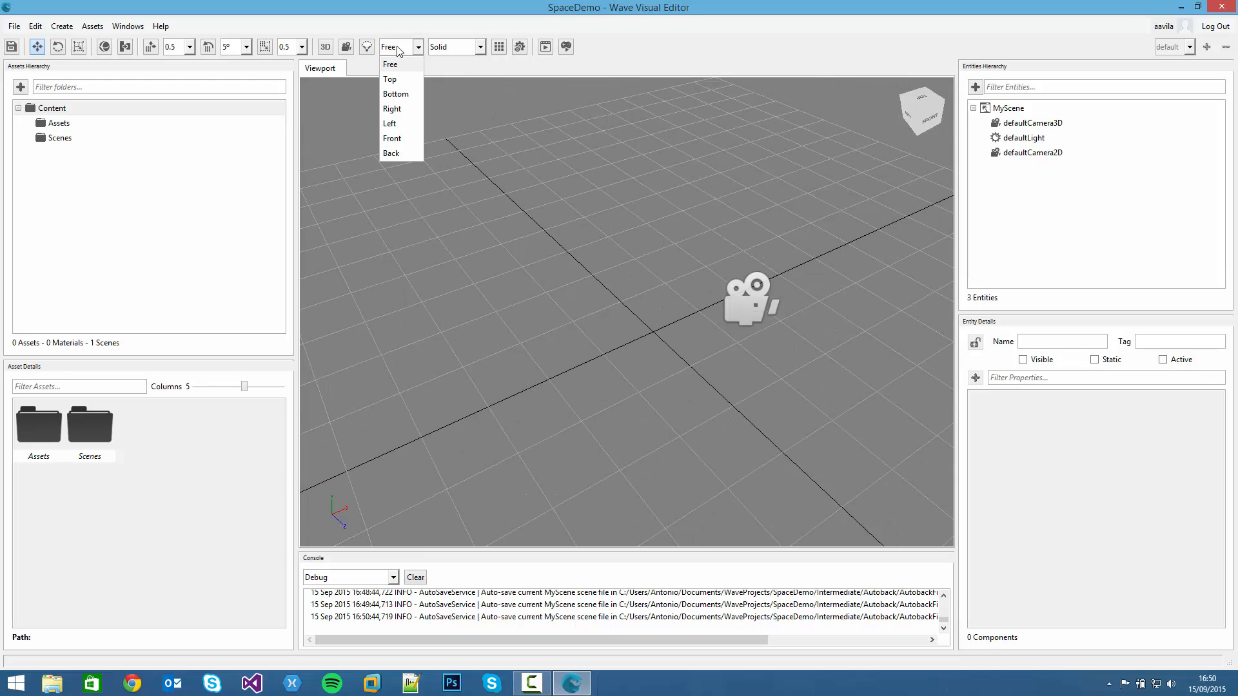
click(390, 79)
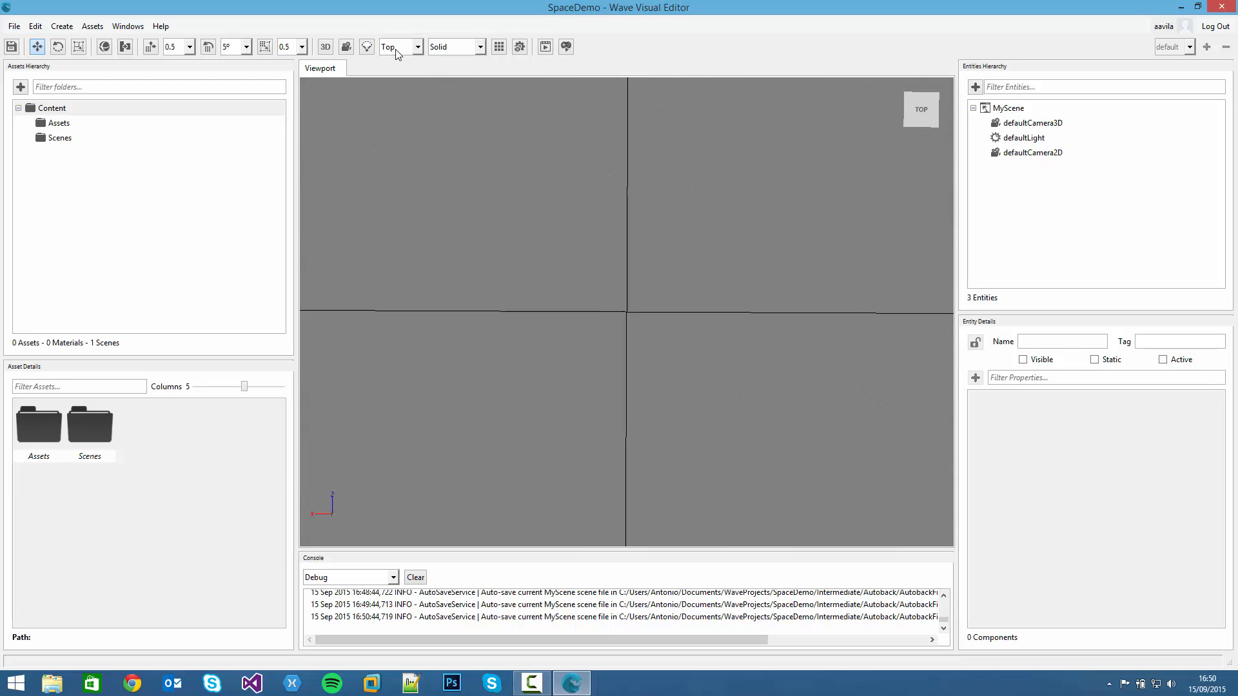
click(397, 47)
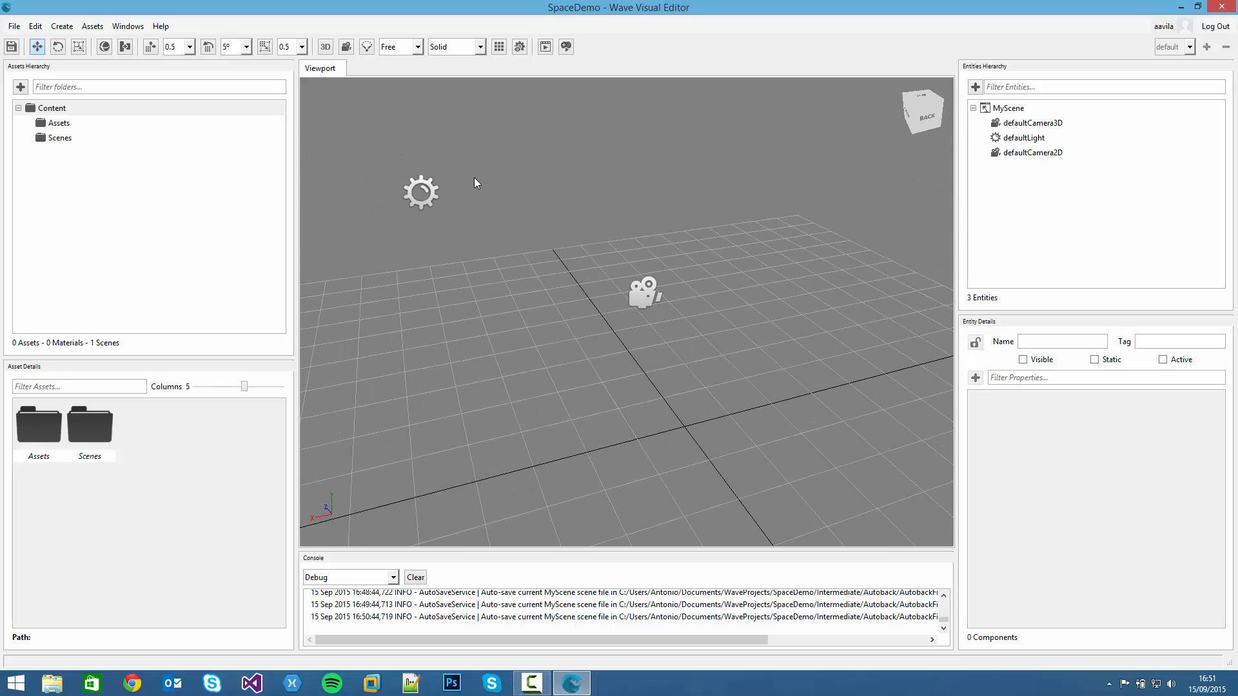
Save MyScene and the SpaceDemo project using the toolbar Save button.
click(454, 46)
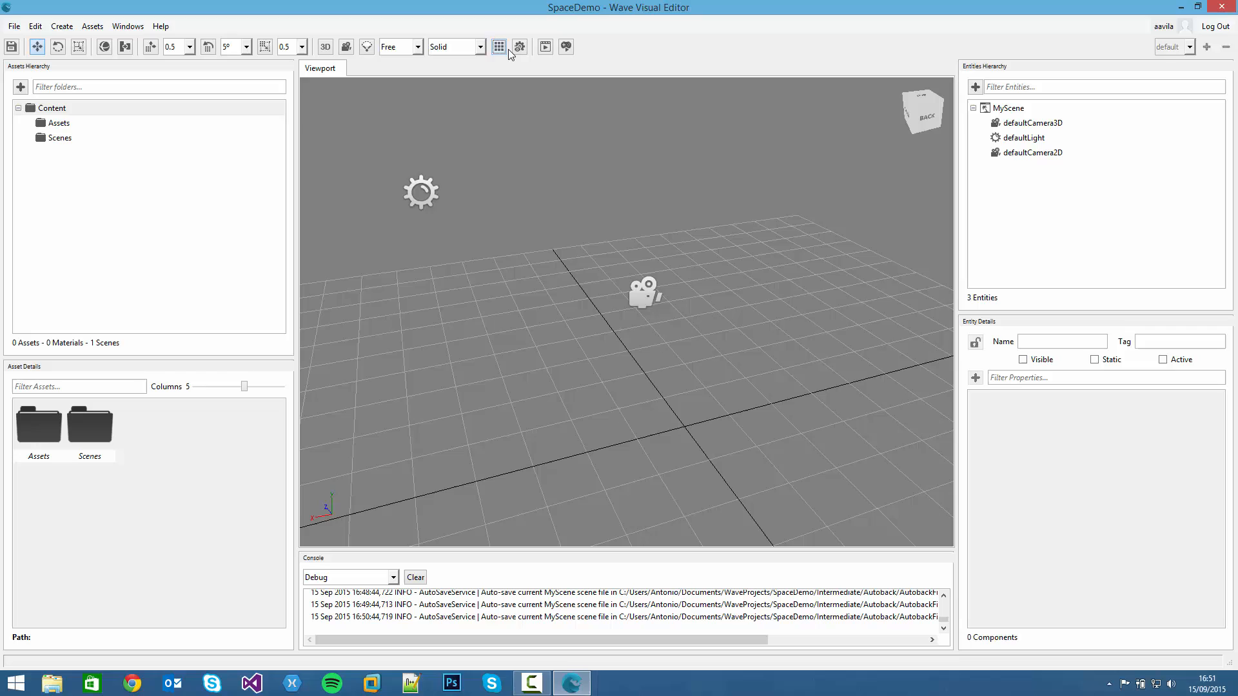
click(518, 47)
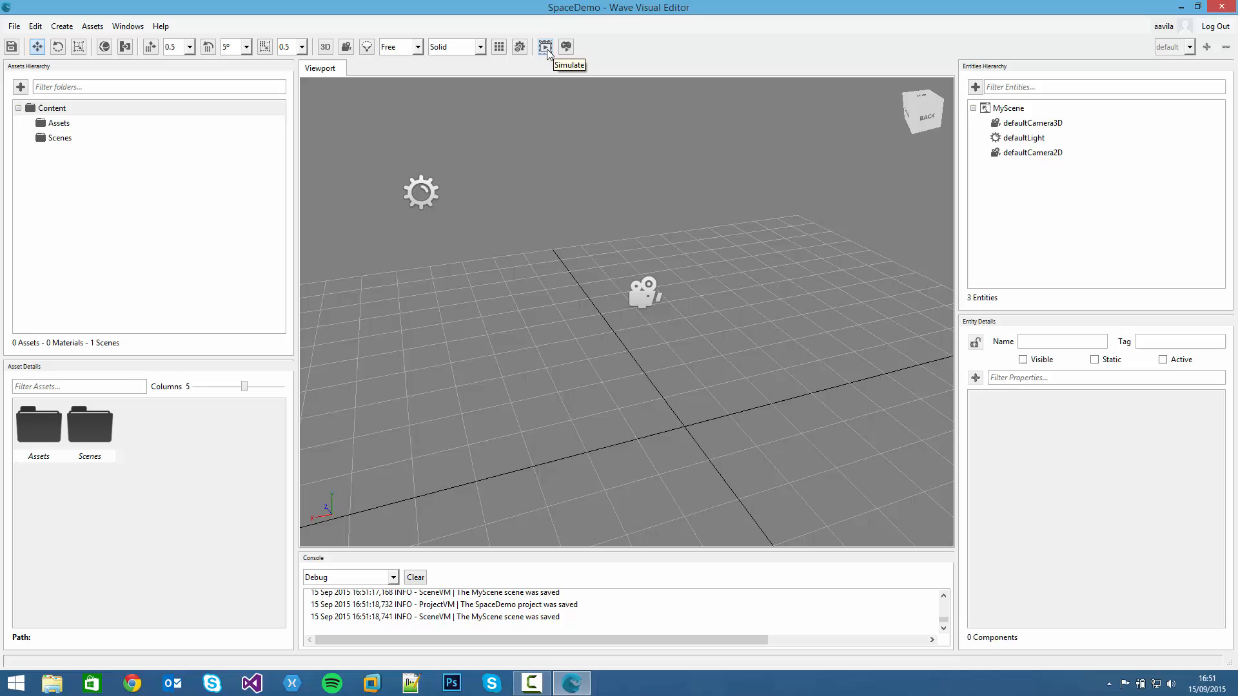
mouse_move(555, 65)
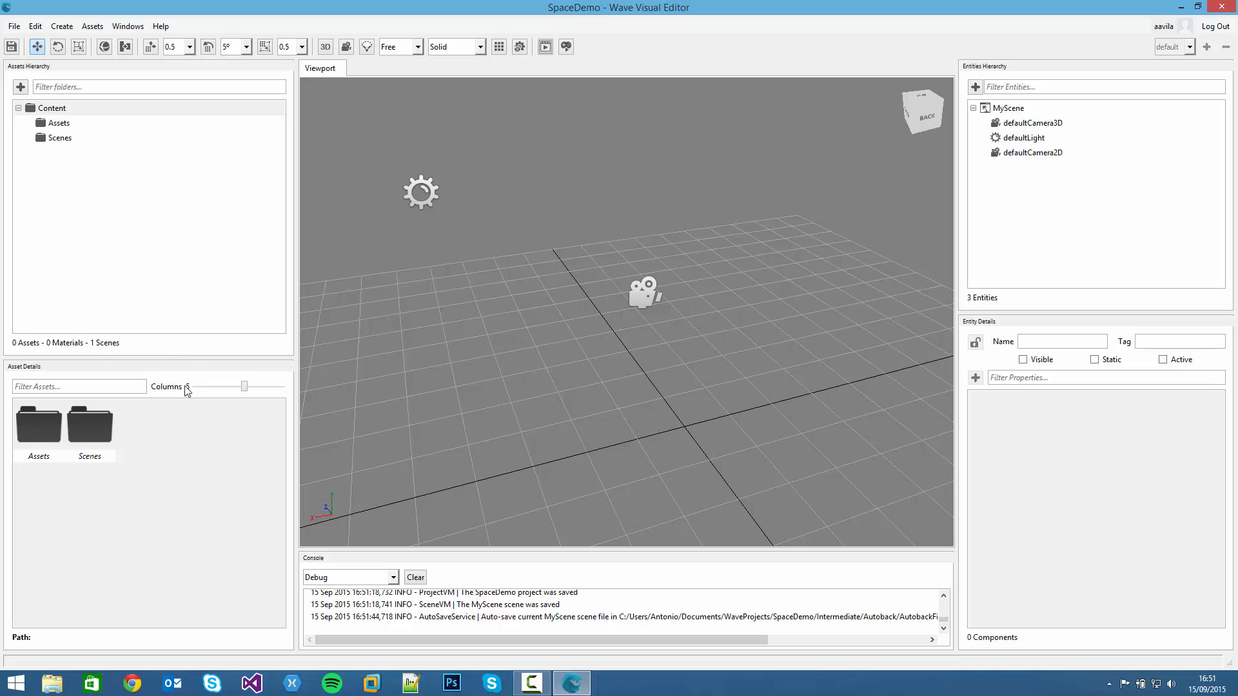
Browse Assets, then Scenes to see MyScene, then return to the empty Assets folder.
click(59, 123)
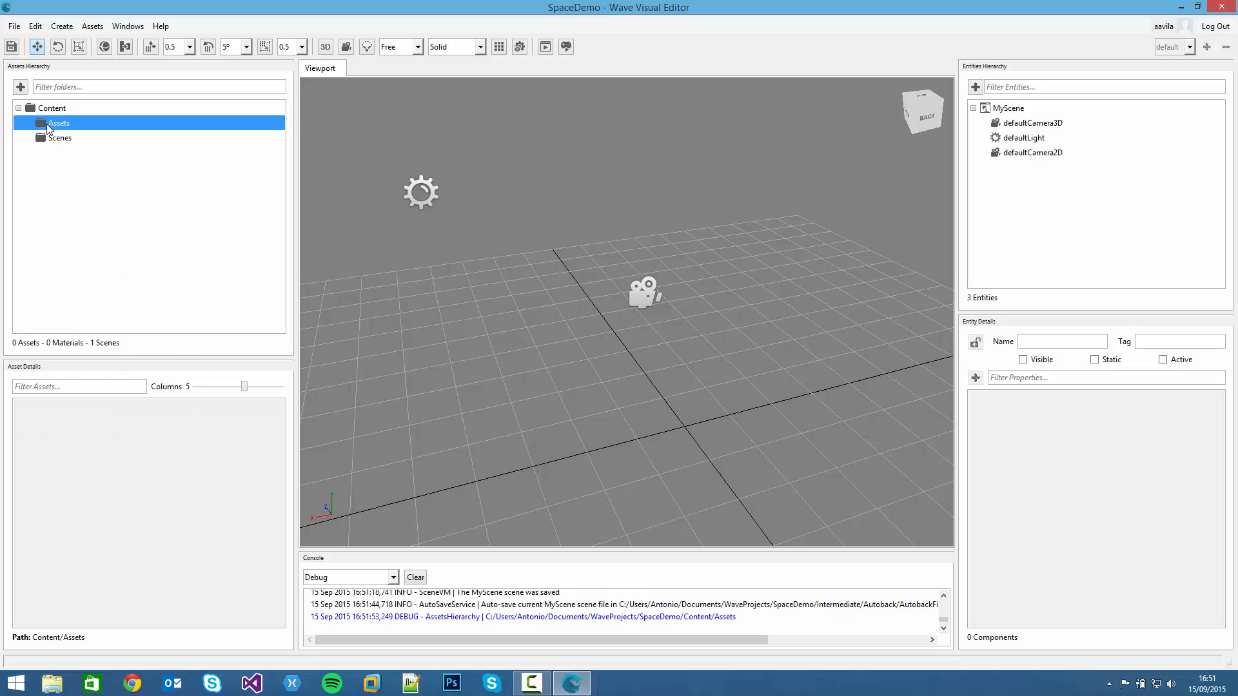
click(60, 137)
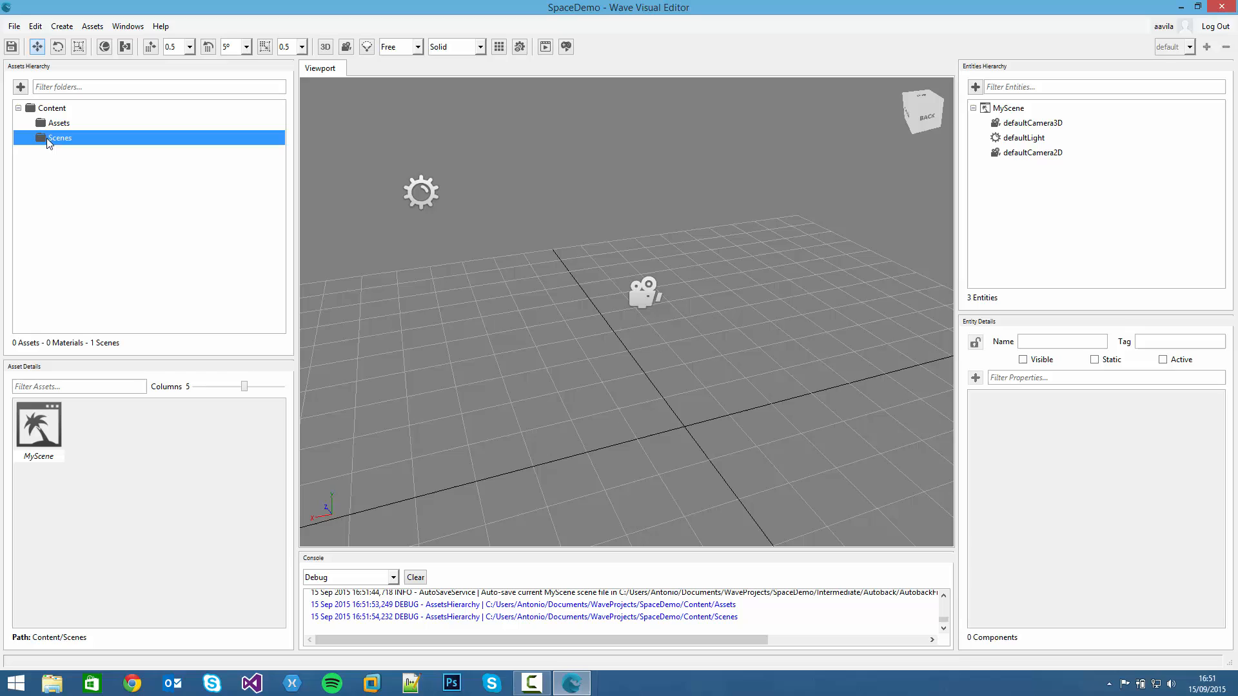
mouse_move(76, 436)
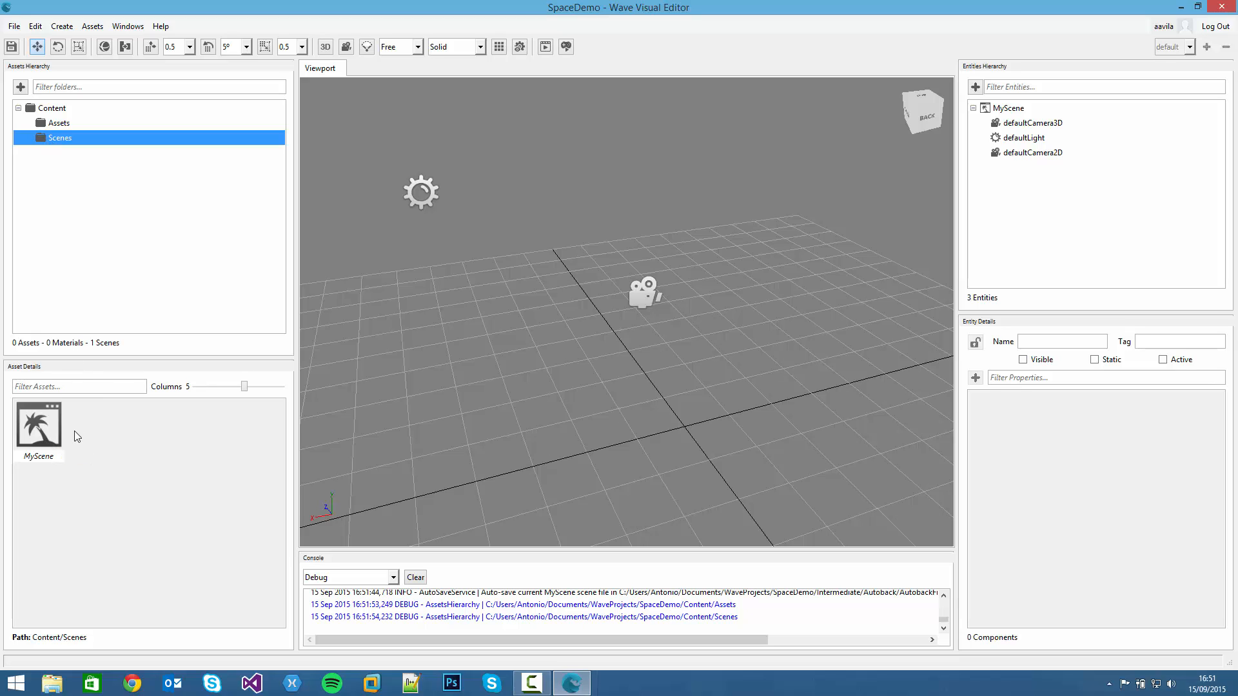
mouse_move(129, 443)
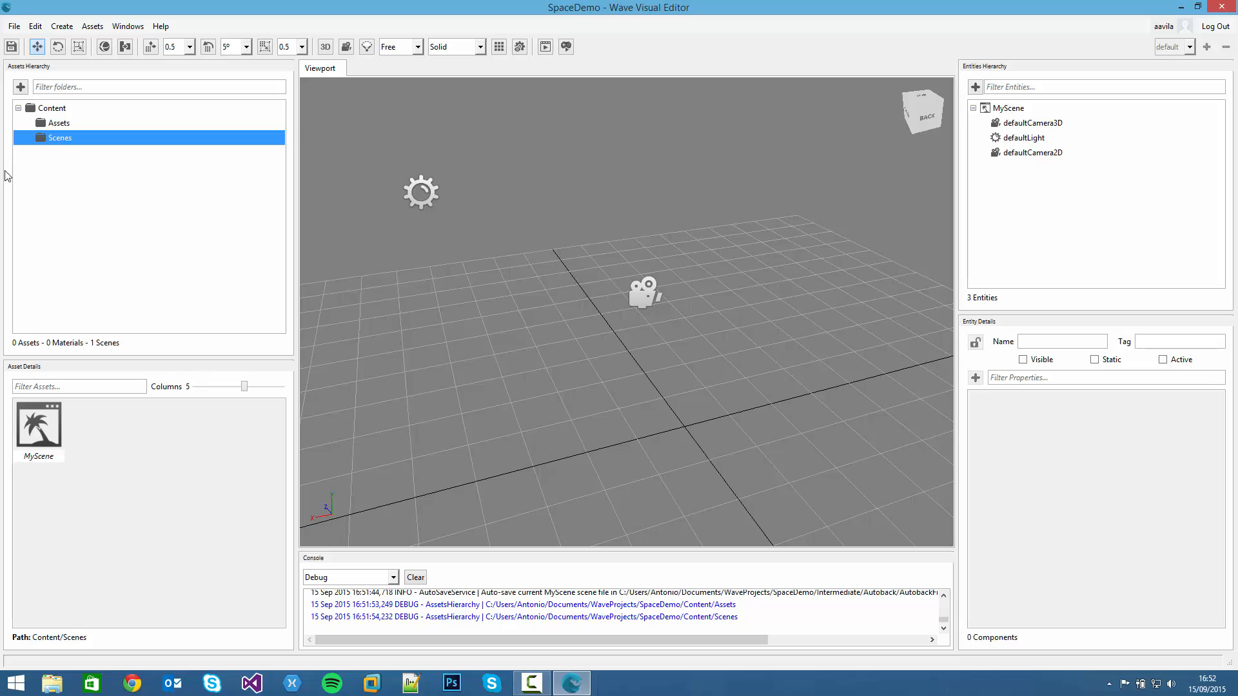
click(59, 122)
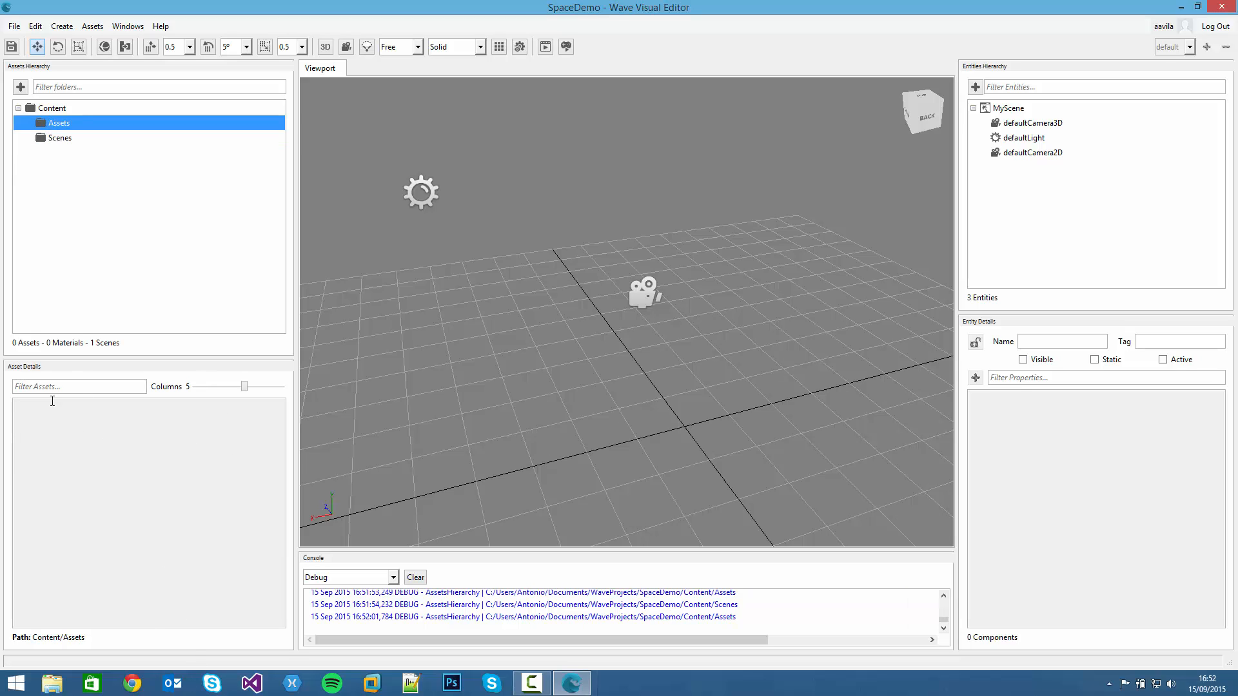
mouse_move(129, 546)
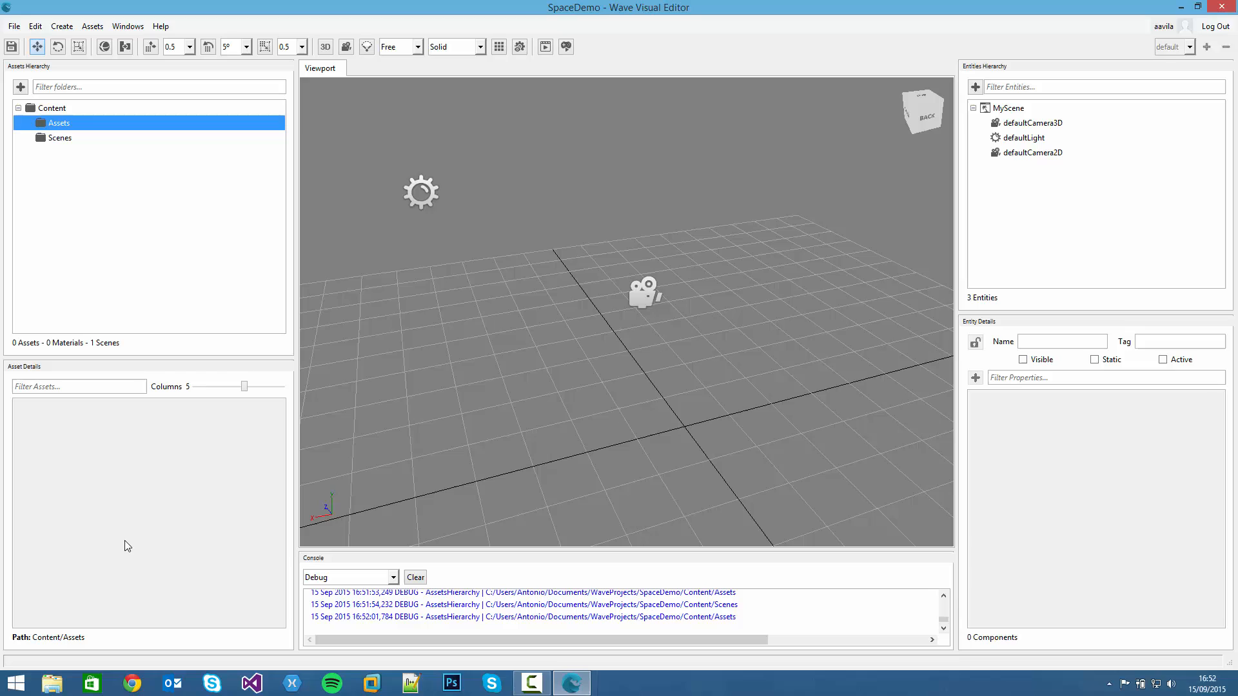
mouse_move(90, 447)
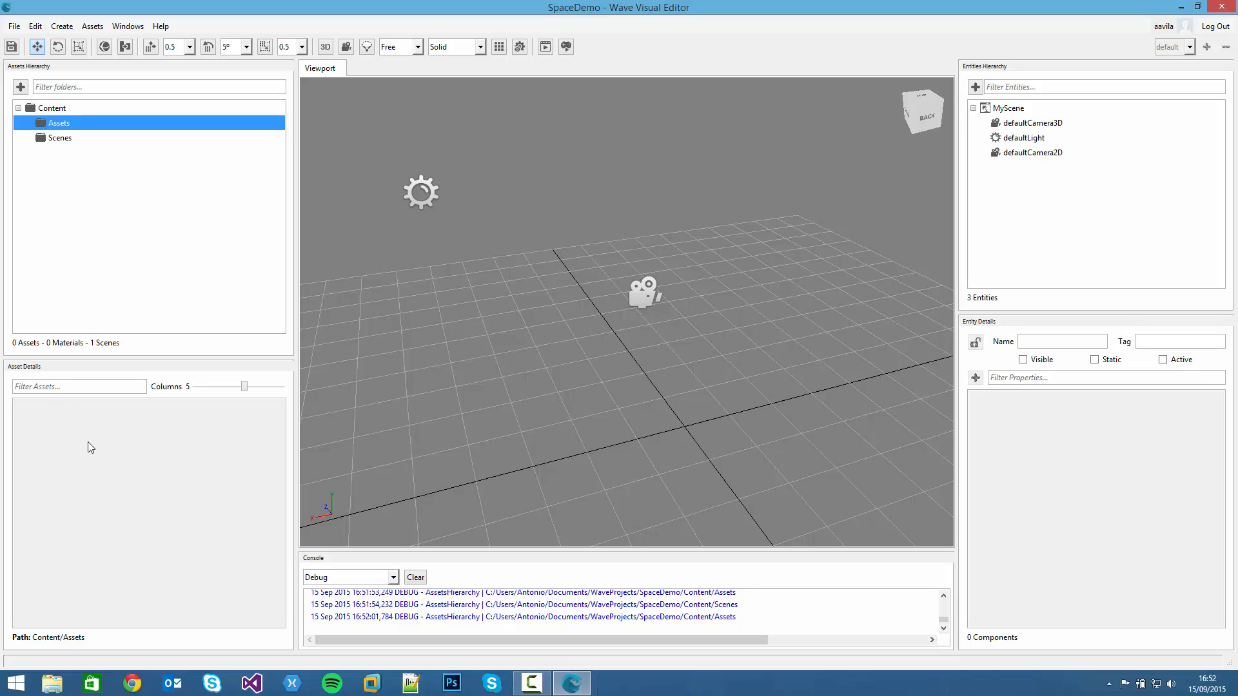
mouse_move(1007, 232)
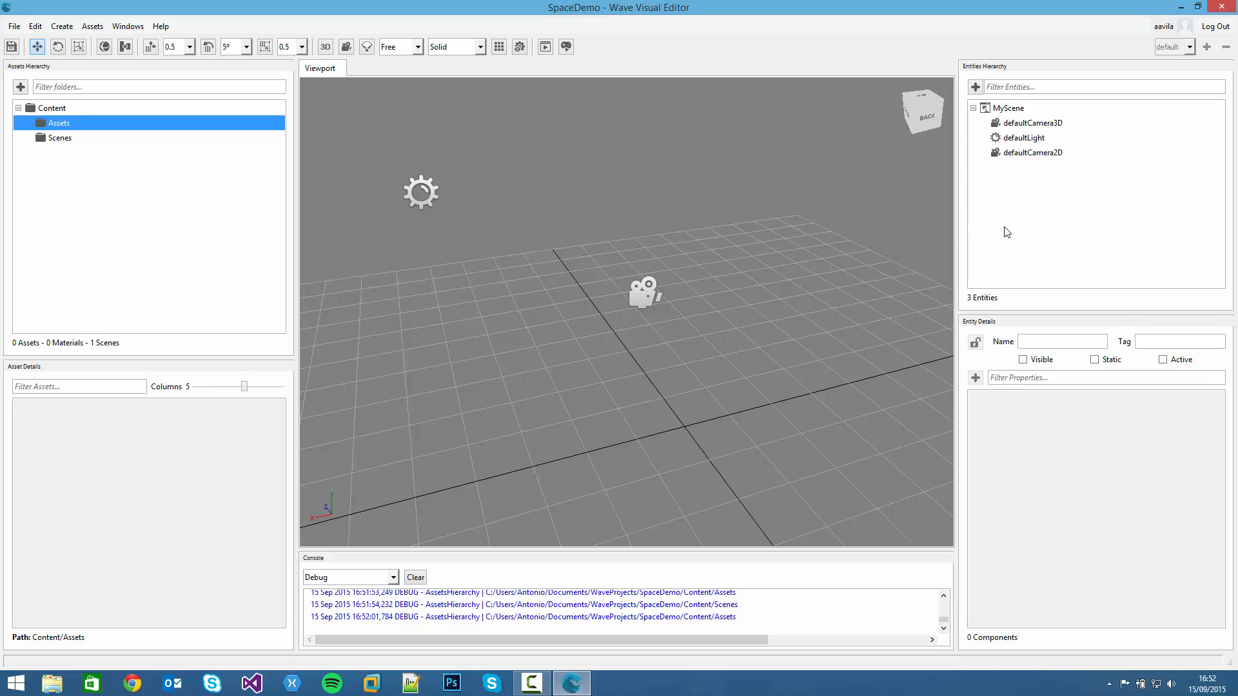
mouse_move(1065, 226)
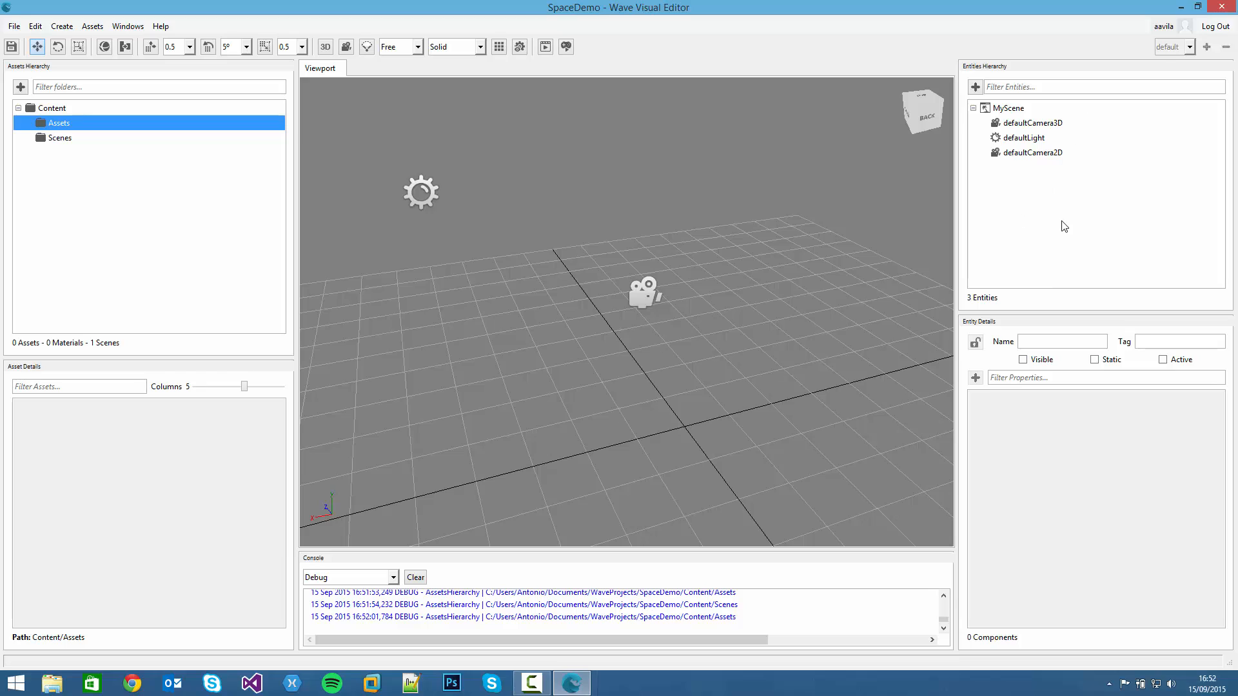
mouse_move(998, 136)
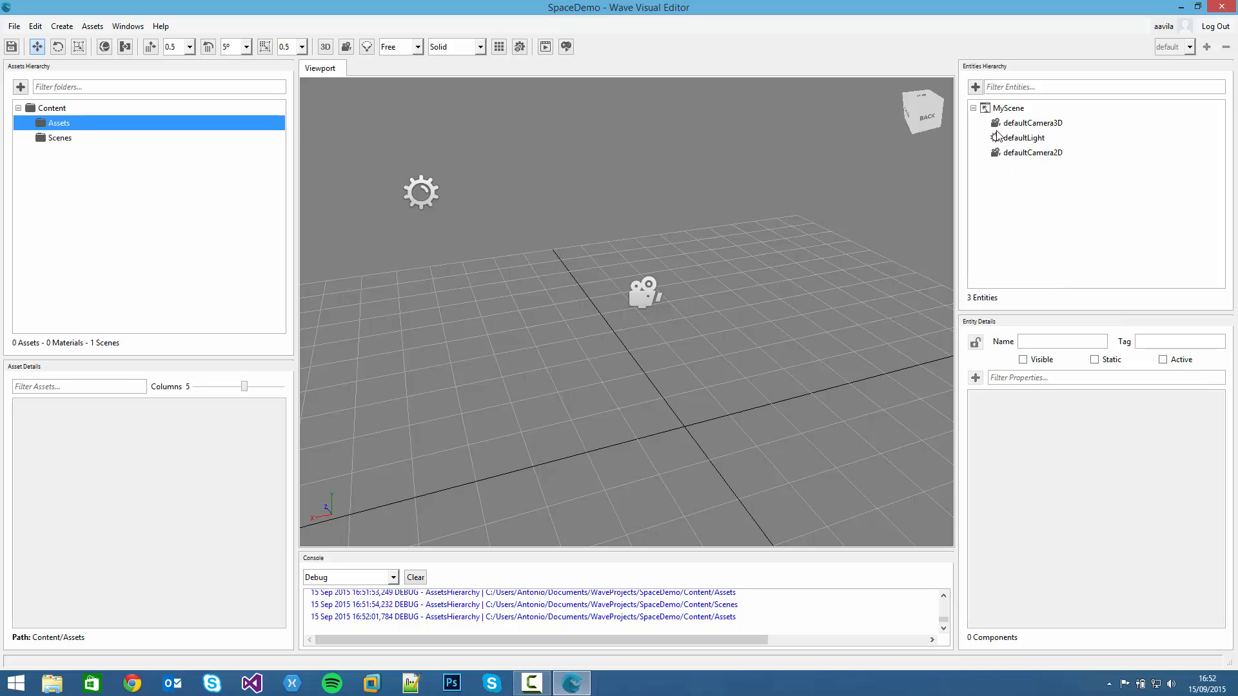
click(1008, 107)
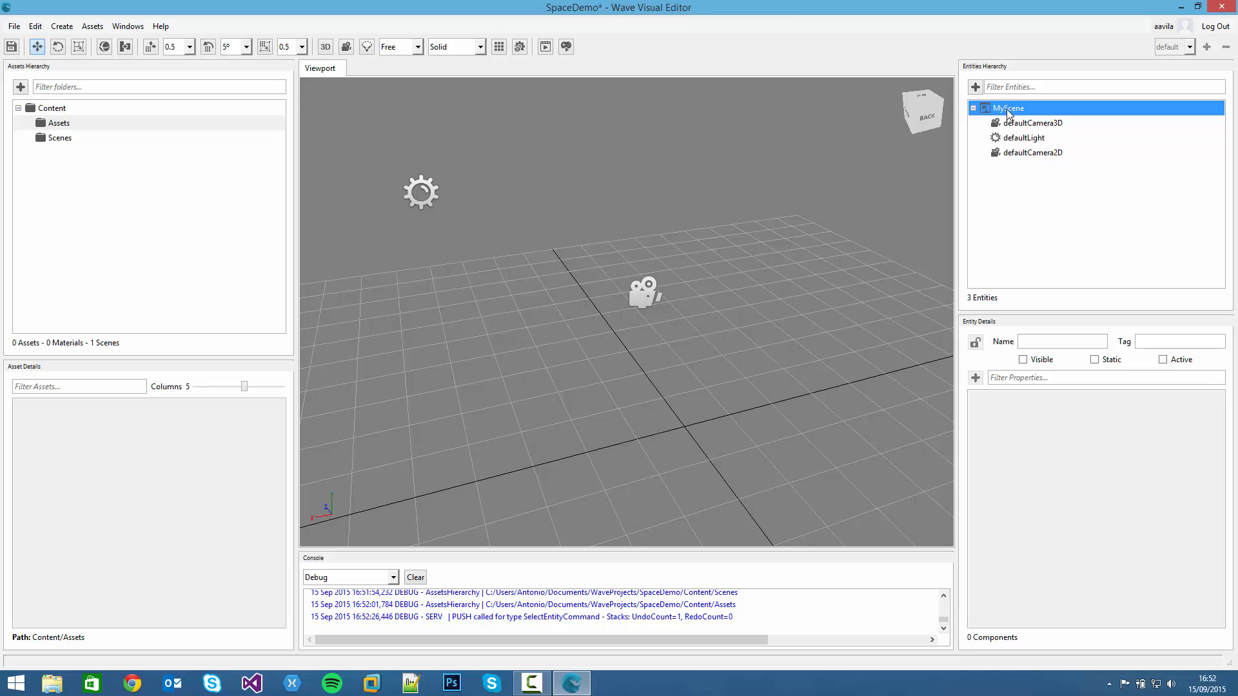
click(1035, 122)
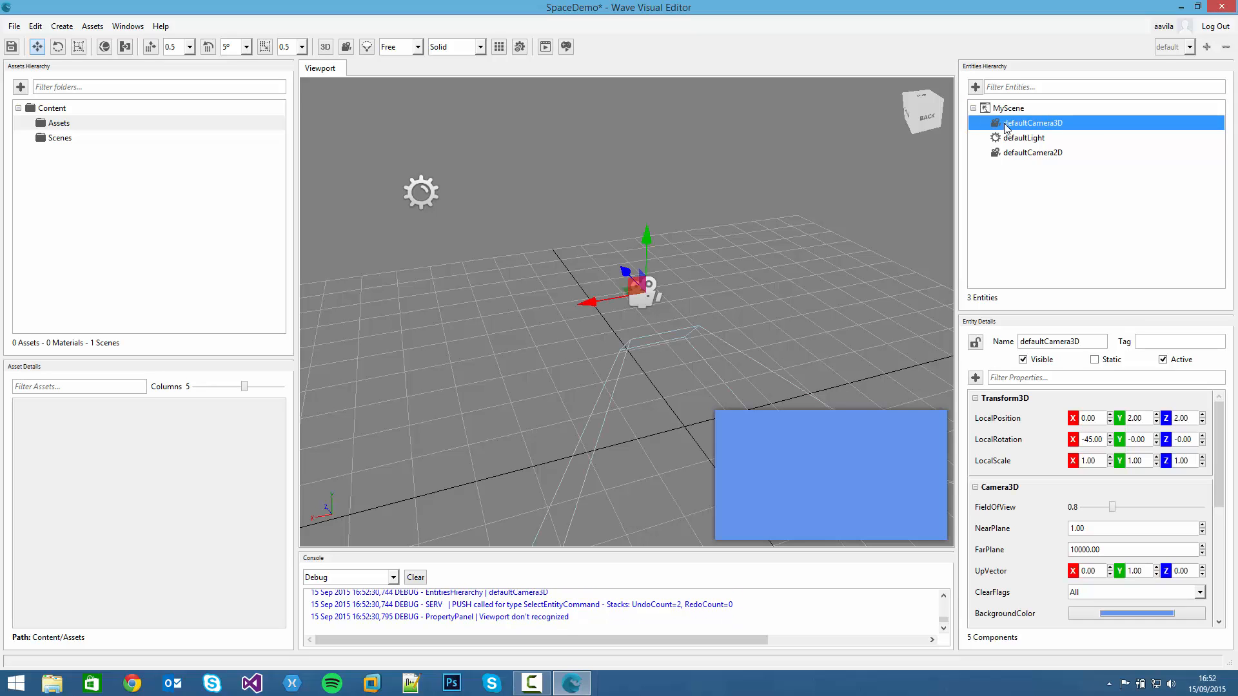
click(1033, 152)
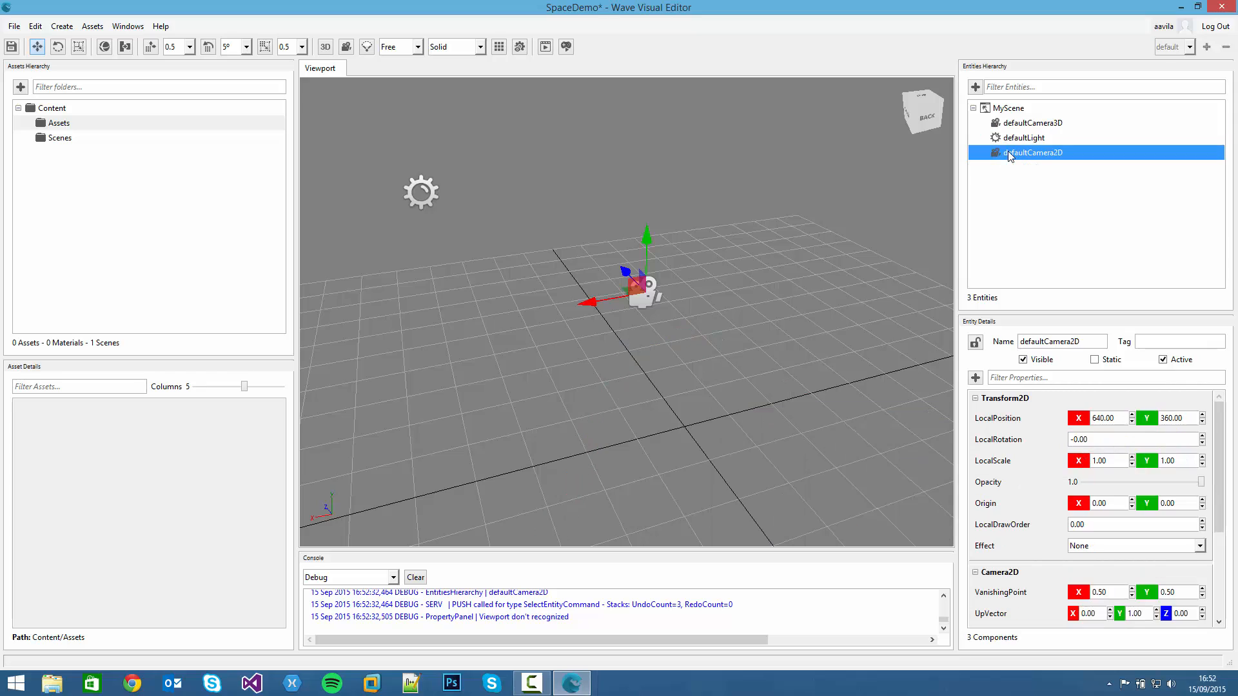
click(1023, 138)
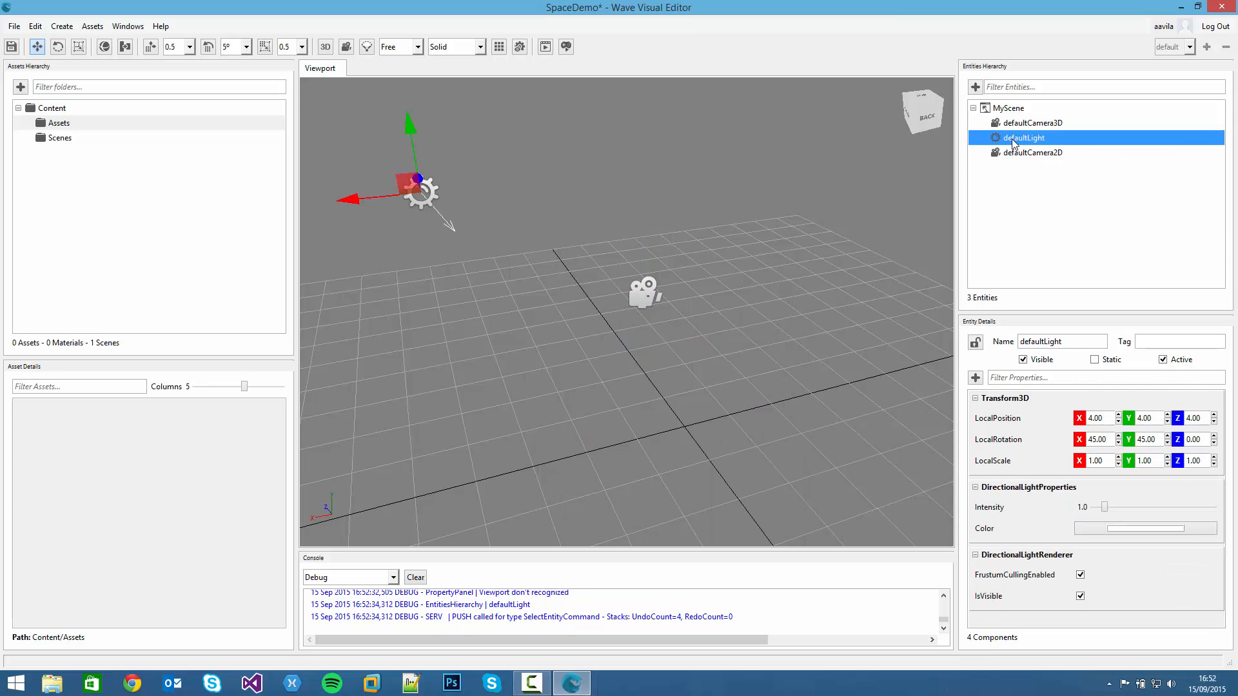
mouse_move(999, 167)
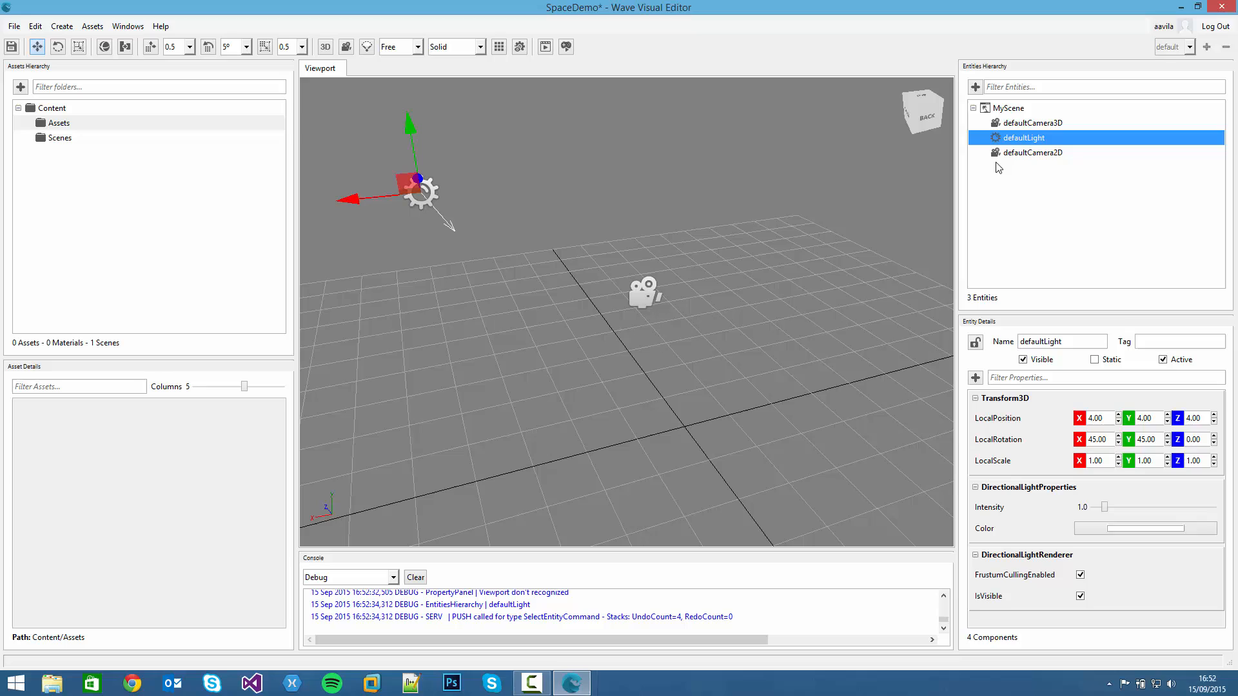
mouse_move(971, 238)
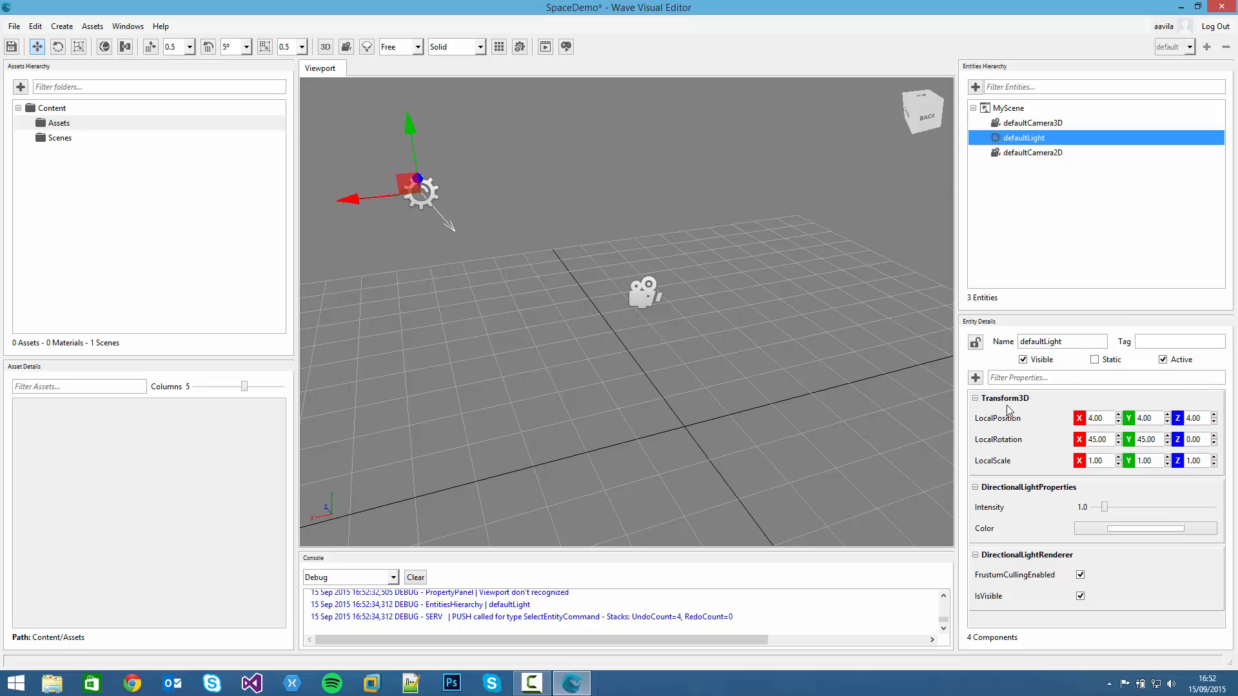
mouse_move(1019, 468)
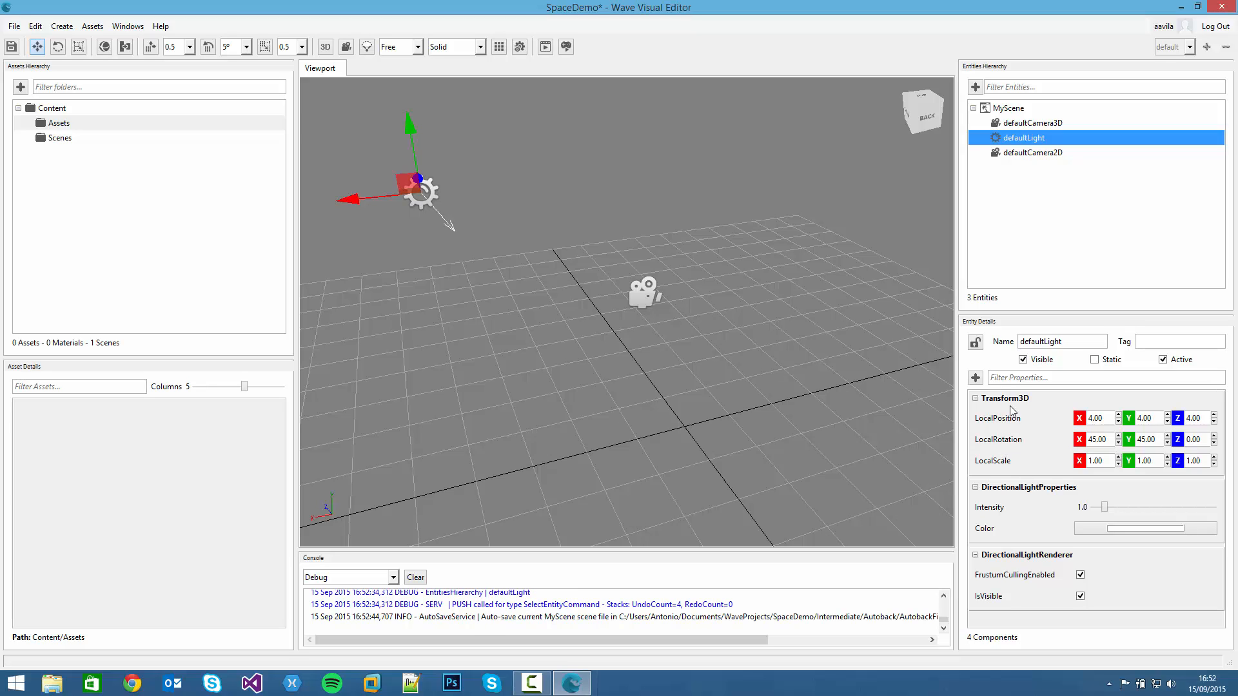
mouse_move(1021, 405)
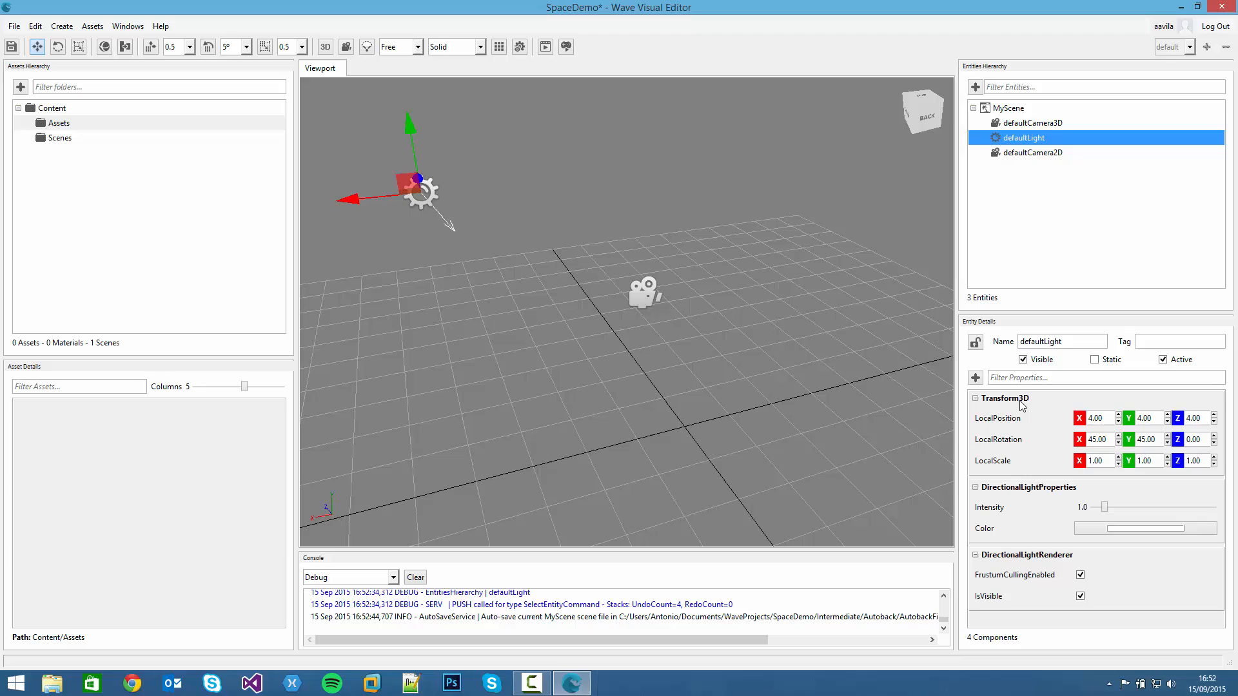
mouse_move(1019, 407)
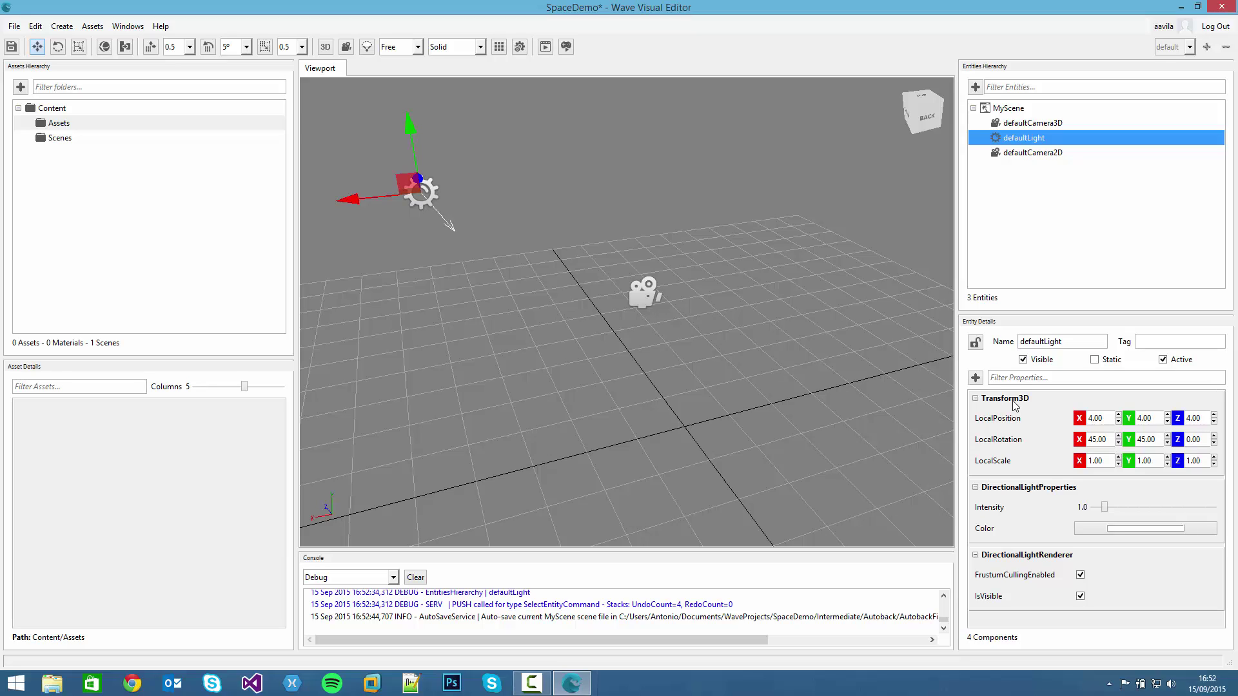
mouse_move(1044, 499)
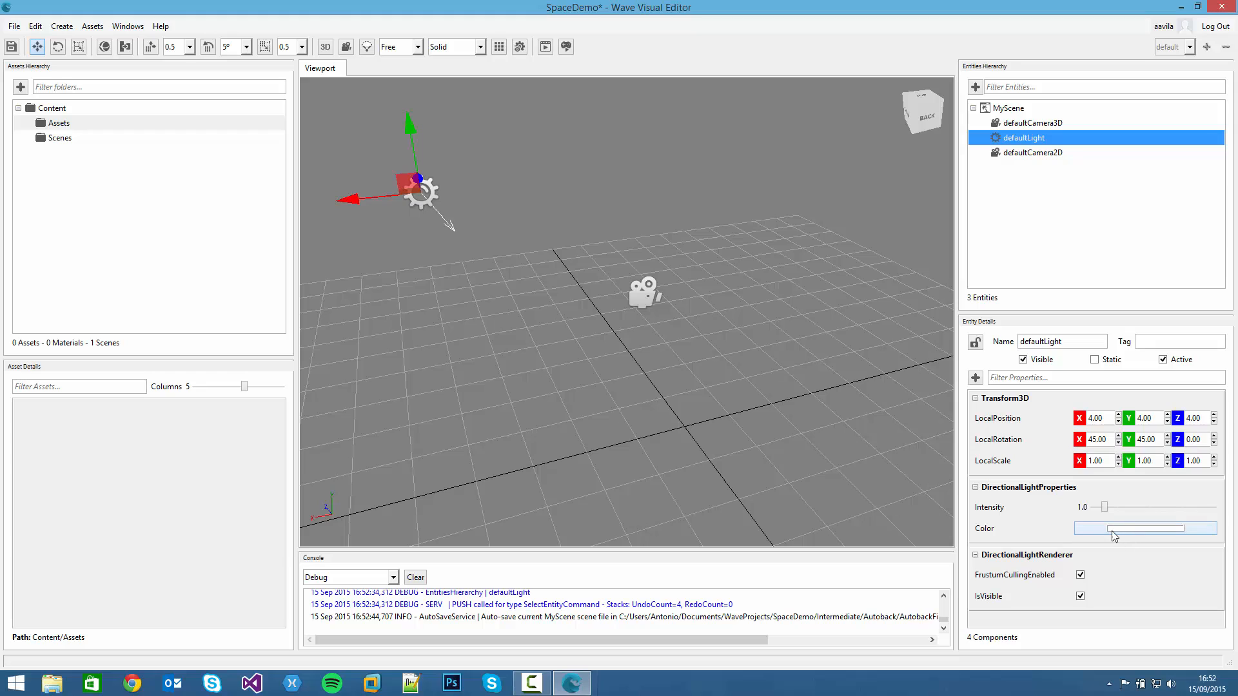
click(1143, 528)
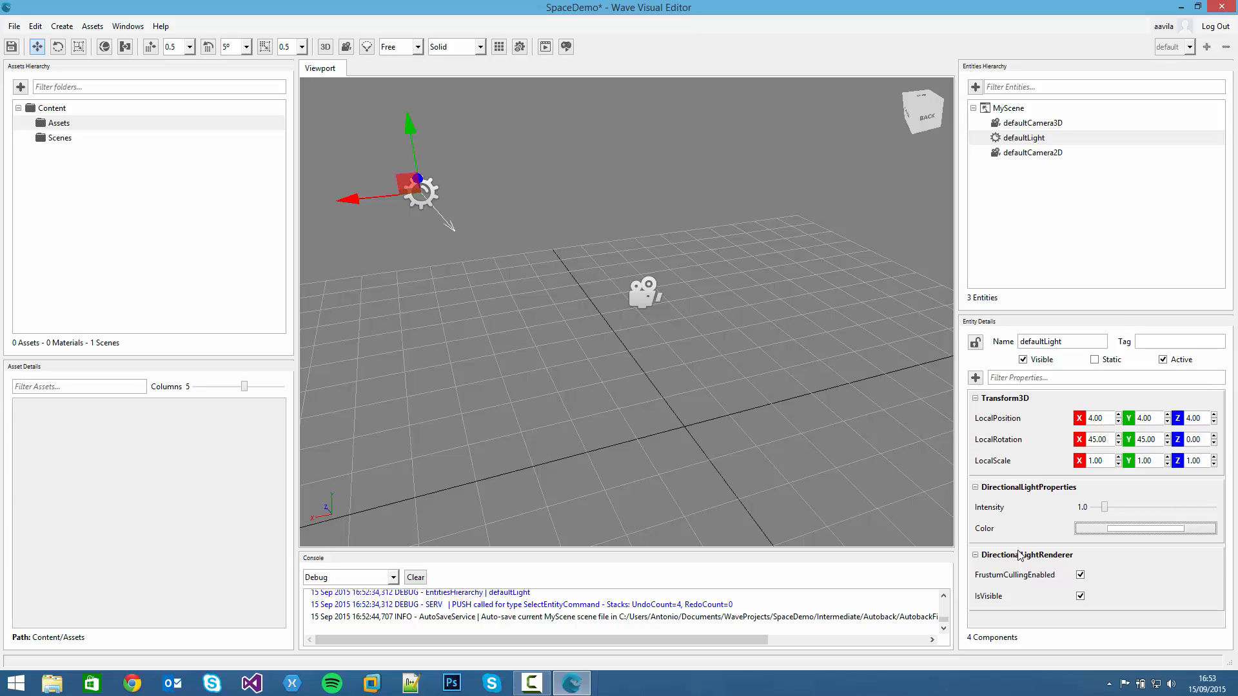
mouse_move(966, 251)
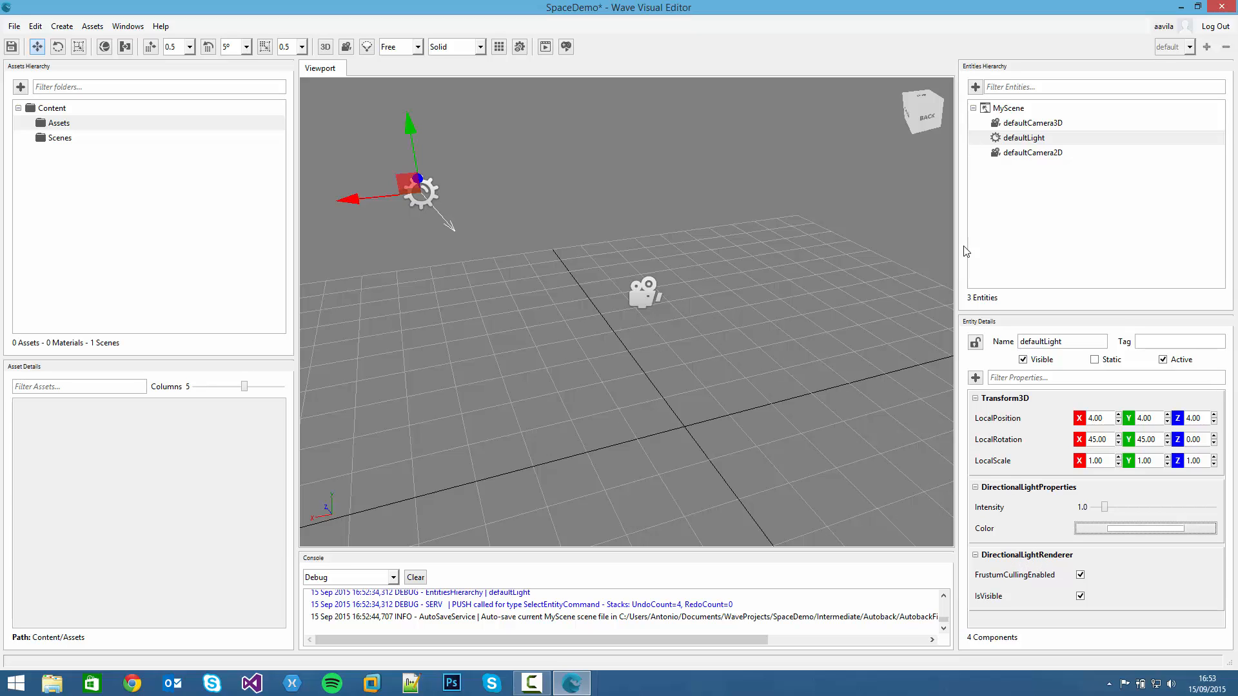
click(975, 378)
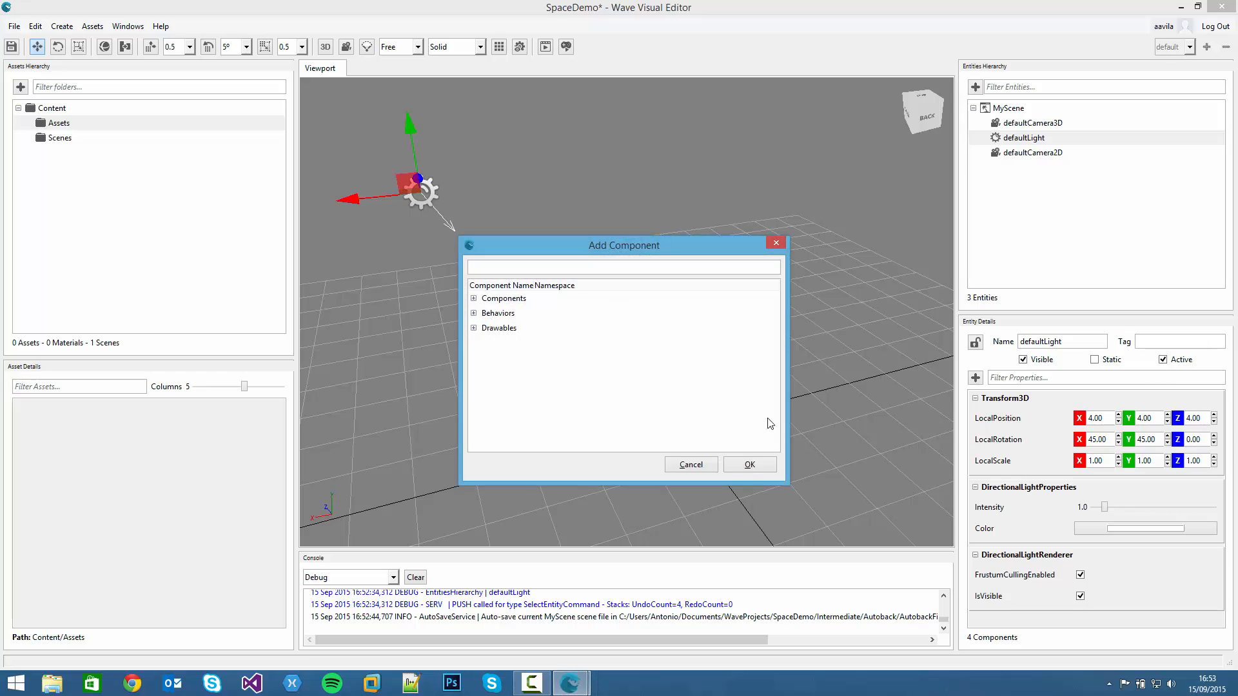
click(689, 464)
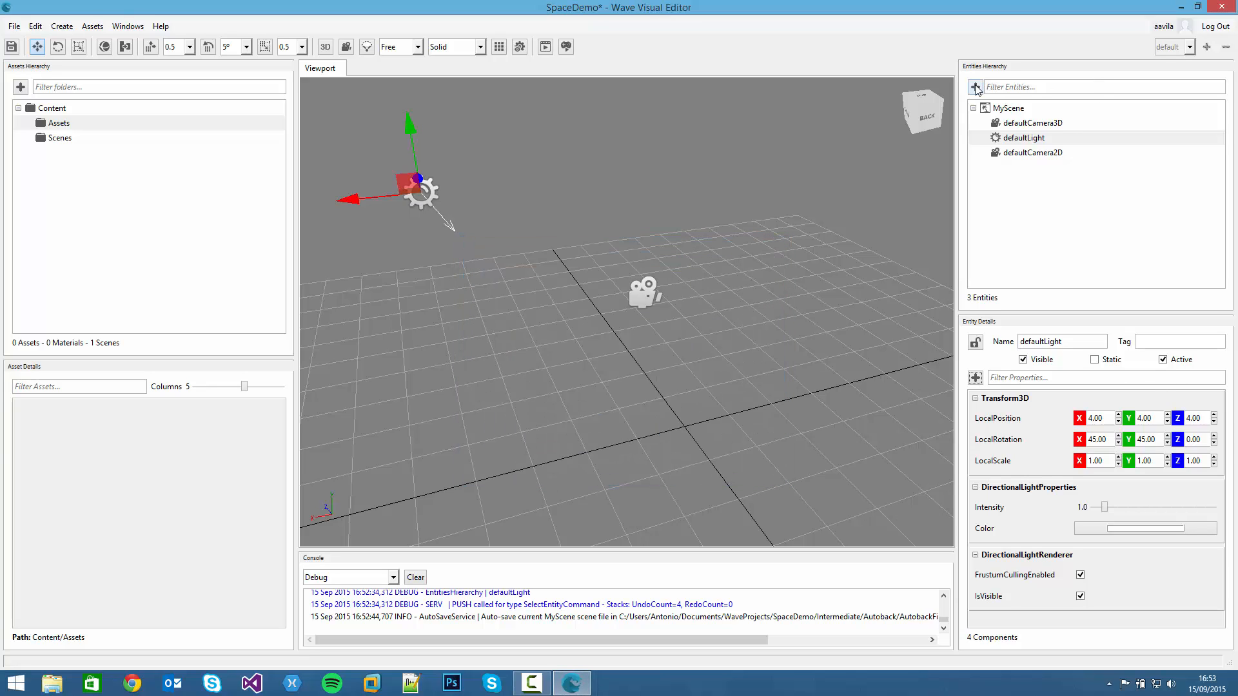
Add a Primitives 3D > Sphere entity from the Entities Hierarchy + menu.
click(975, 87)
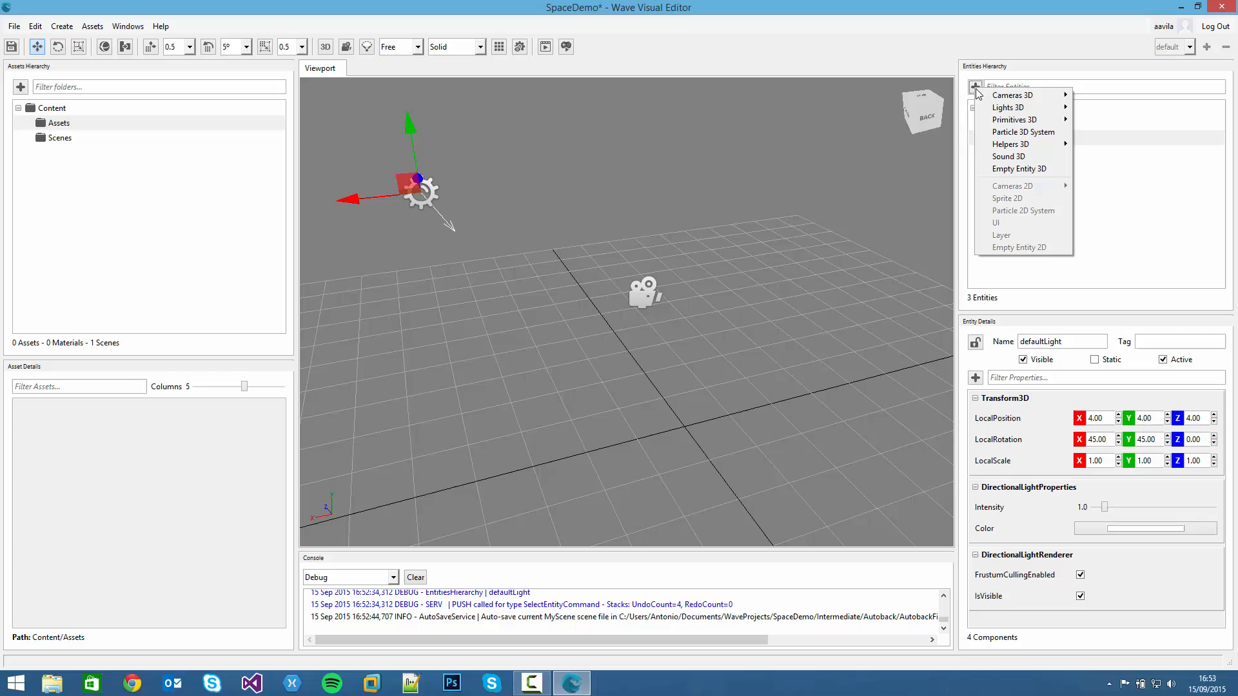
mouse_move(1018, 106)
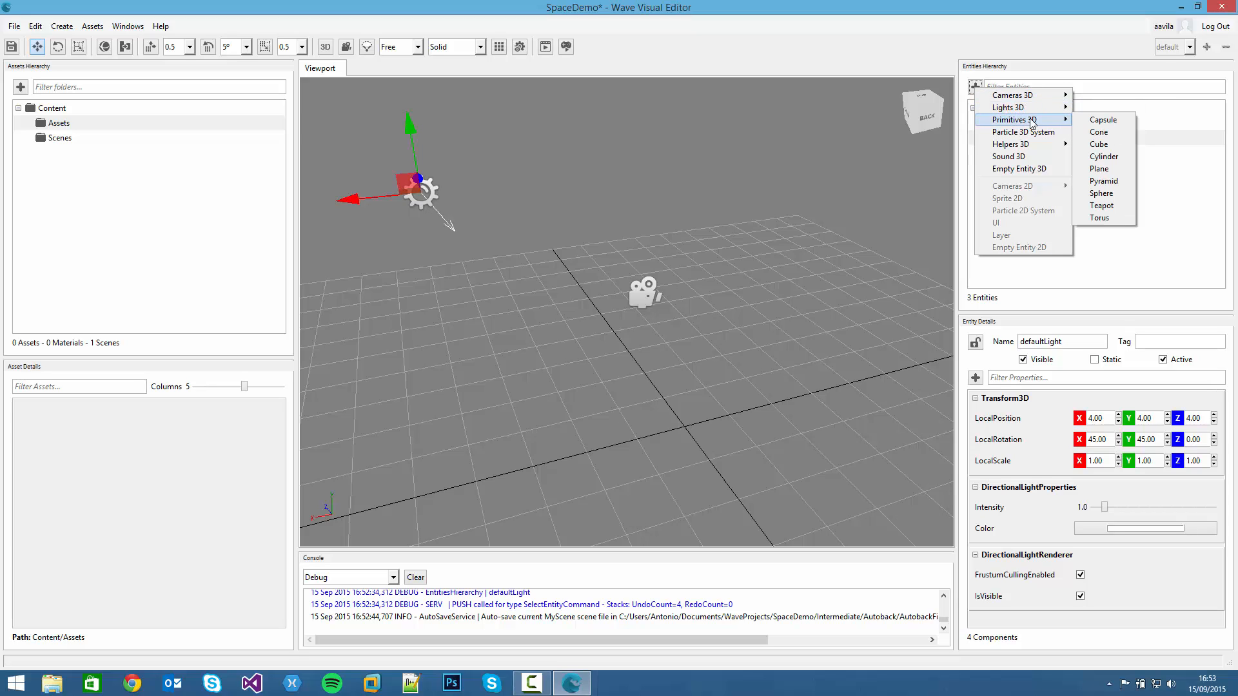
mouse_move(1103, 156)
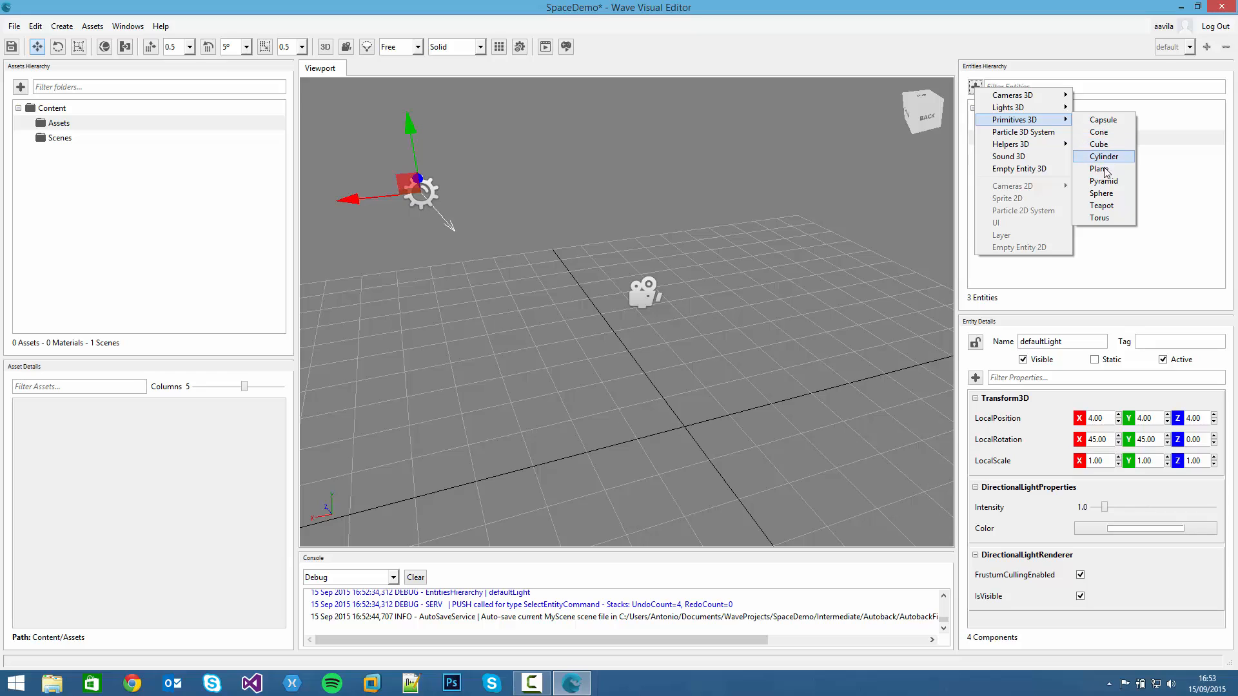
click(1100, 193)
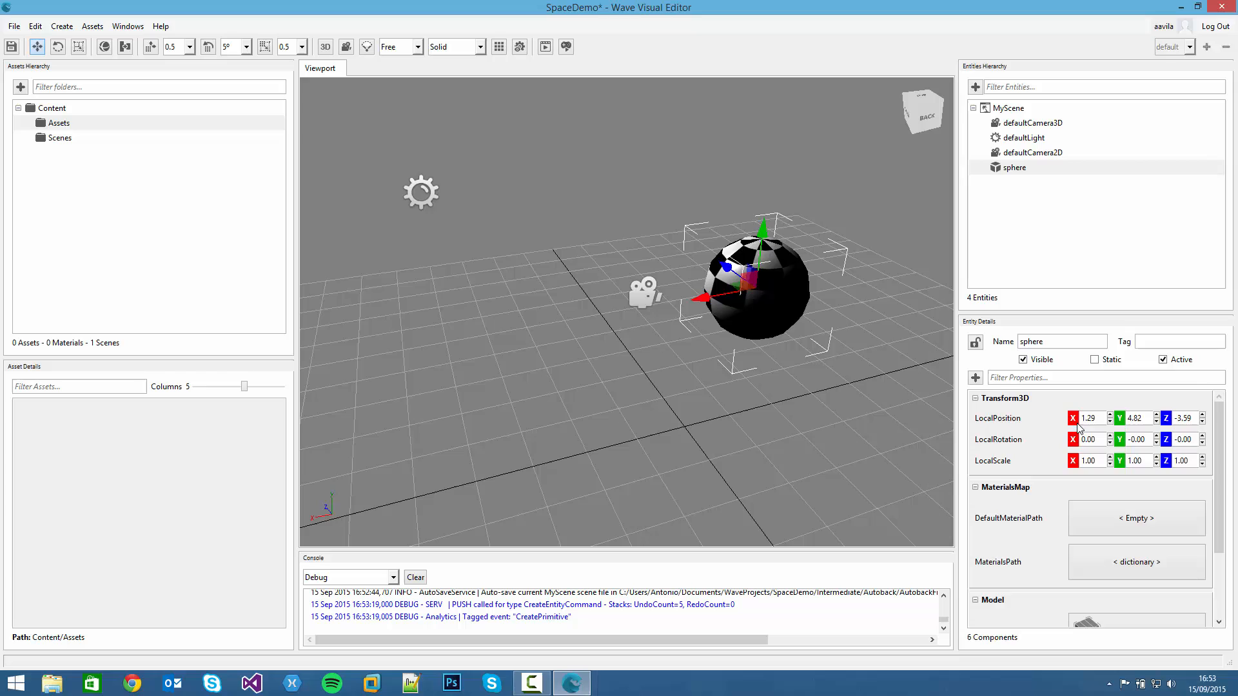
Overwrite a sphere Transform3D field with 2 to enlarge its scale.
triple_click(1088, 417)
text(0)
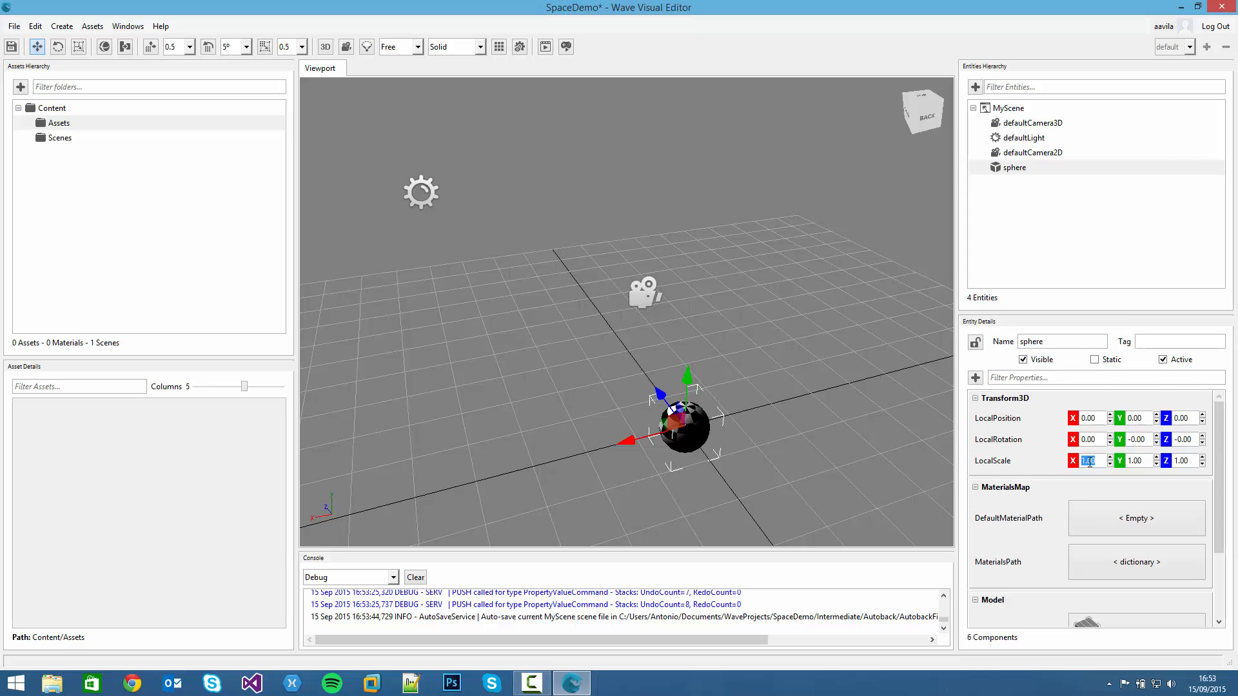
text(2)
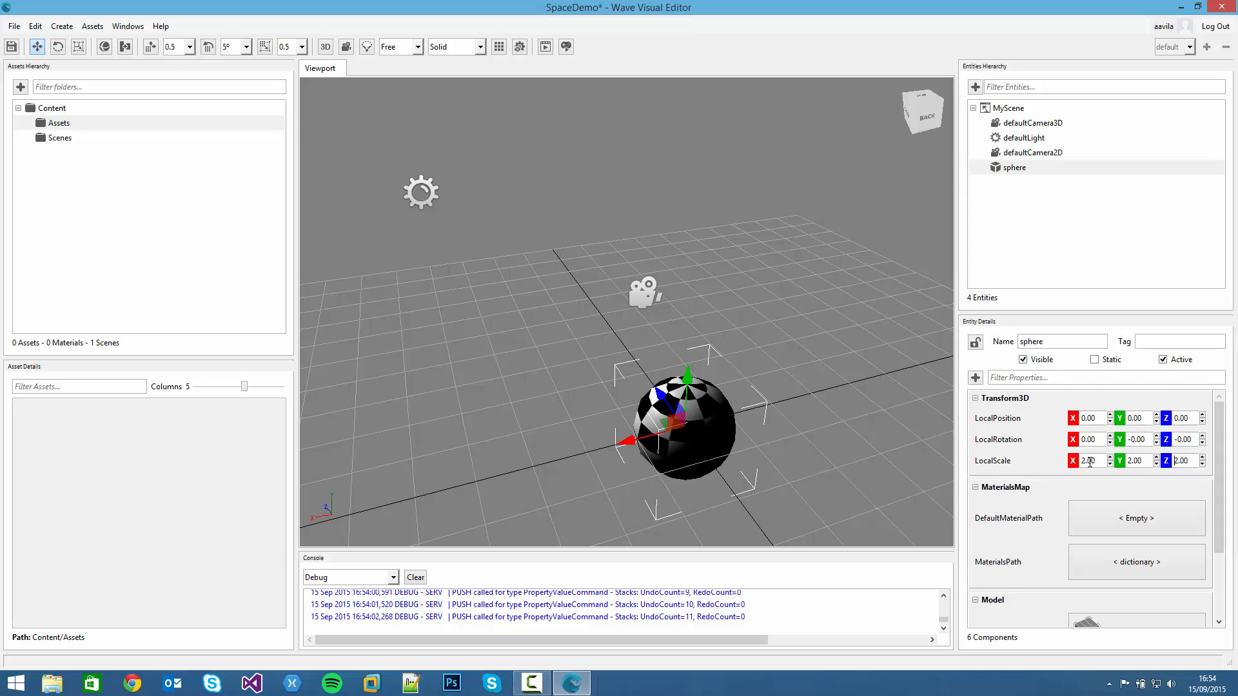
mouse_move(1029, 474)
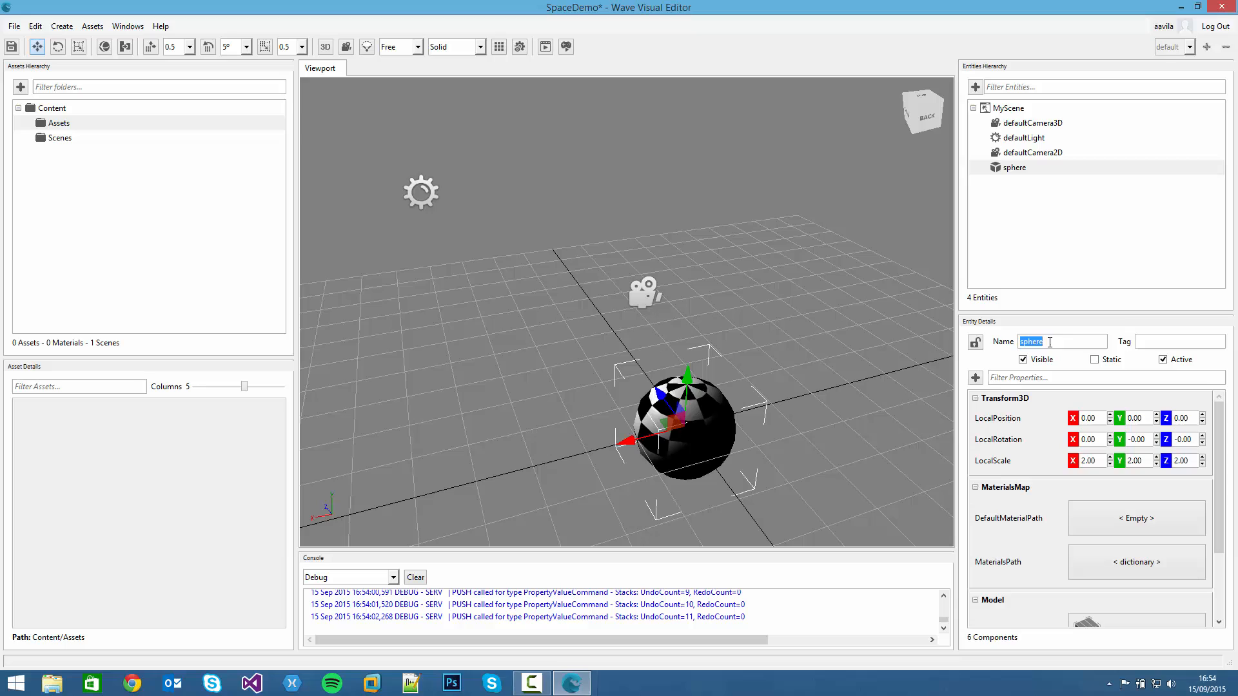
Name the scaled sphere 'mainPrimitive', toggle its visibility off and back on, and select it in the hierarchy.
text(maii)
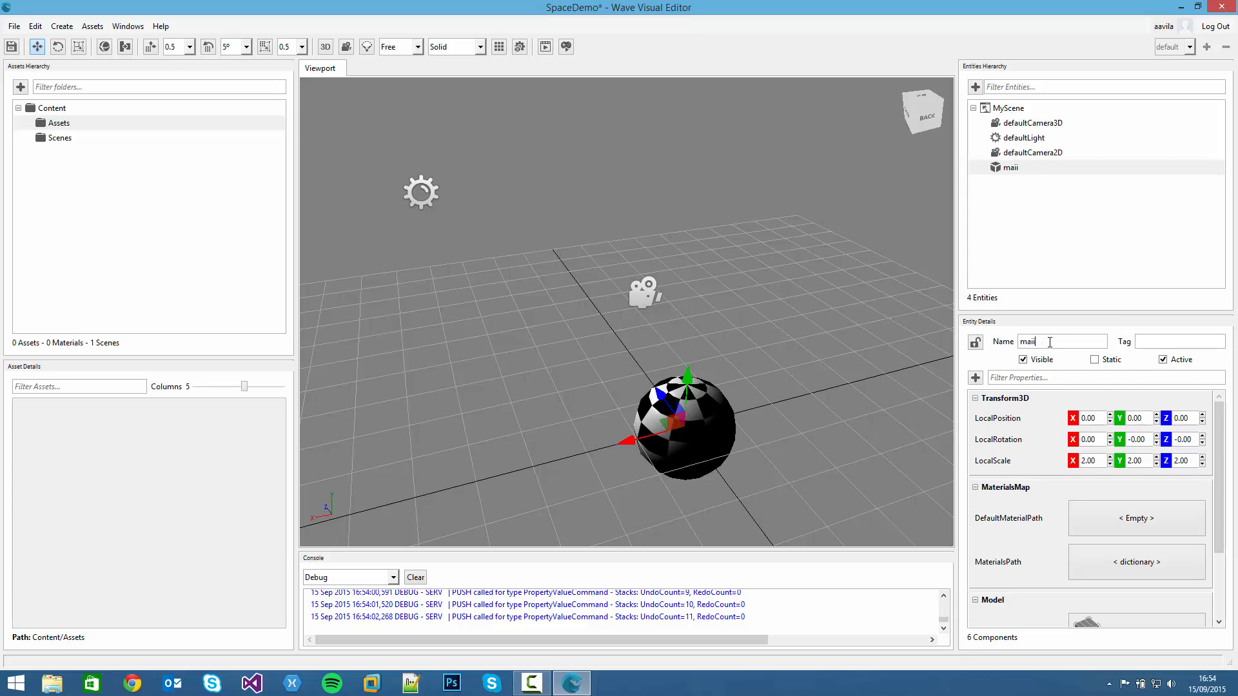
text(mainPrimitive)
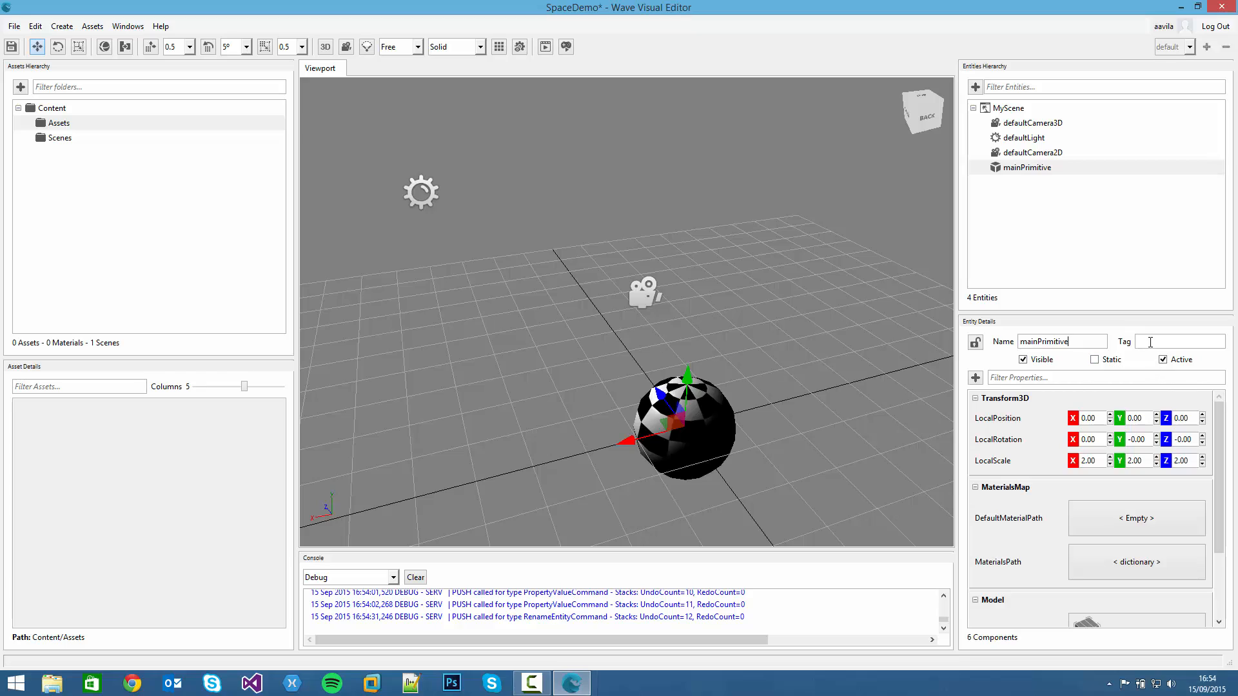
click(1023, 360)
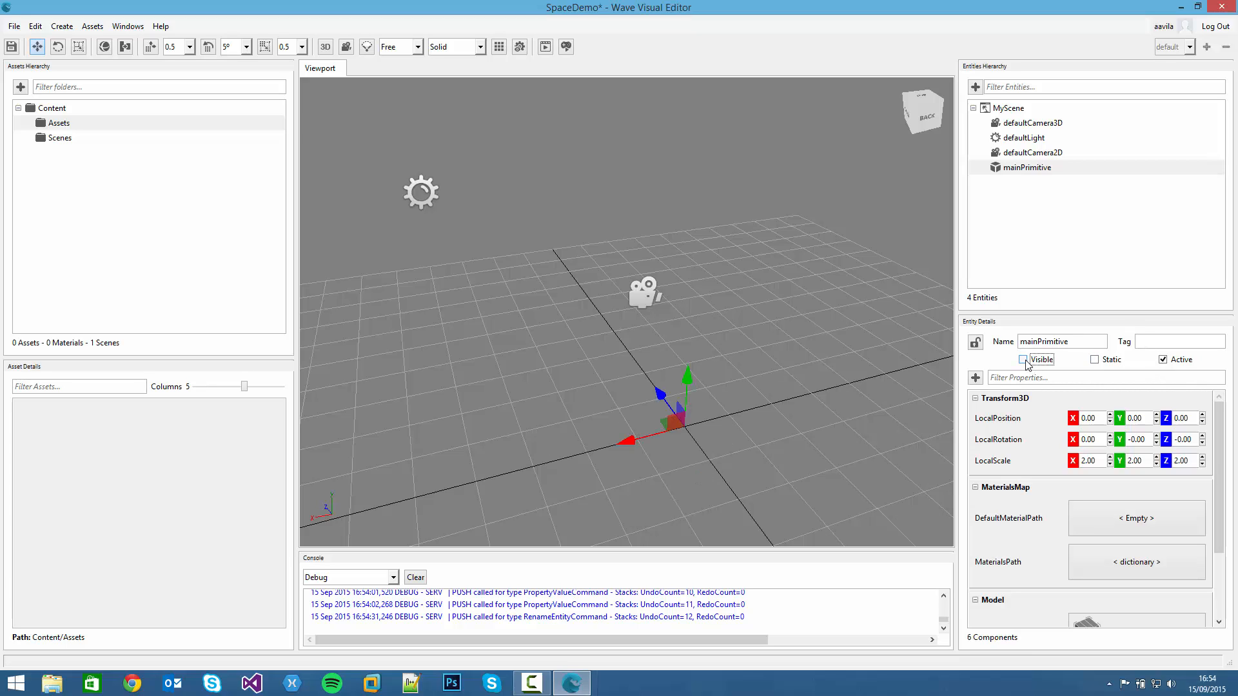
click(1024, 359)
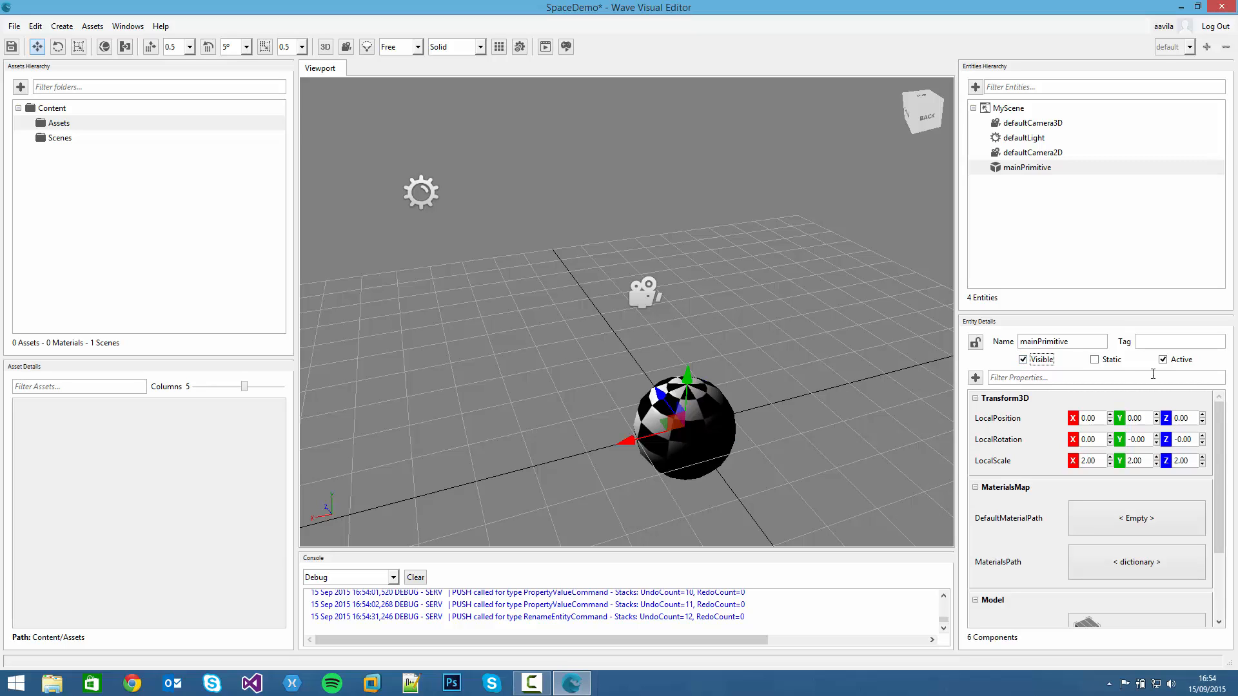
click(1026, 167)
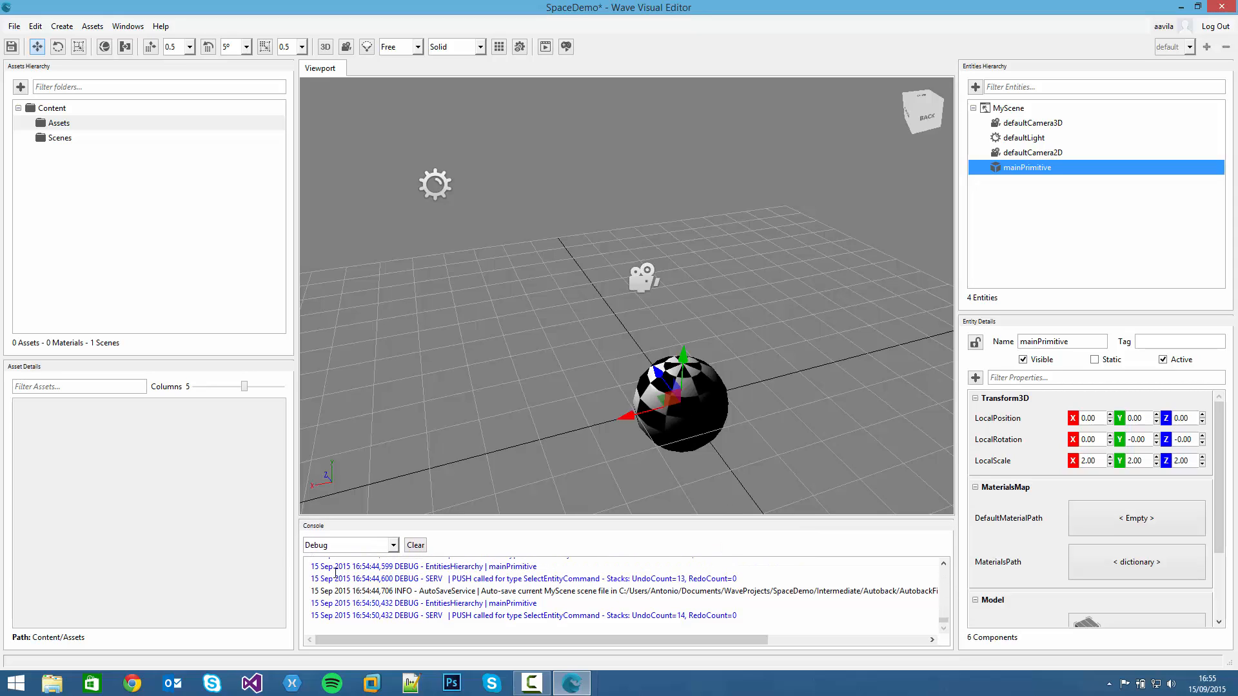
scroll(up, 3)
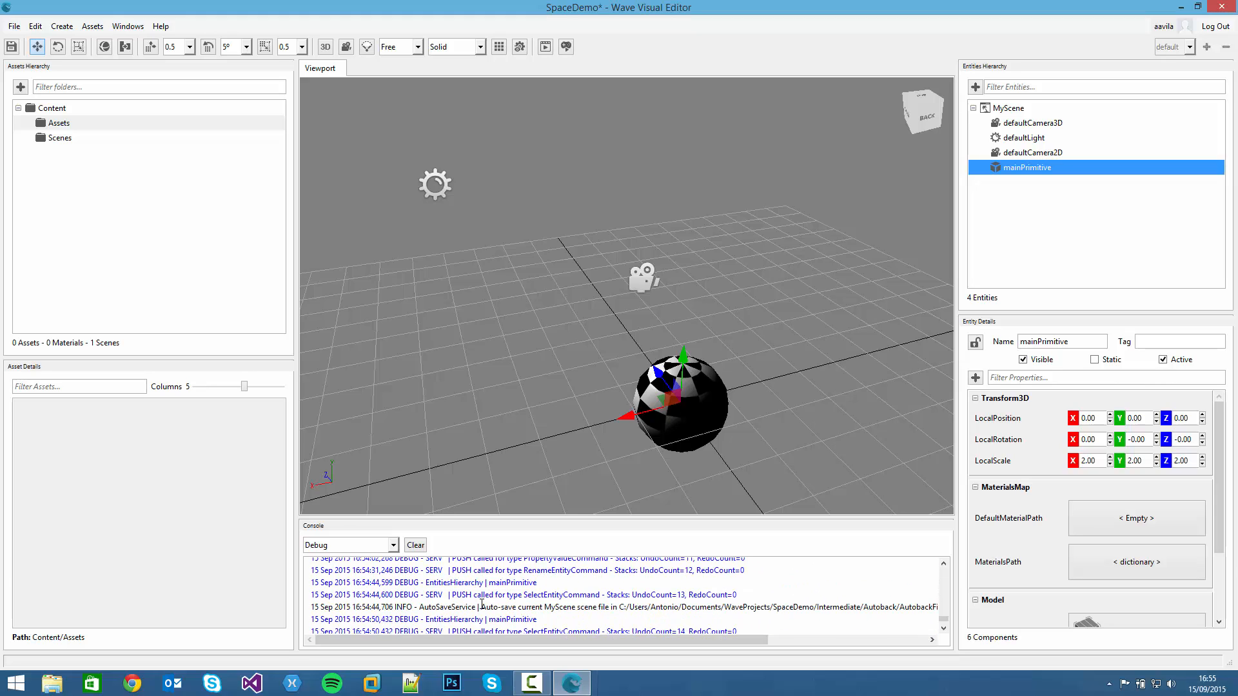
scroll(down, 3)
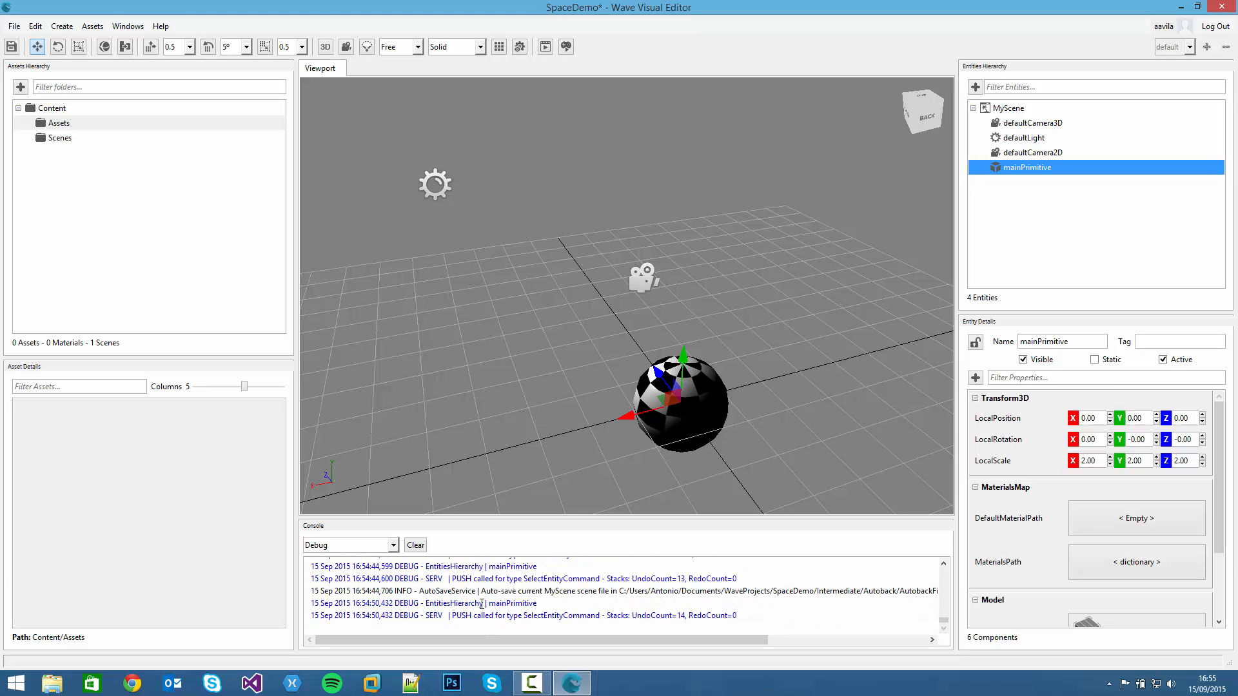
click(393, 545)
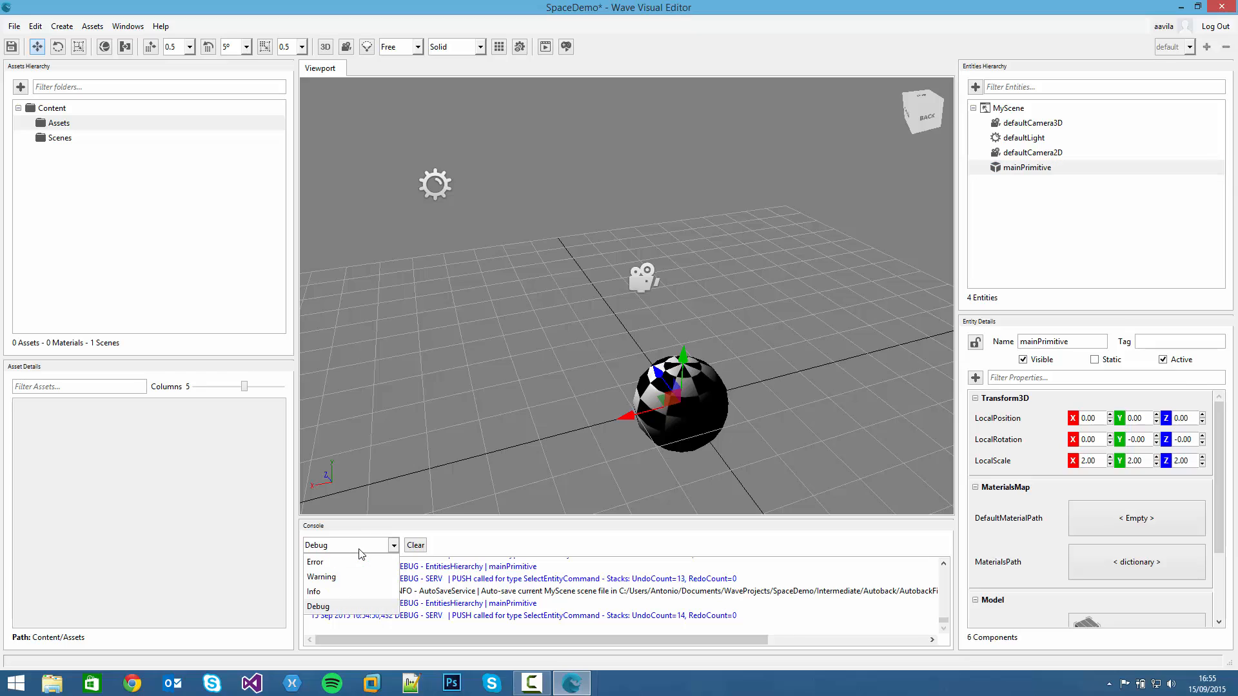
mouse_move(313, 591)
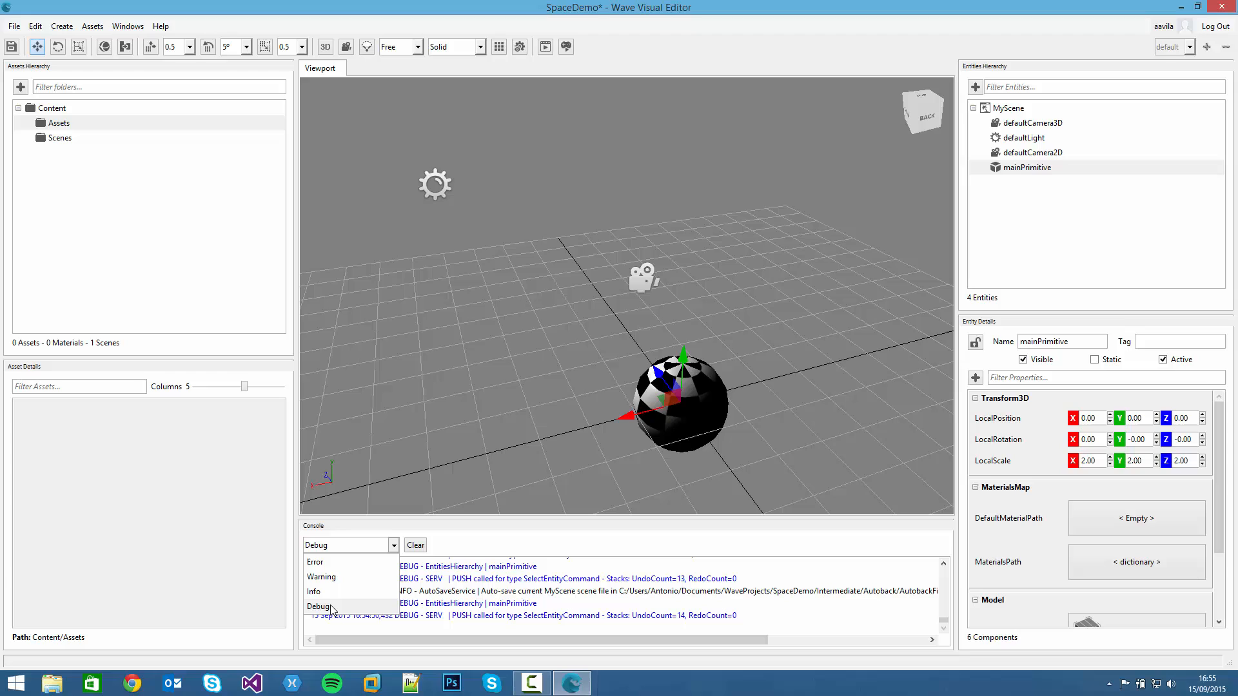
click(415, 545)
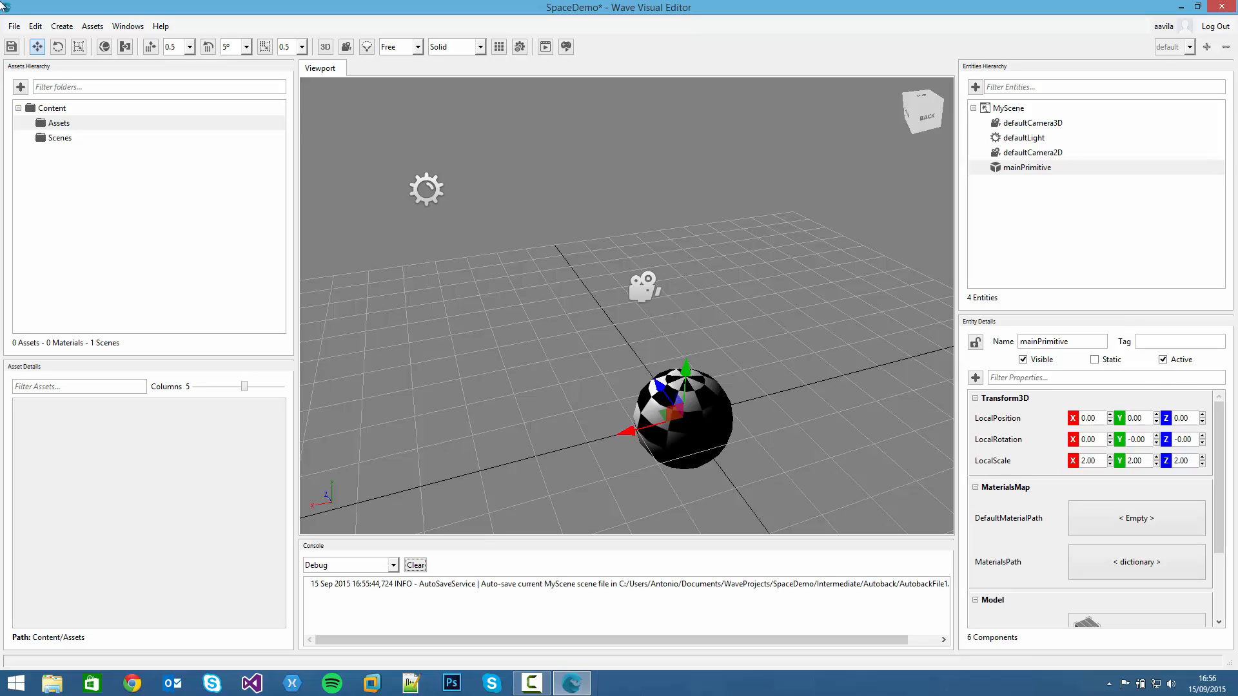
mouse_move(570, 275)
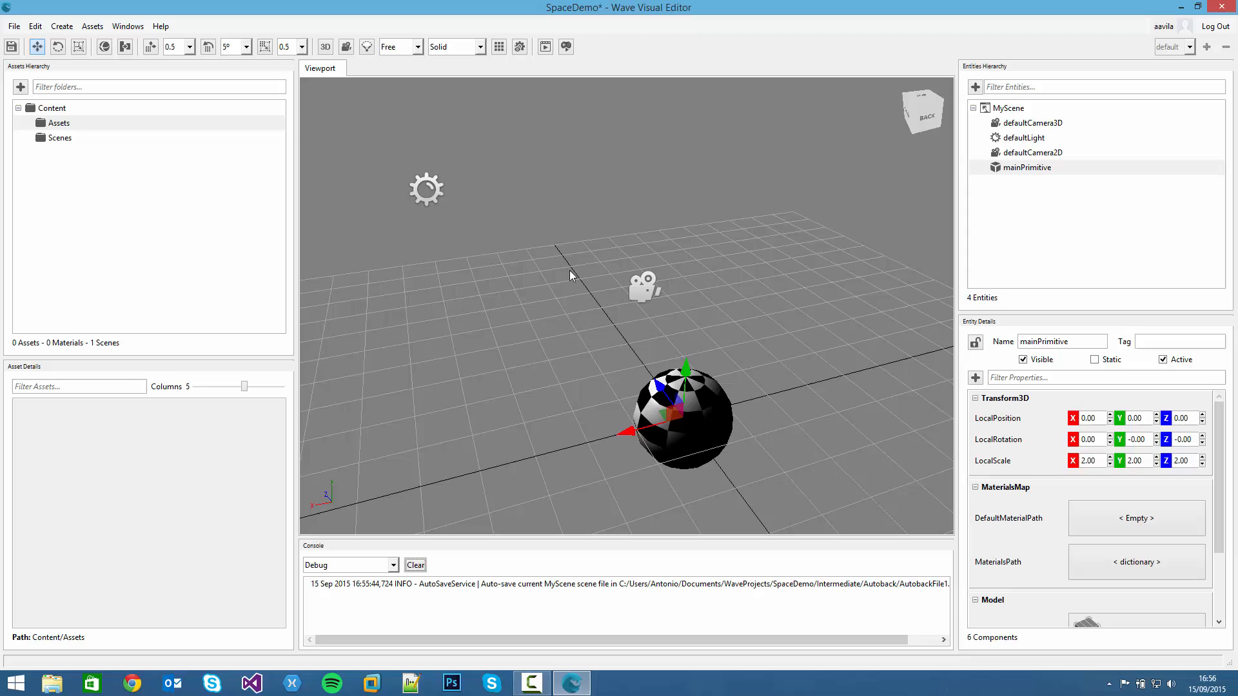
mouse_move(541, 264)
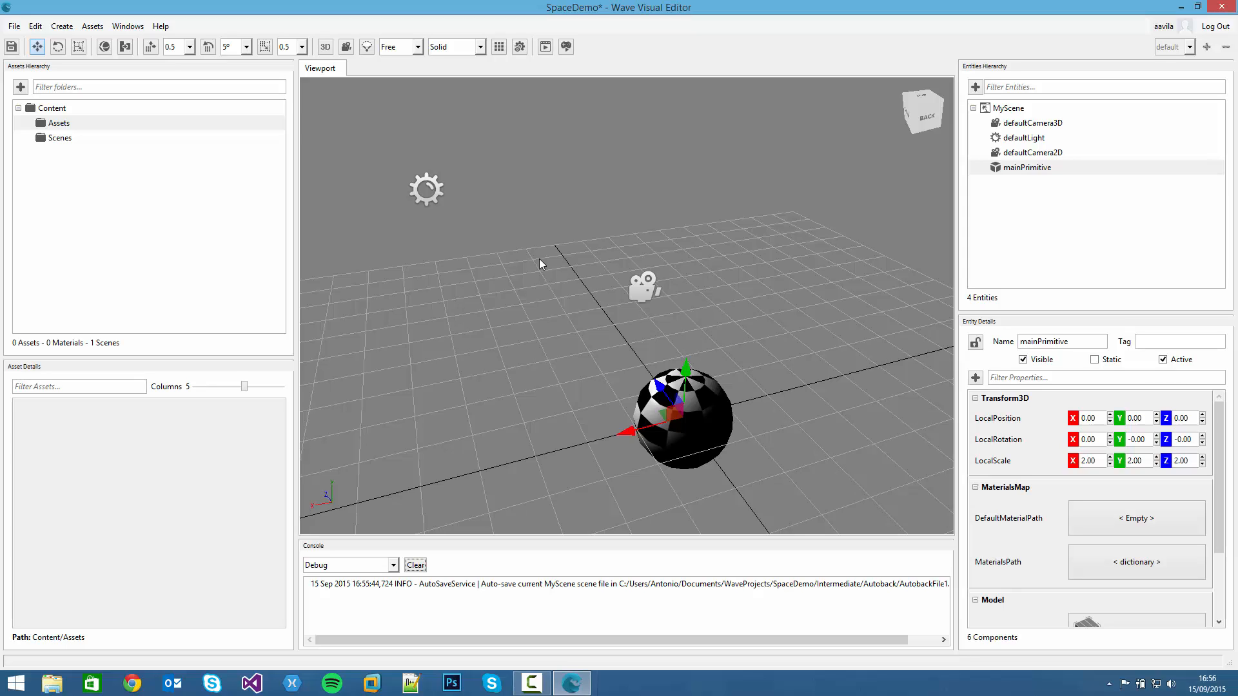